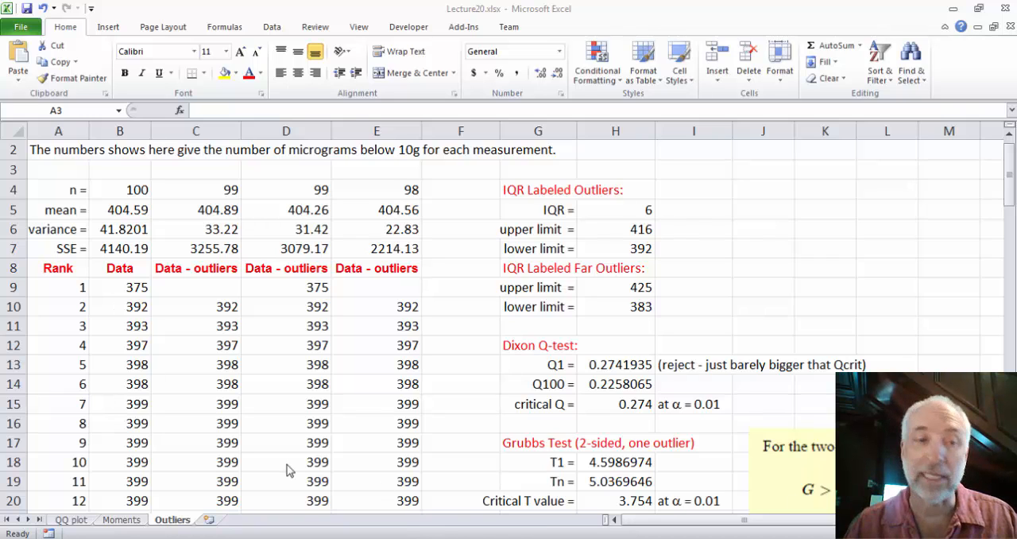
# Show the QQ plot sheet's probability plot, correlation coefficient, histogram and Actual vs Expected chart.
pyautogui.click(57, 168)
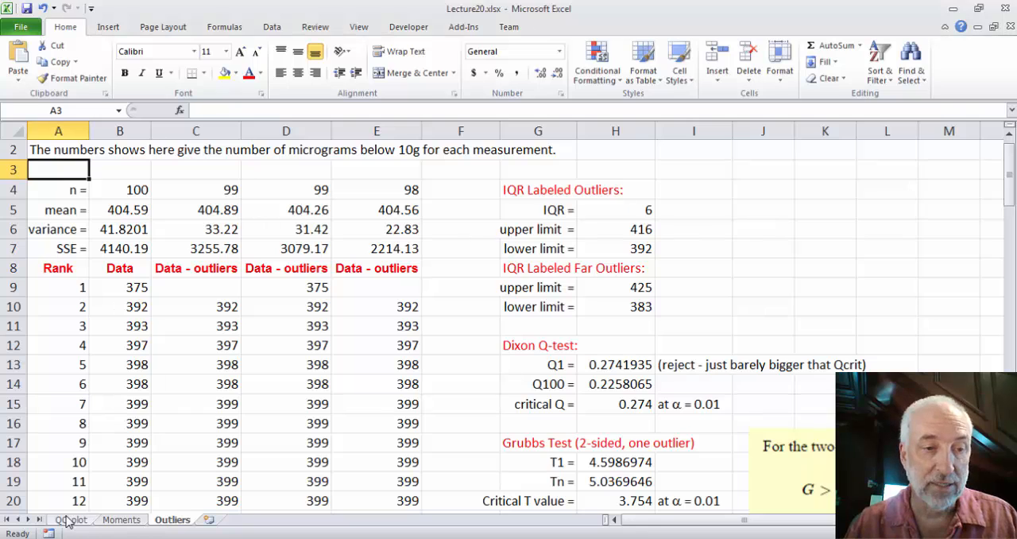
pyautogui.click(70, 518)
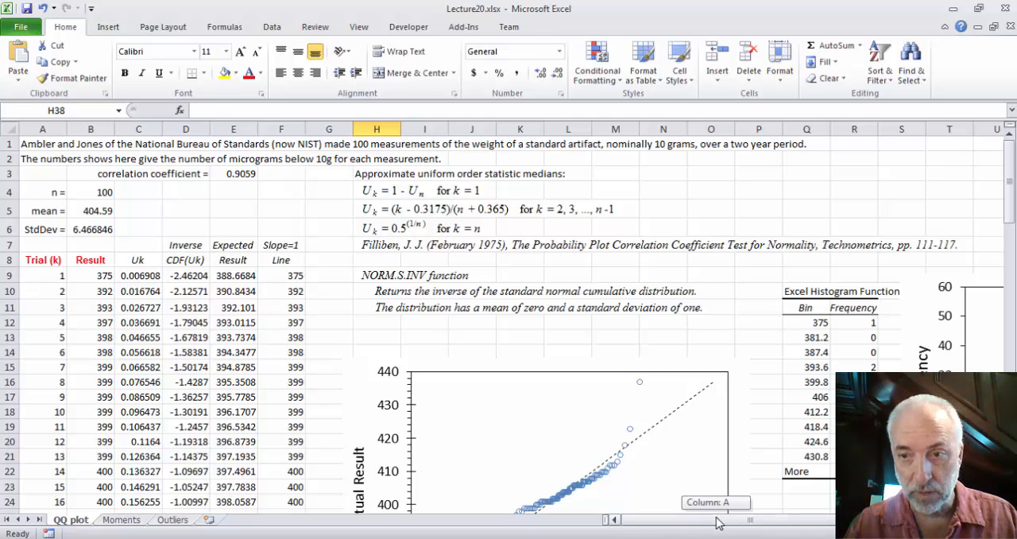
pyautogui.hscroll(3)
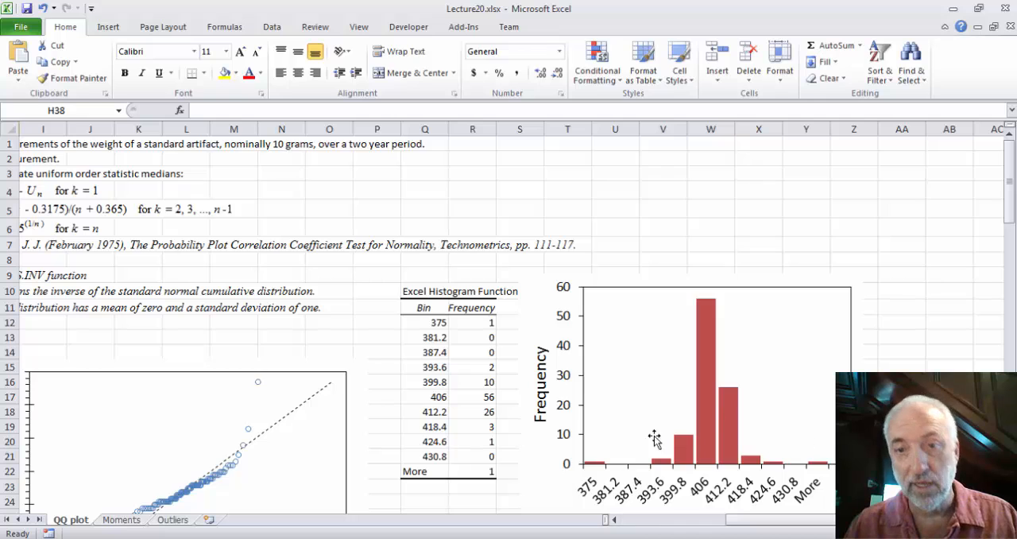
pyautogui.moveTo(642, 473)
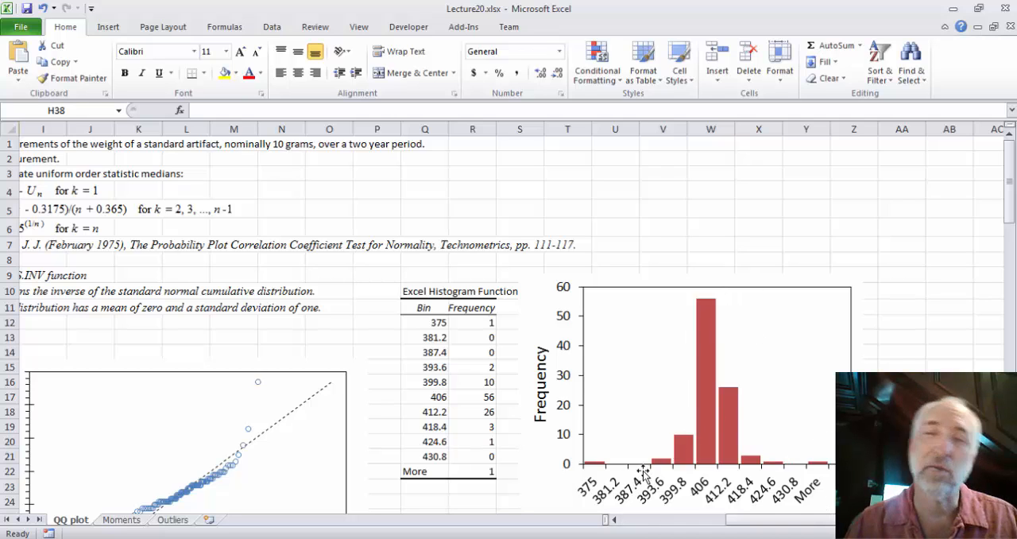
pyautogui.moveTo(813, 464)
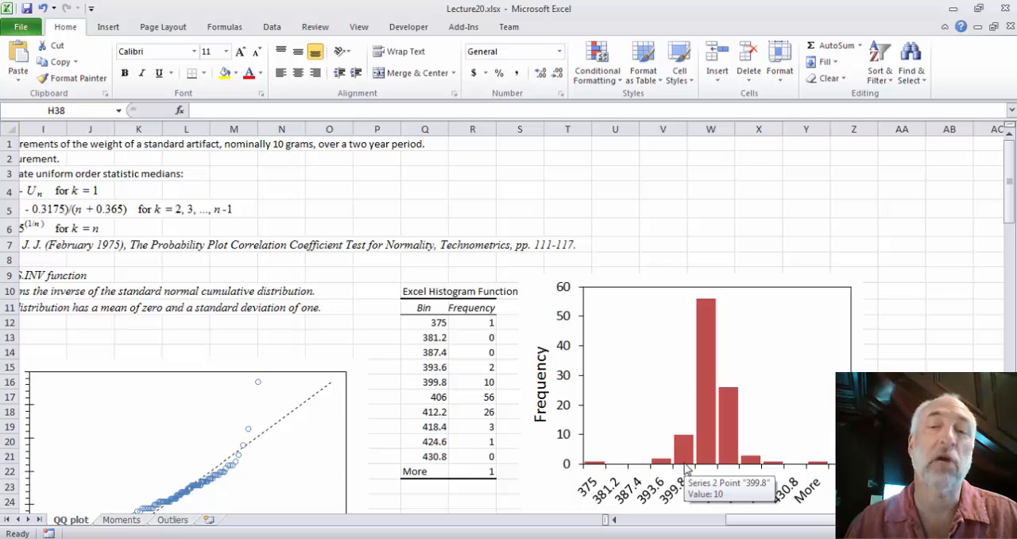
pyautogui.hscroll(-3)
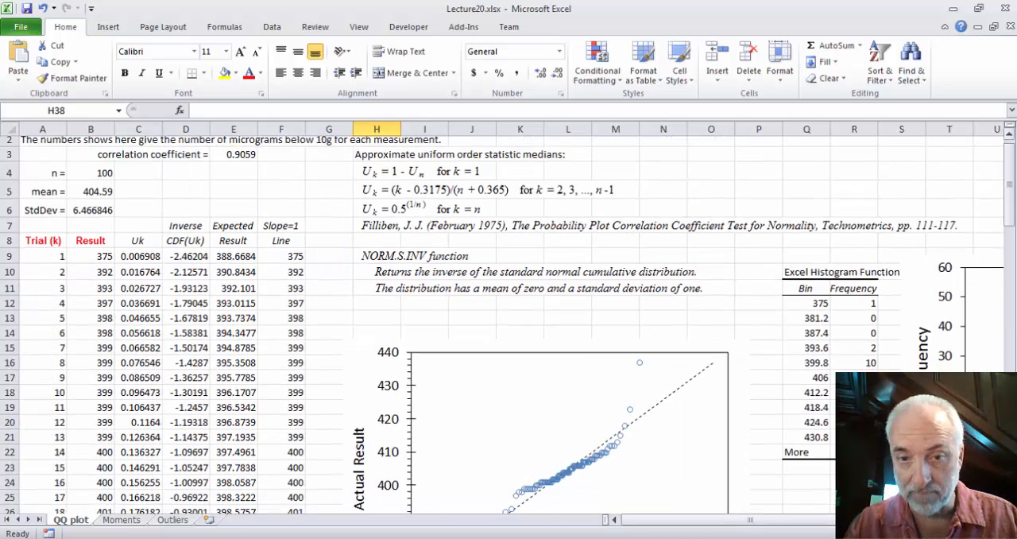
pyautogui.scroll(-3)
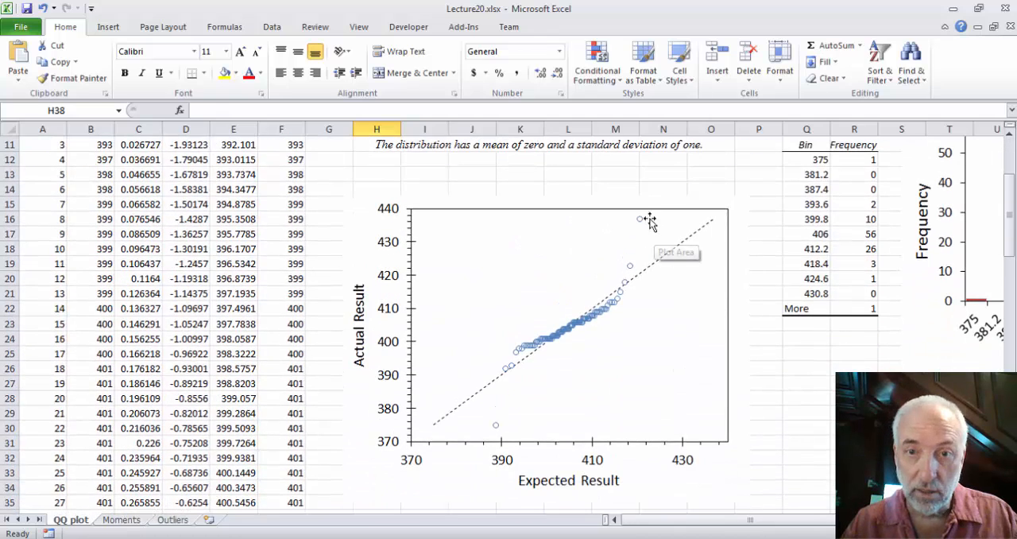
pyautogui.moveTo(496, 378)
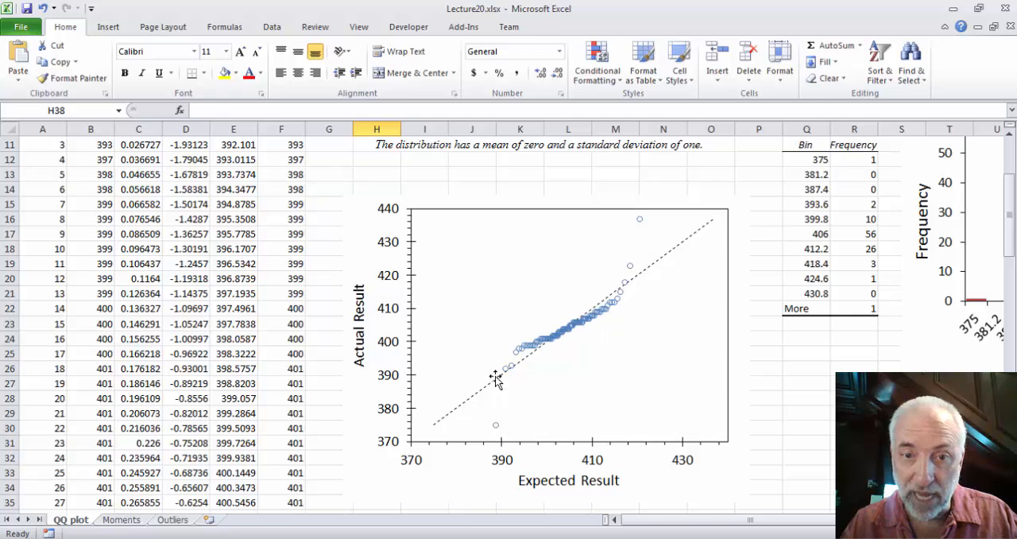
pyautogui.moveTo(632, 283)
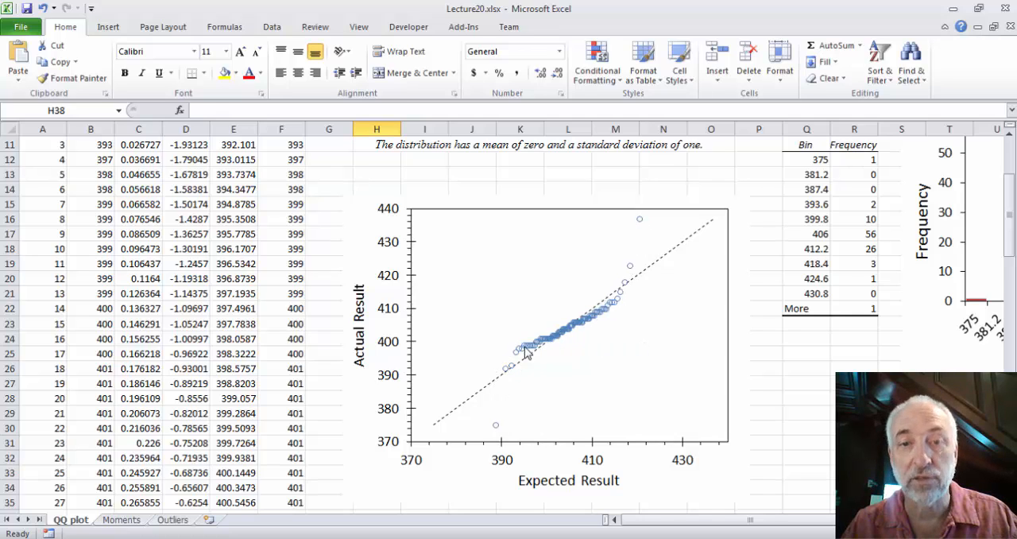
pyautogui.moveTo(564, 340)
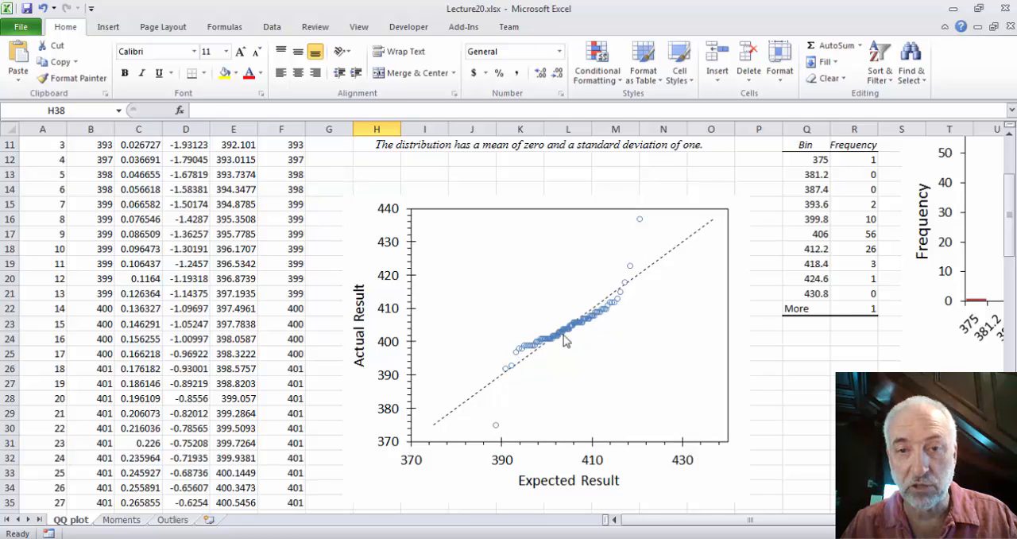
pyautogui.moveTo(525, 352)
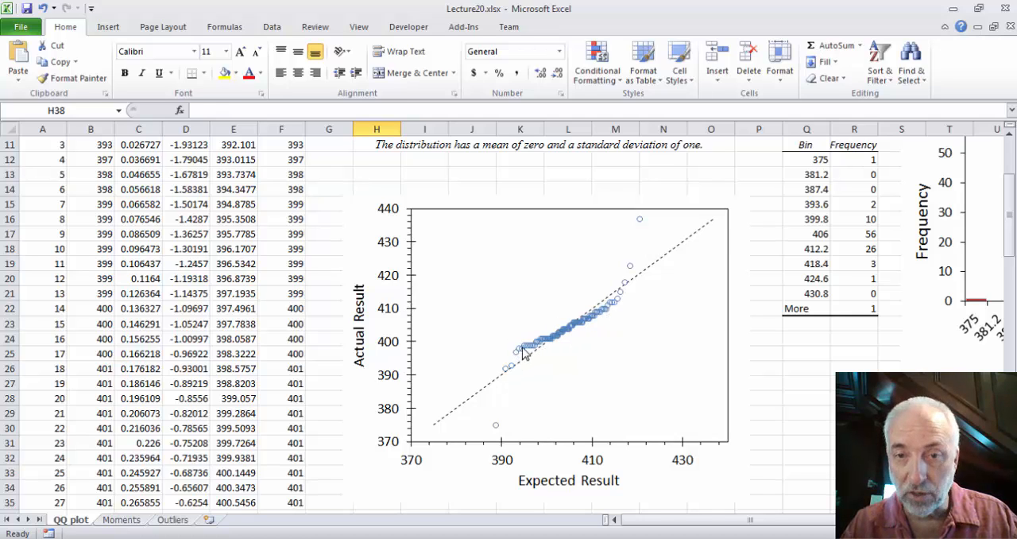
pyautogui.moveTo(591, 317)
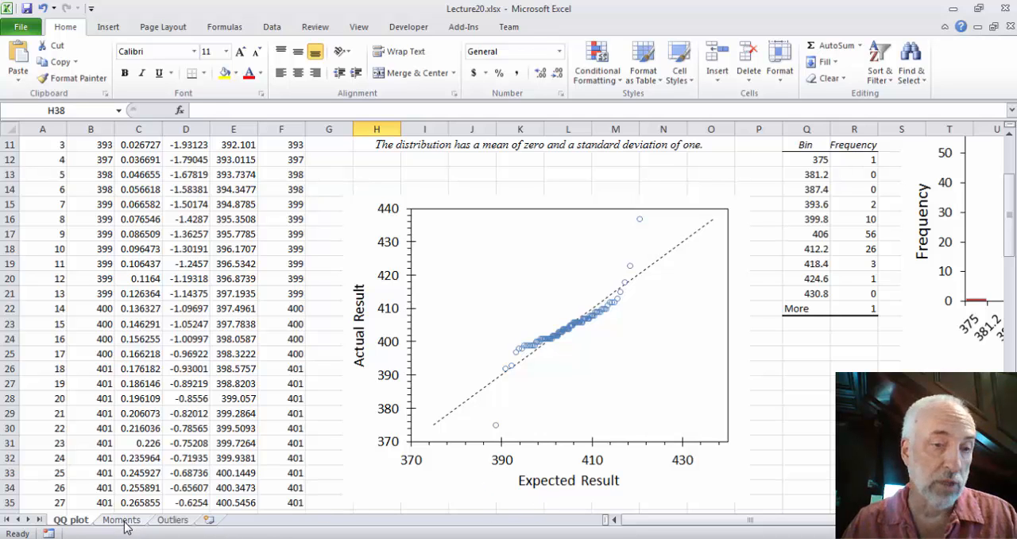
# Review the Moments sheet's kurtosis G2 and z(G2) formulas in I11 and I13.
pyautogui.click(121, 518)
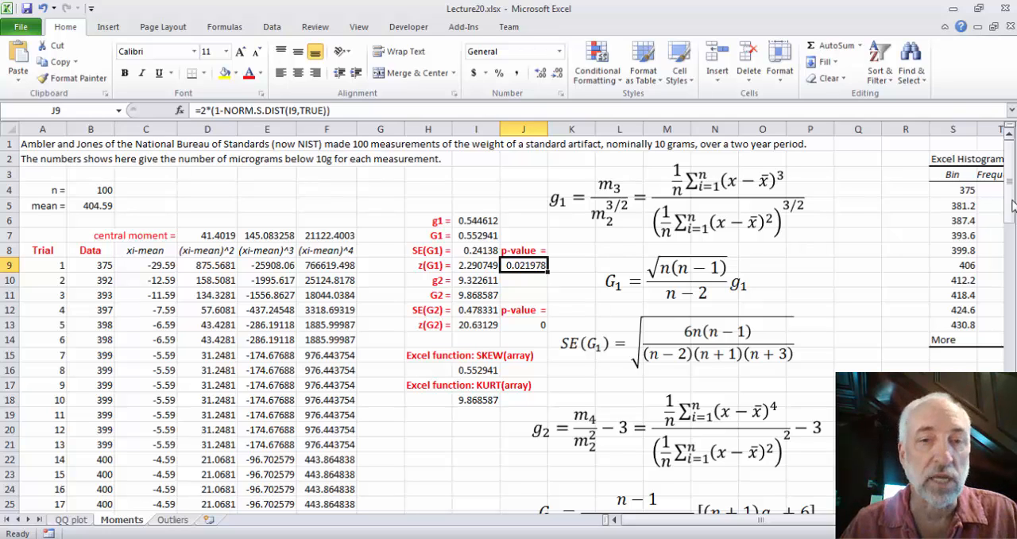
pyautogui.moveTo(753, 263)
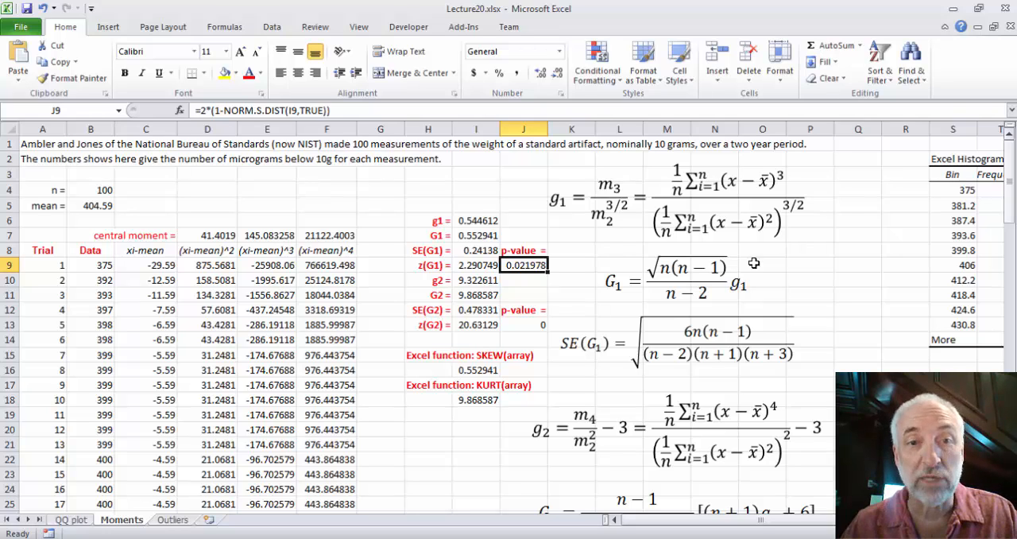
pyautogui.click(477, 295)
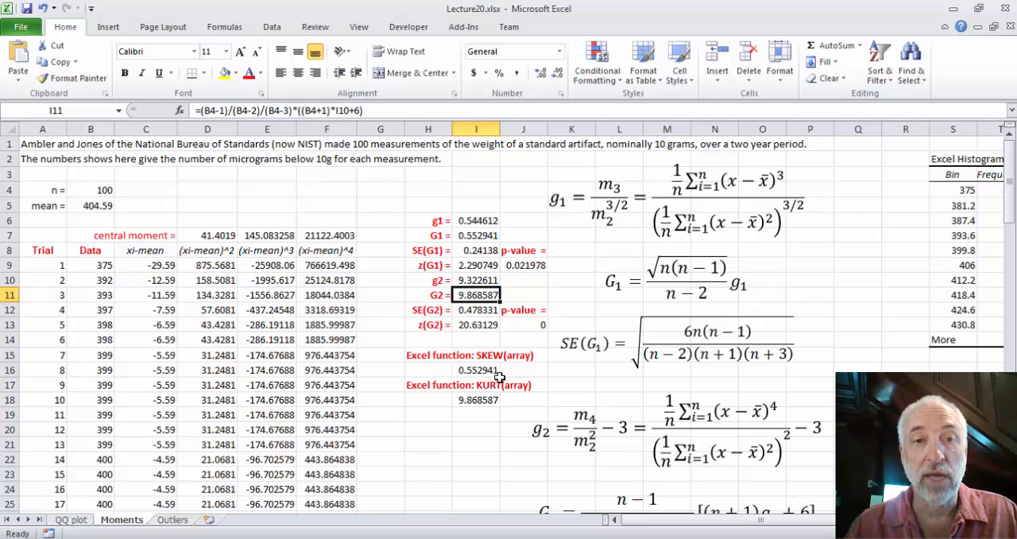
pyautogui.moveTo(494, 340)
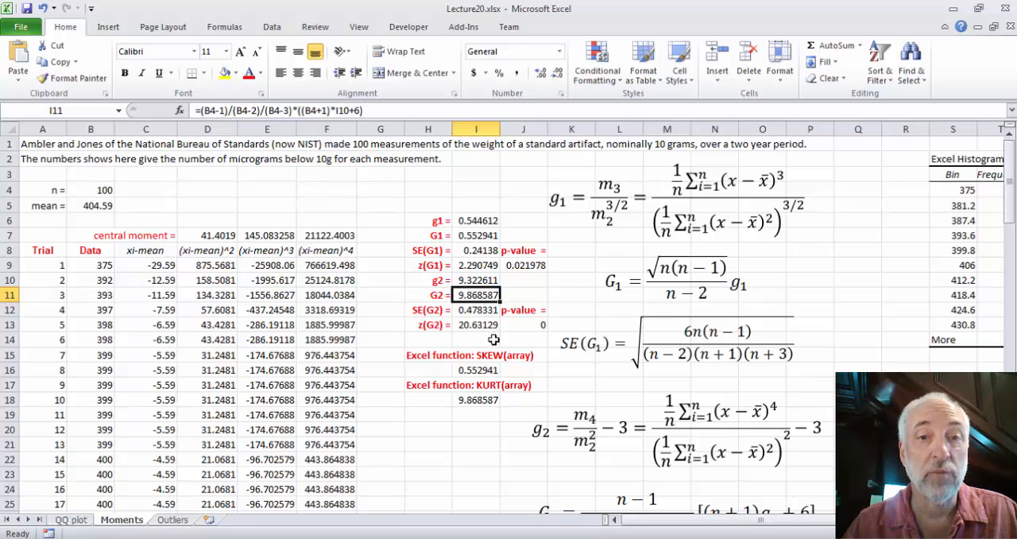
pyautogui.click(477, 324)
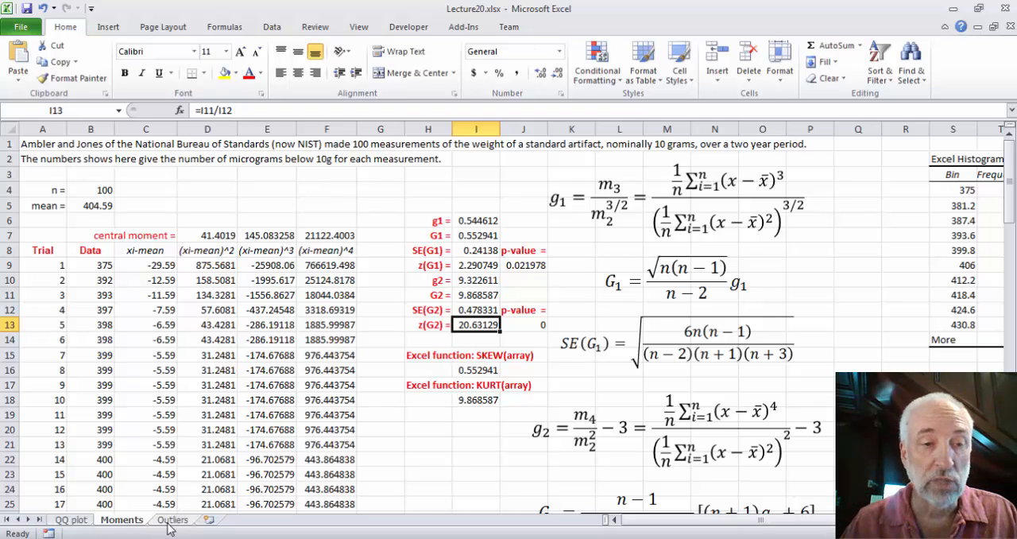
# Return to the Outliers sheet and check the lowest measurement 375 in B9.
pyautogui.click(172, 517)
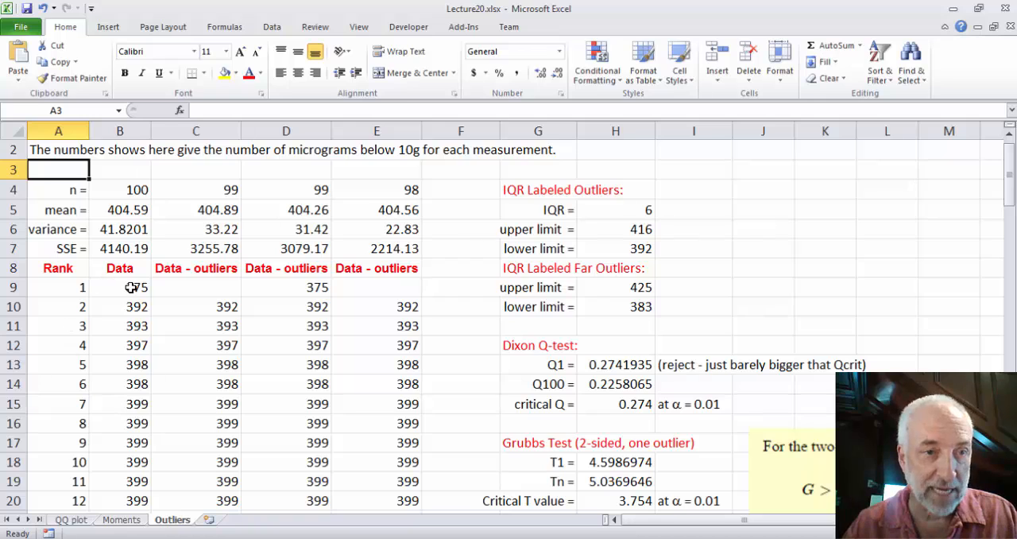
pyautogui.click(121, 286)
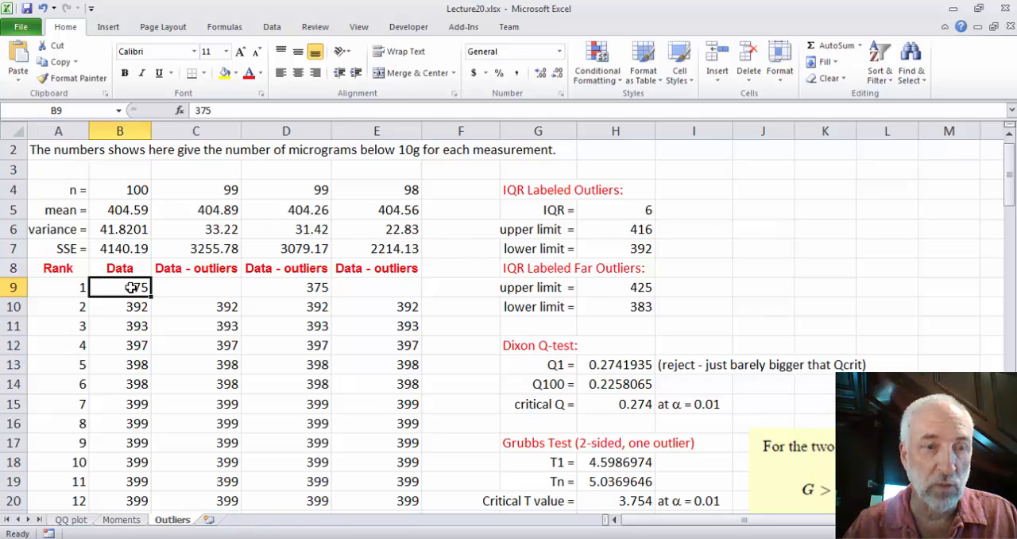
pyautogui.moveTo(892, 204)
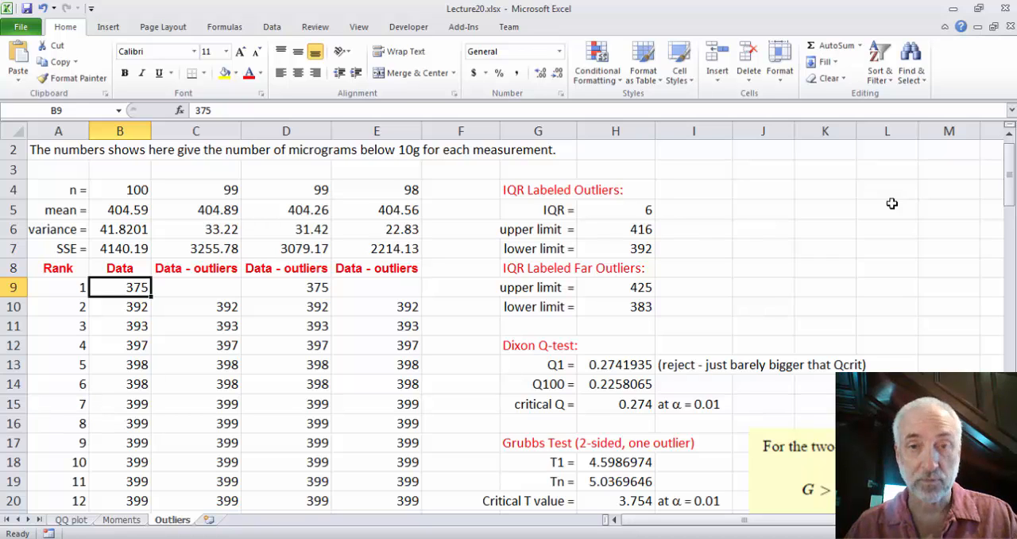
pyautogui.click(614, 209)
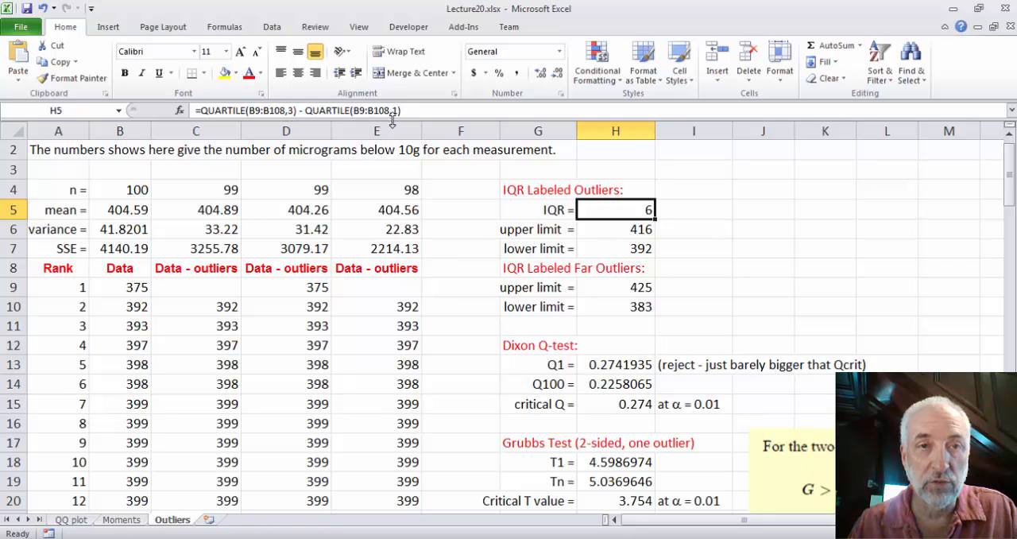
pyautogui.moveTo(880, 272)
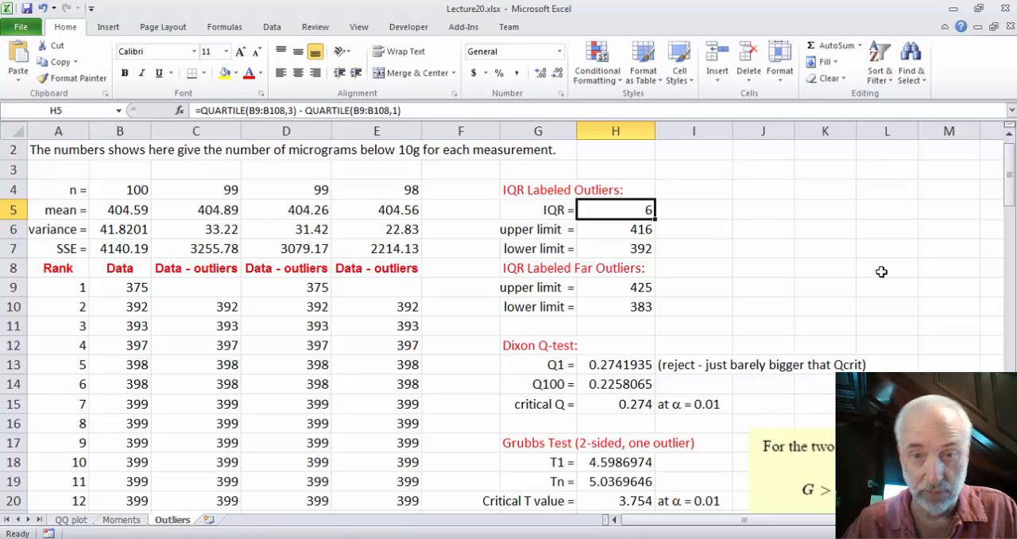
pyautogui.moveTo(760, 254)
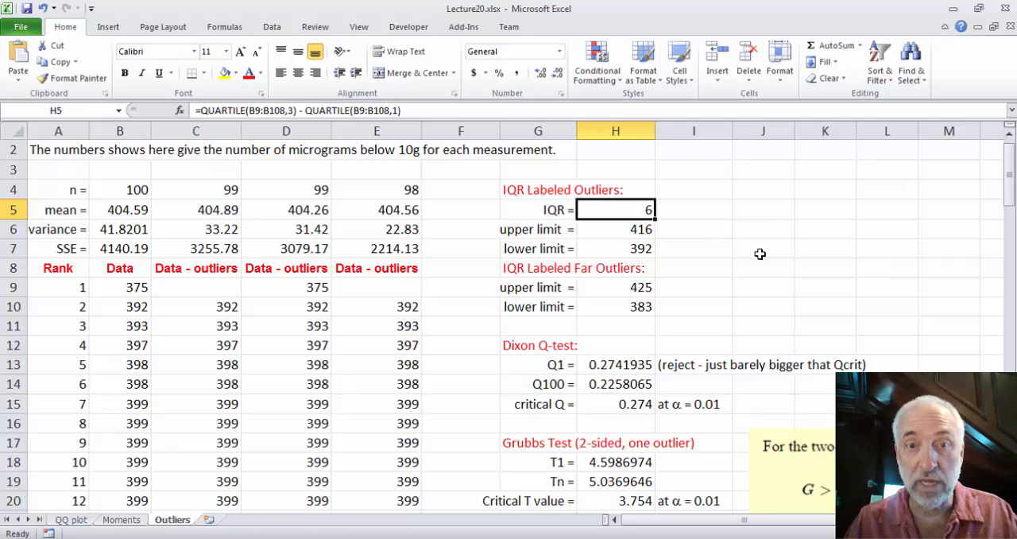
pyautogui.click(615, 229)
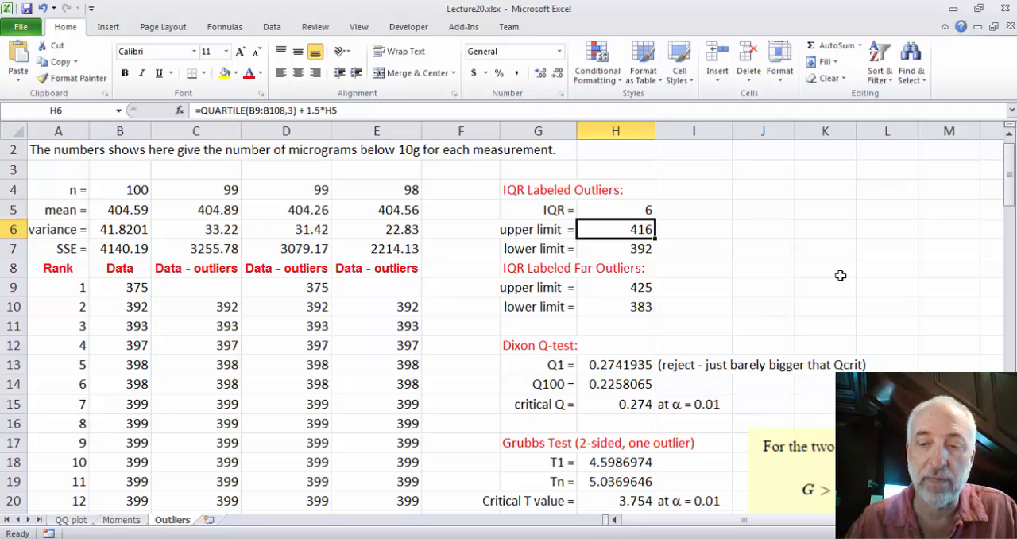
pyautogui.click(614, 248)
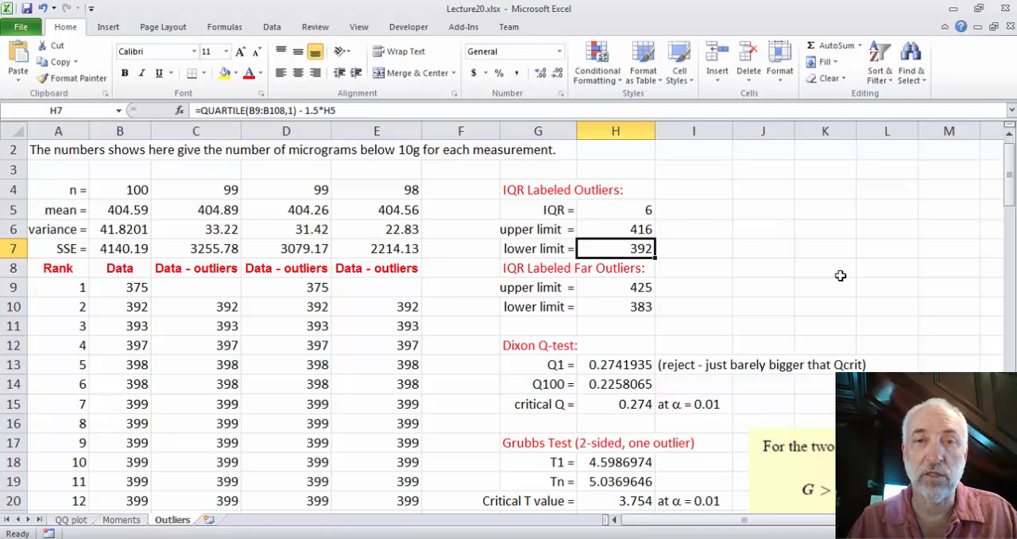
pyautogui.moveTo(134, 286)
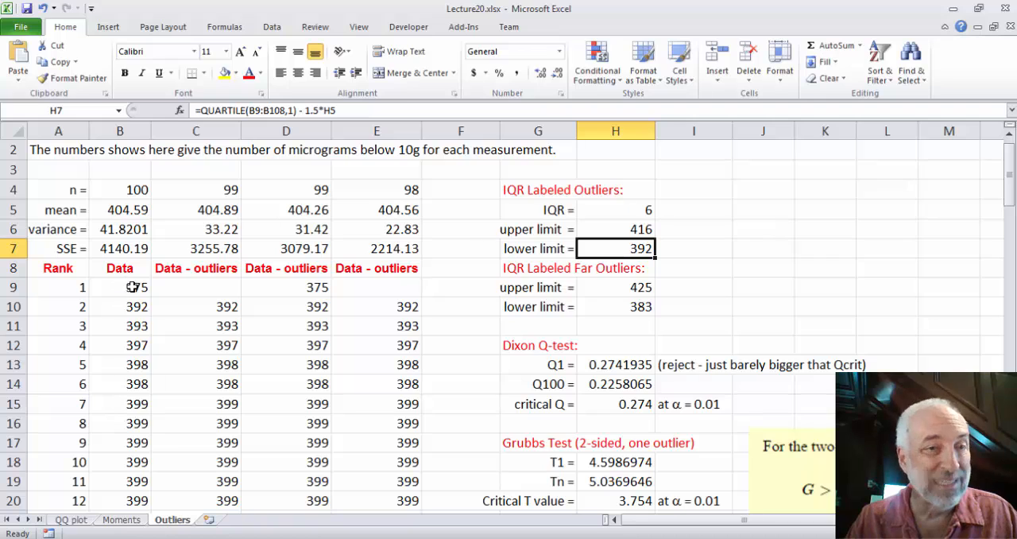
pyautogui.moveTo(123, 317)
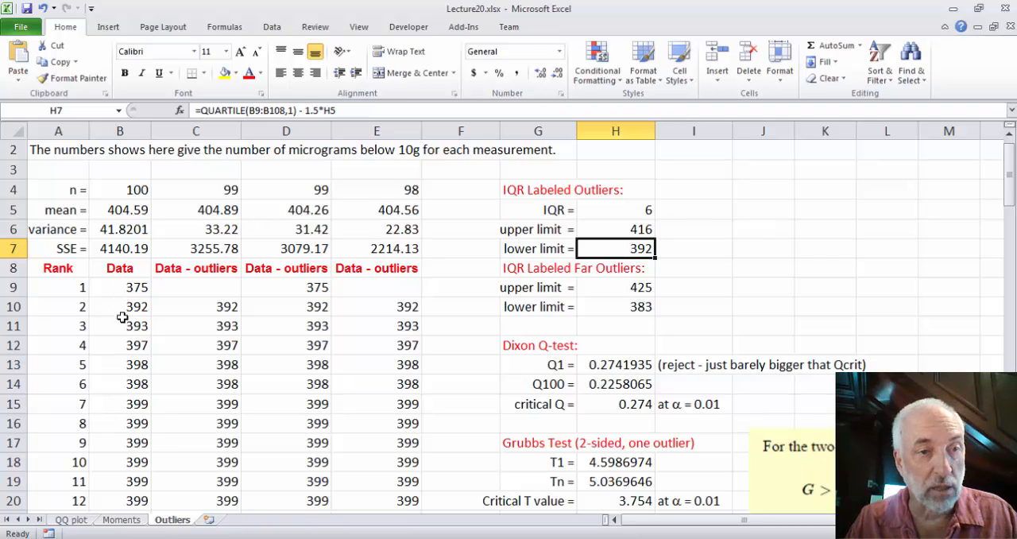
pyautogui.moveTo(127, 292)
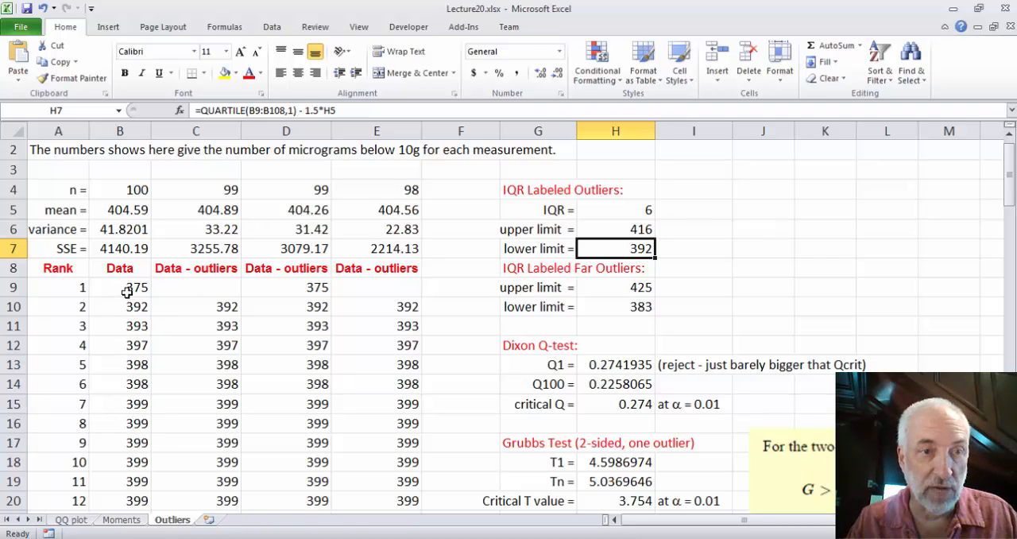
pyautogui.click(121, 305)
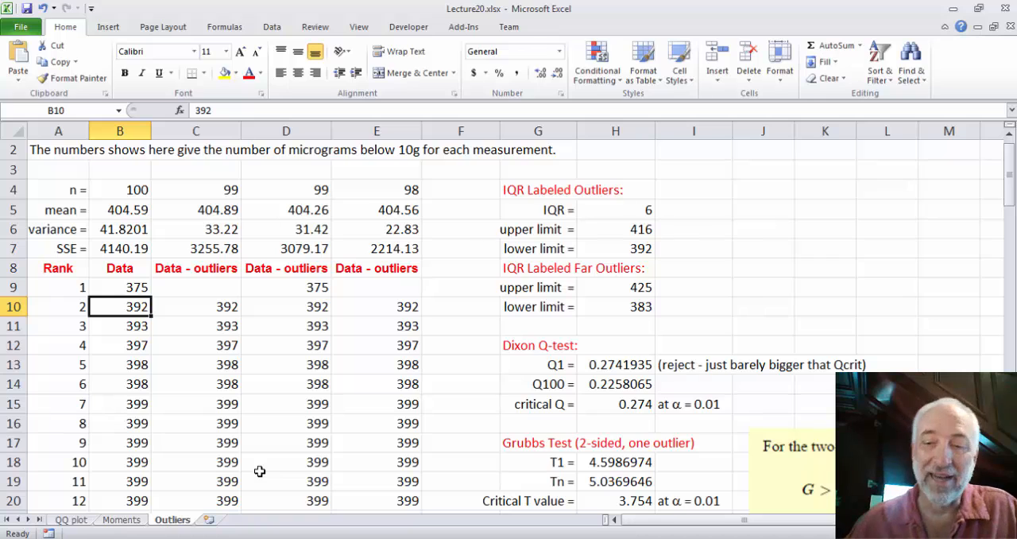
pyautogui.click(121, 286)
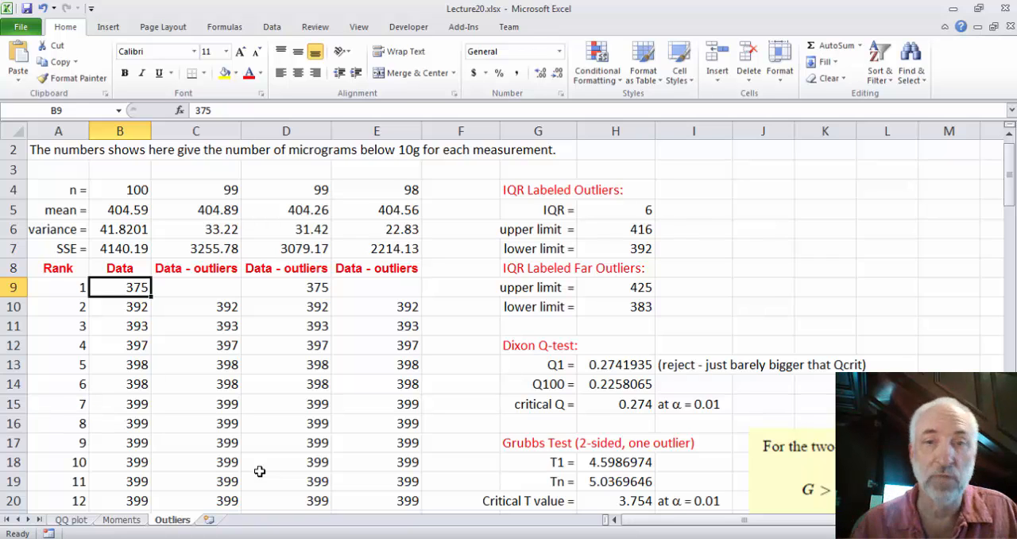
pyautogui.click(616, 286)
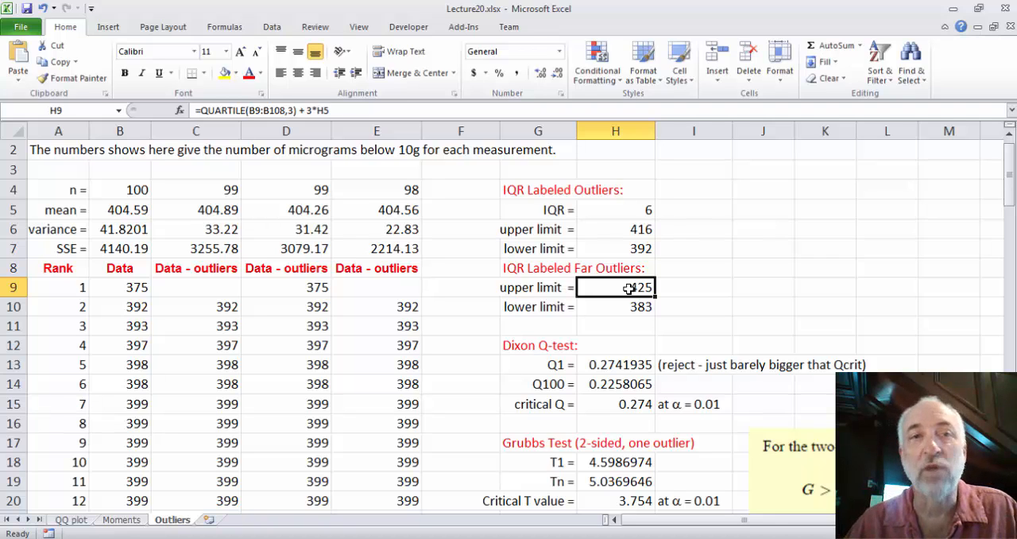
pyautogui.moveTo(313, 109)
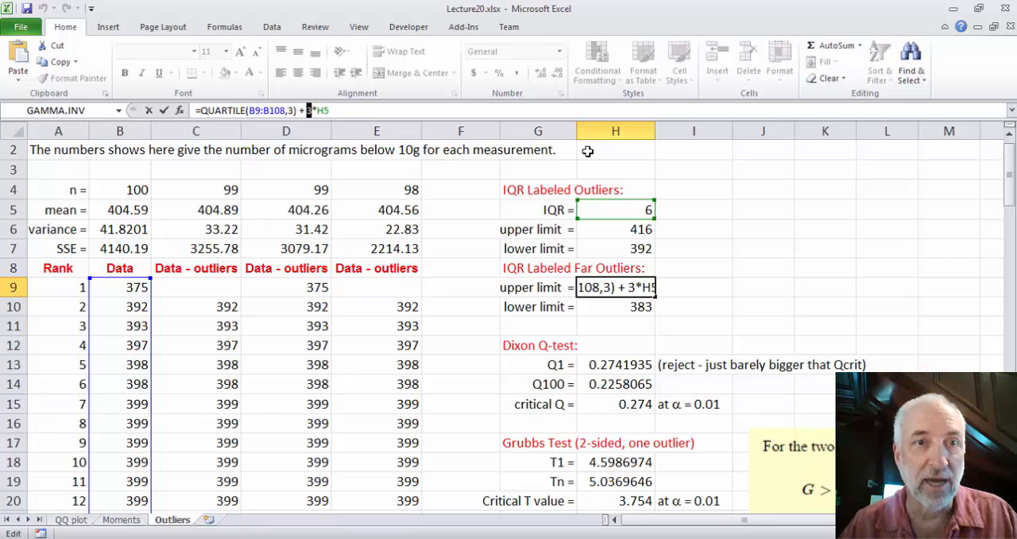
pyautogui.moveTo(708, 207)
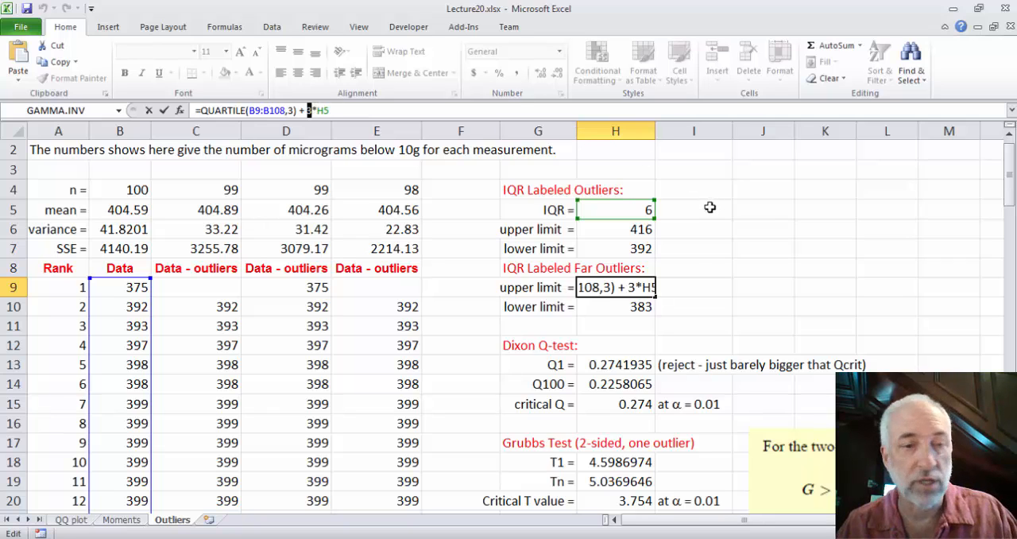
pyautogui.press('Return')
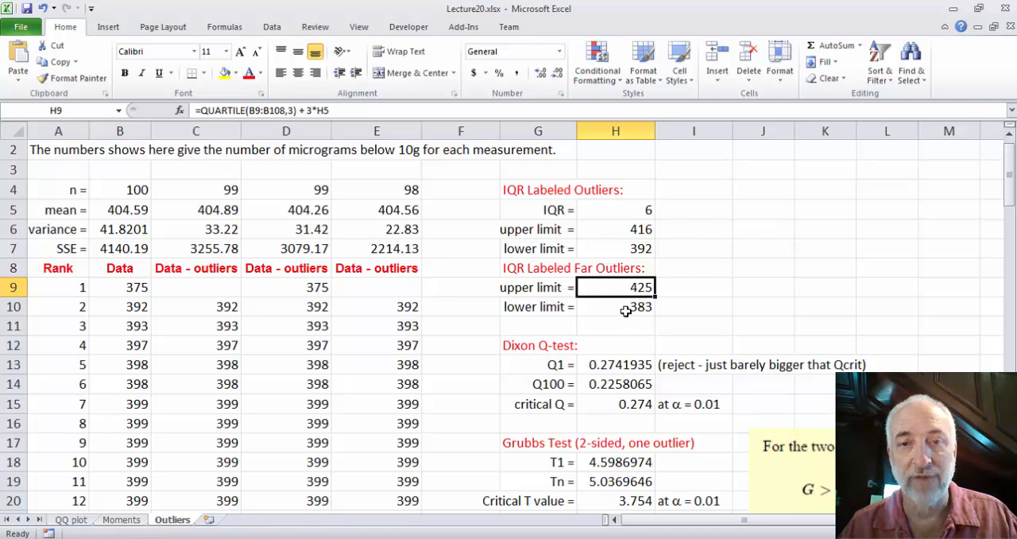
pyautogui.click(615, 306)
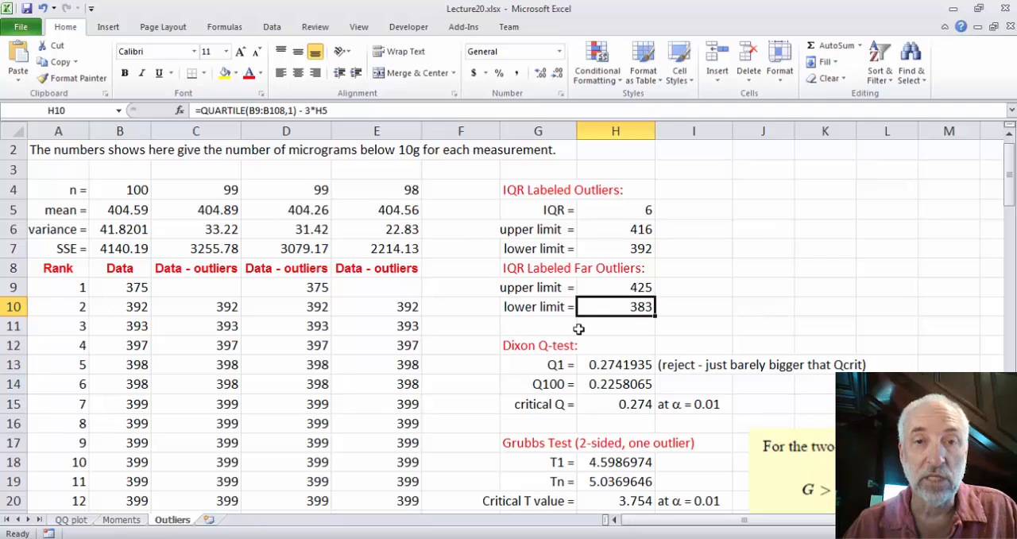
pyautogui.moveTo(119, 282)
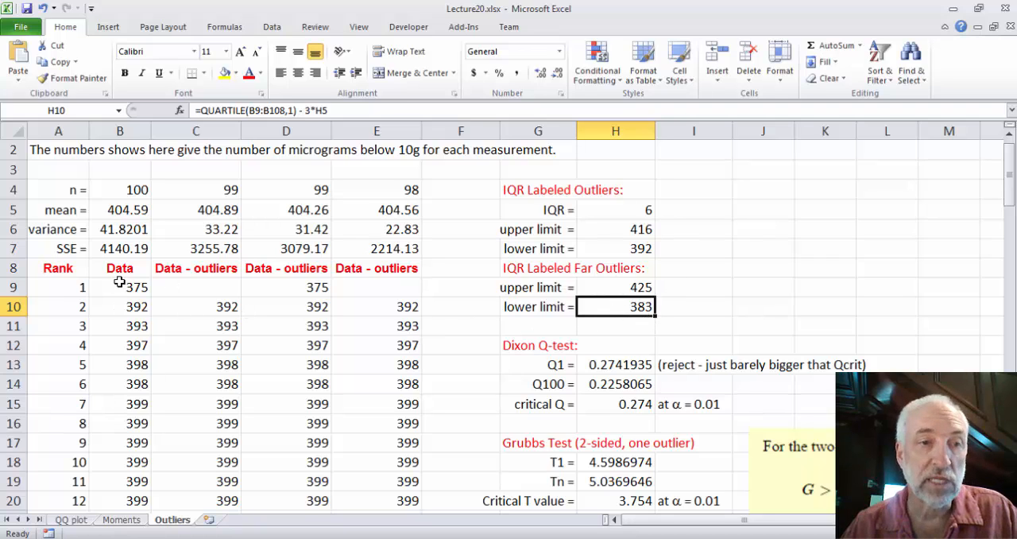
pyautogui.click(120, 286)
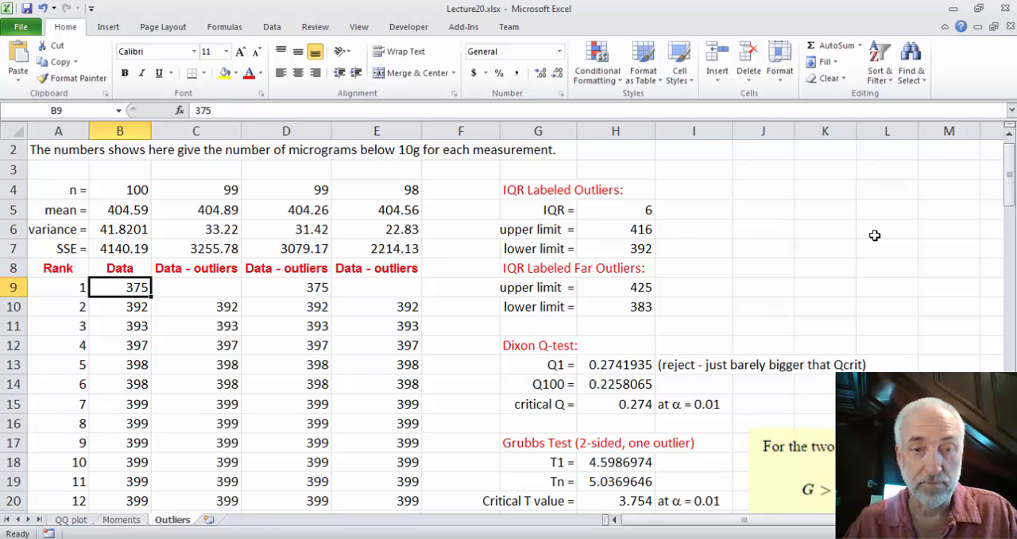
pyautogui.moveTo(637, 229)
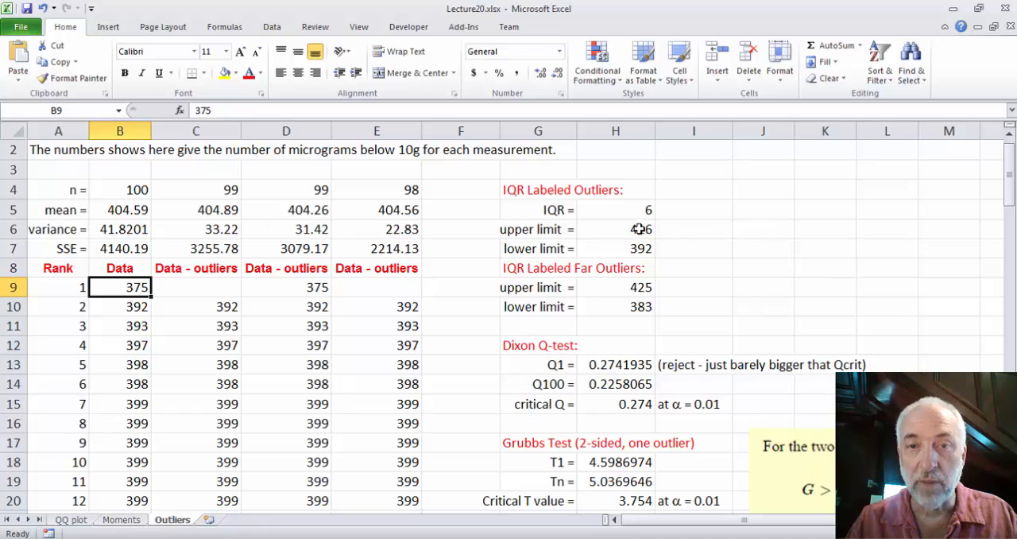
pyautogui.moveTo(886, 130)
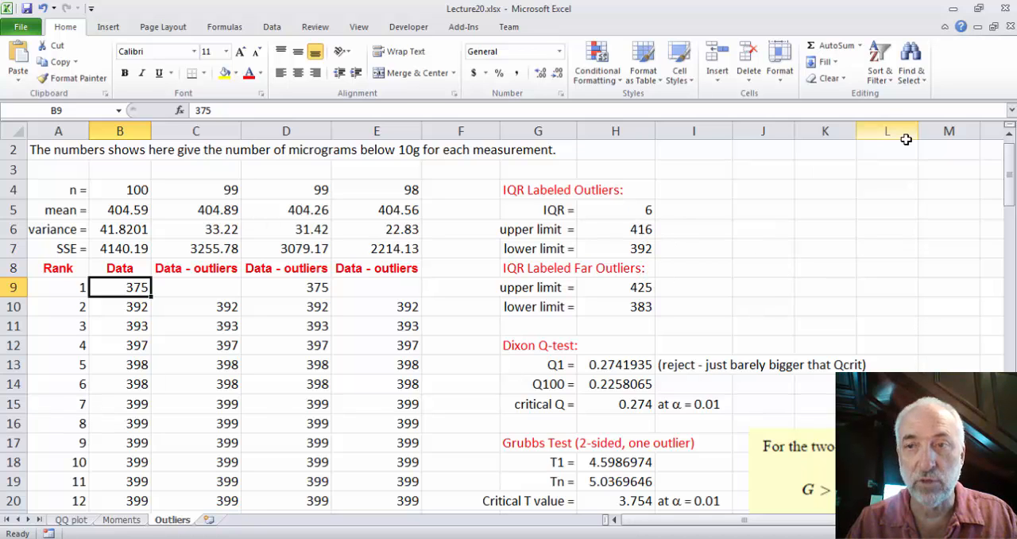
pyautogui.scroll(-3)
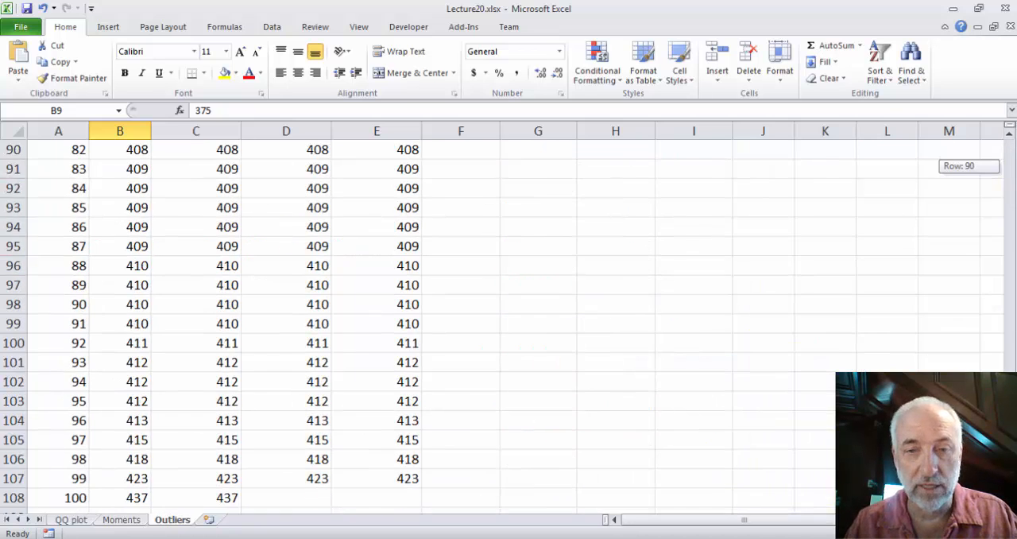
pyautogui.moveTo(121, 467)
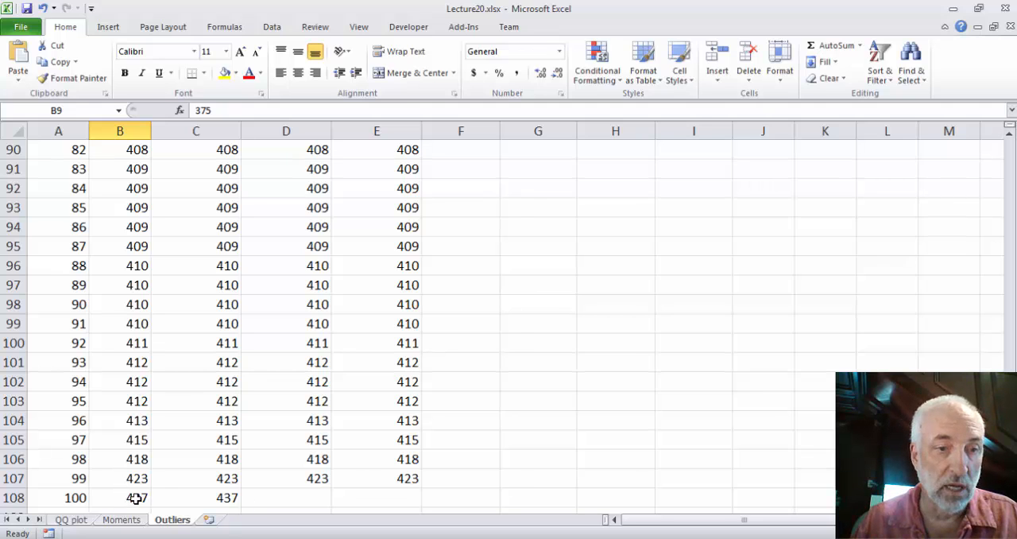
pyautogui.moveTo(121, 458); pyautogui.dragTo(120, 497)
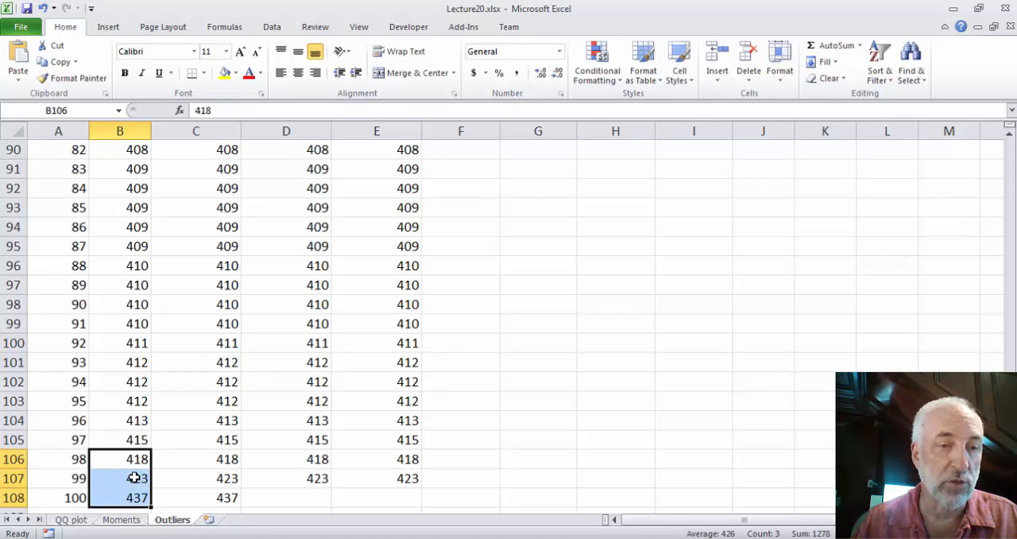
pyautogui.click(120, 497)
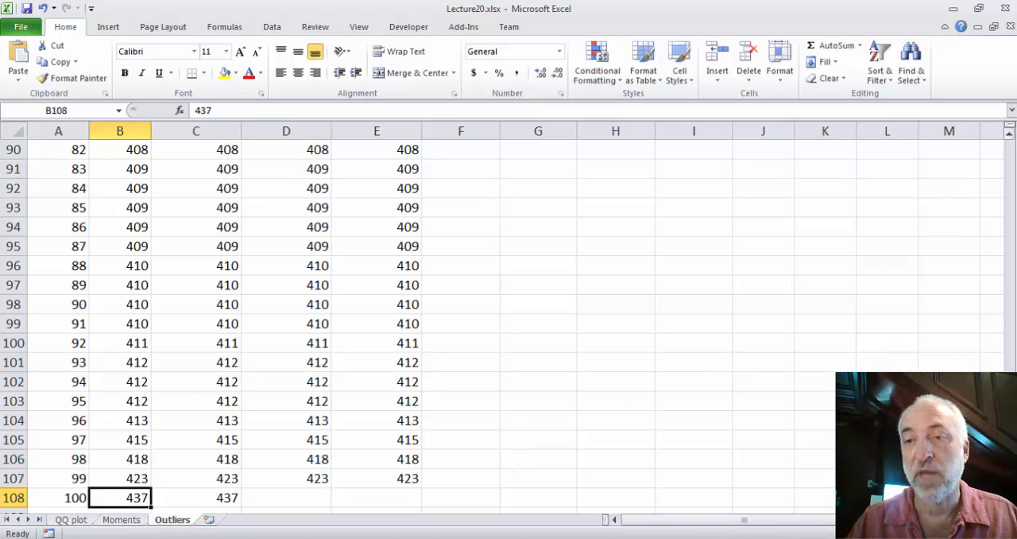
pyautogui.scroll(3)
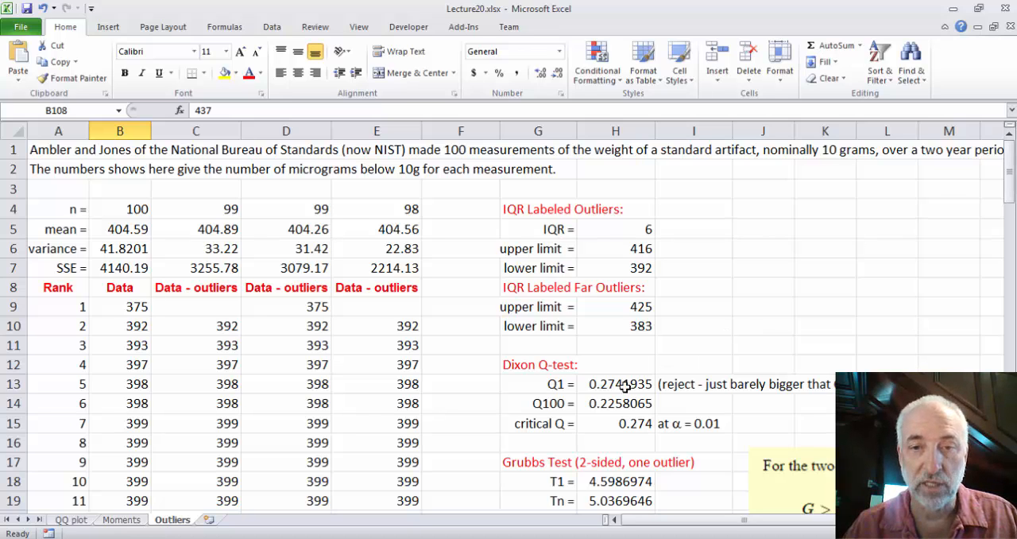
pyautogui.click(616, 385)
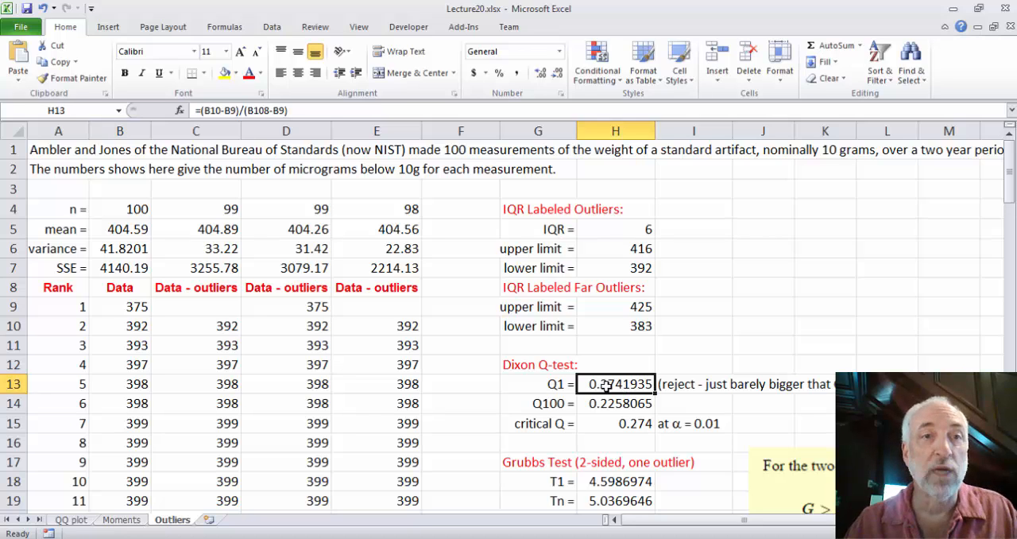
pyautogui.moveTo(214, 109)
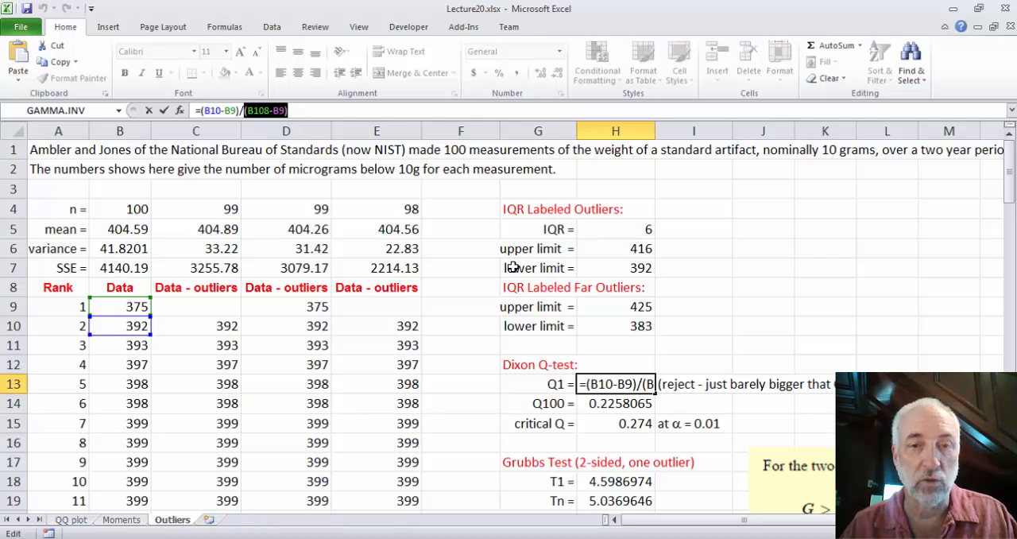
pyautogui.moveTo(598, 416)
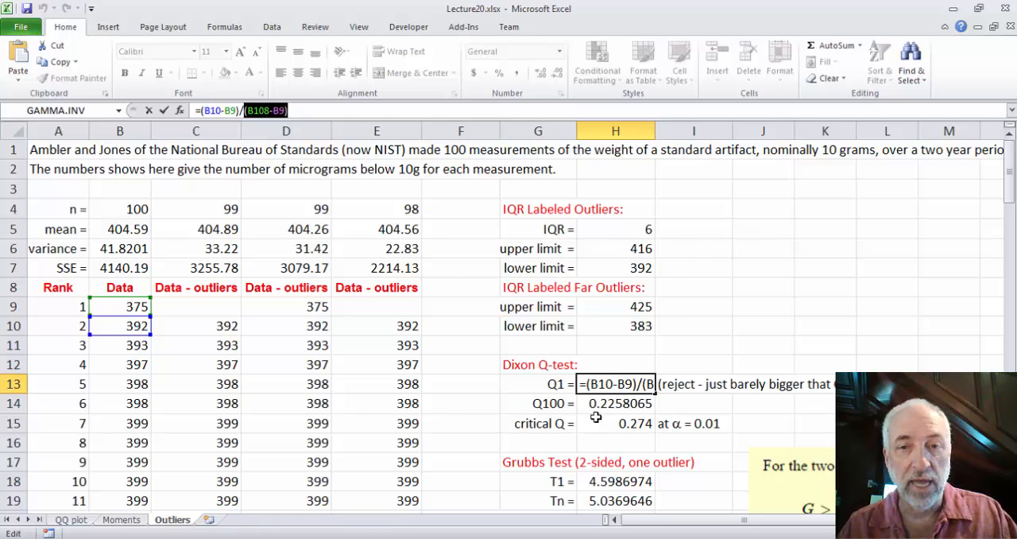
pyautogui.press('Return')
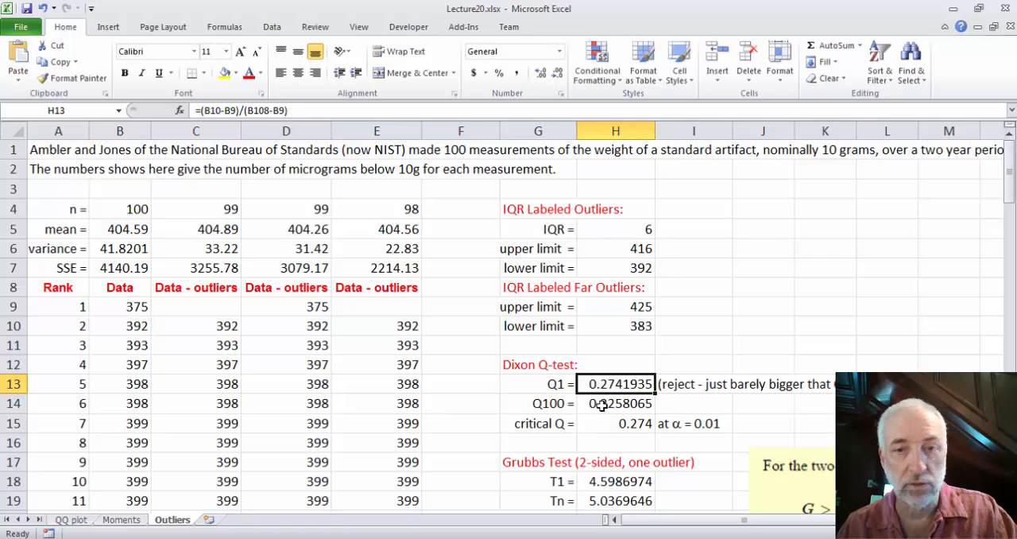
pyautogui.click(617, 404)
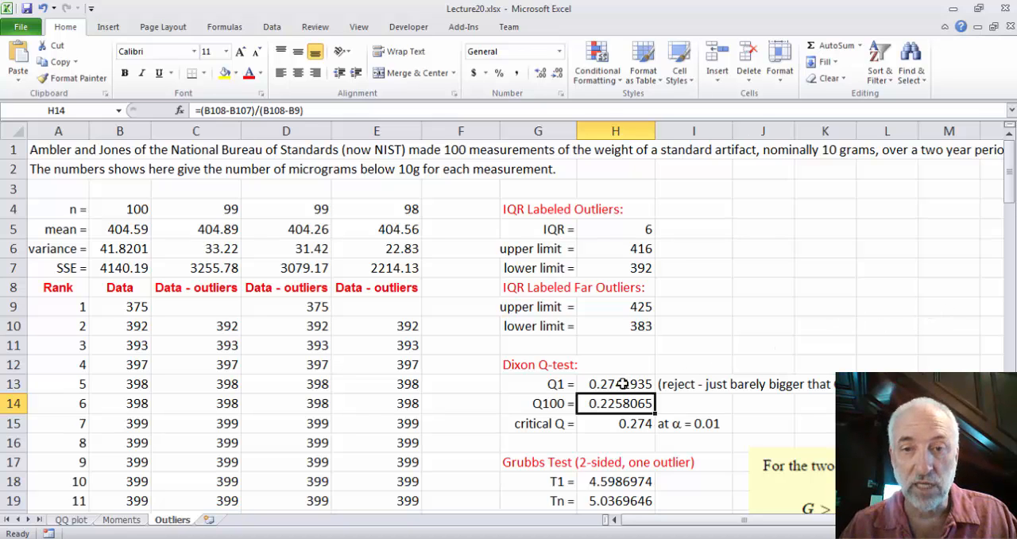
pyautogui.moveTo(789, 332)
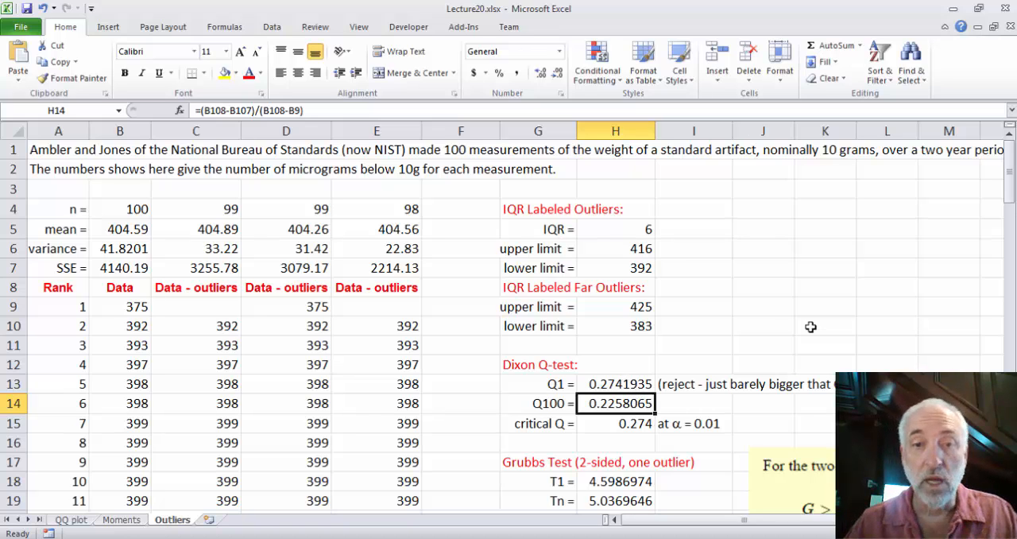
pyautogui.moveTo(623, 423)
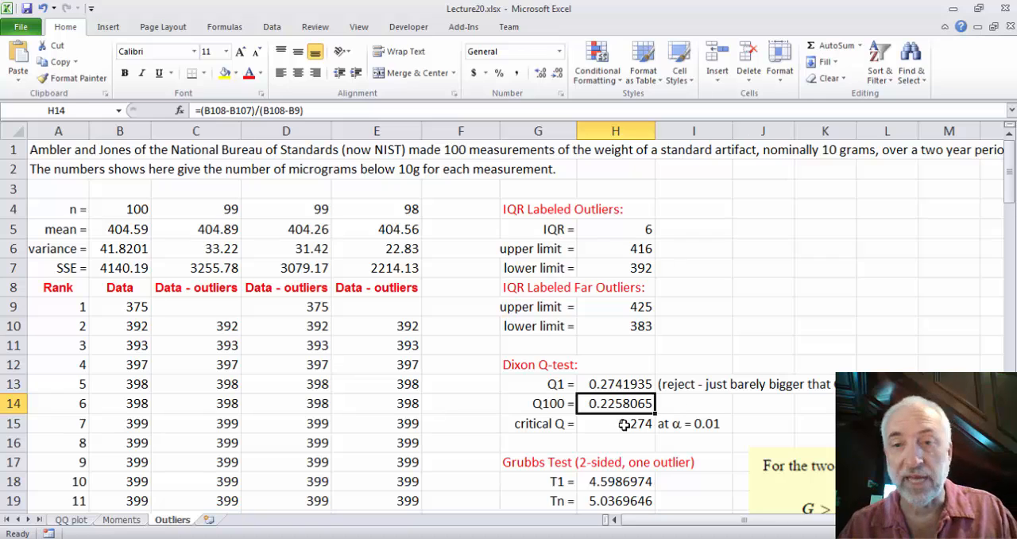
pyautogui.click(614, 423)
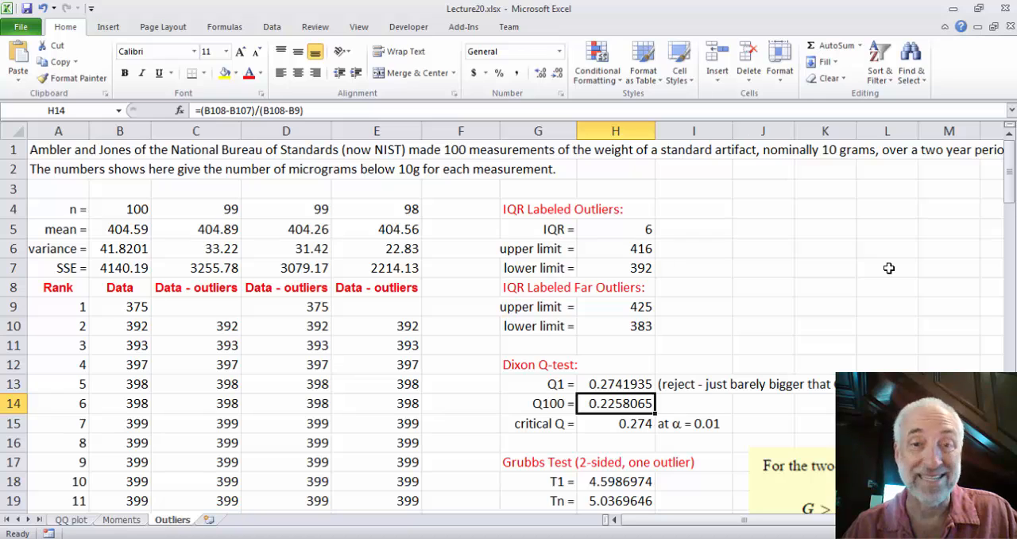
pyautogui.click(615, 383)
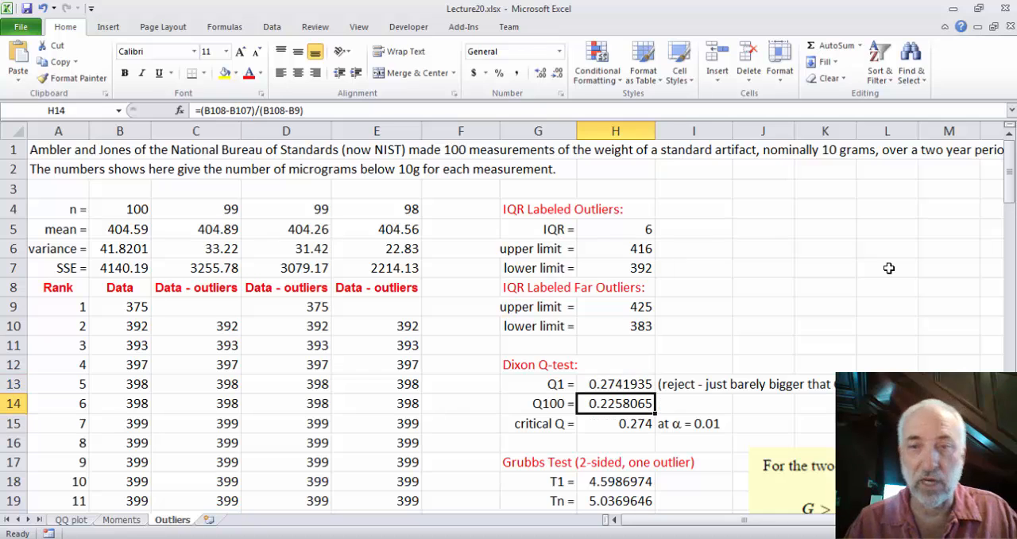
pyautogui.scroll(-3)
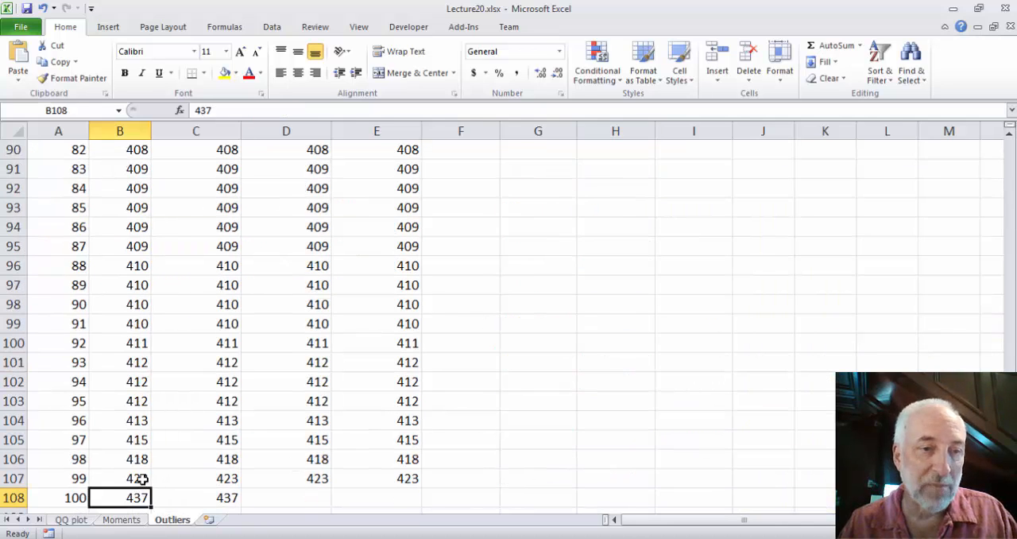
pyautogui.click(119, 476)
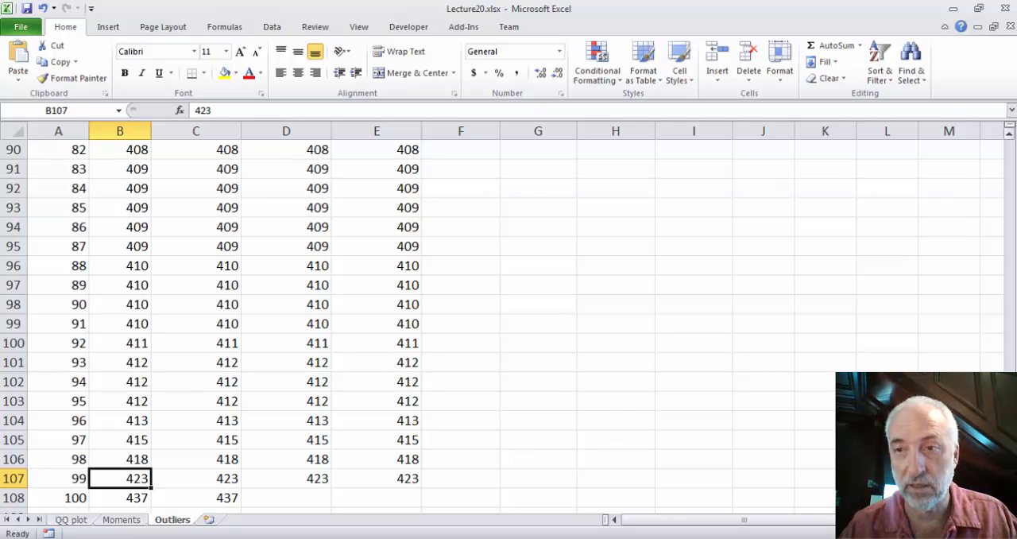
pyautogui.scroll(3)
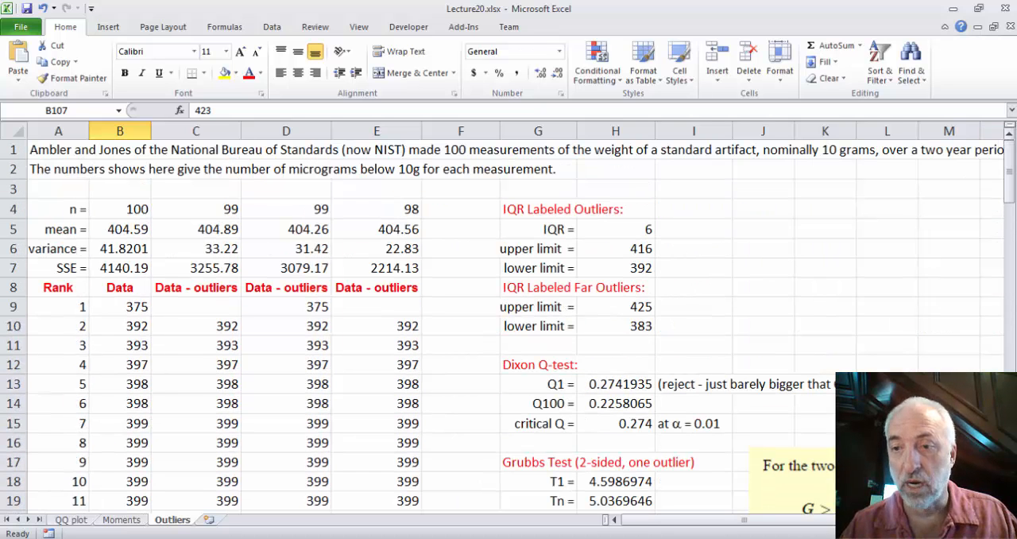
pyautogui.scroll(-3)
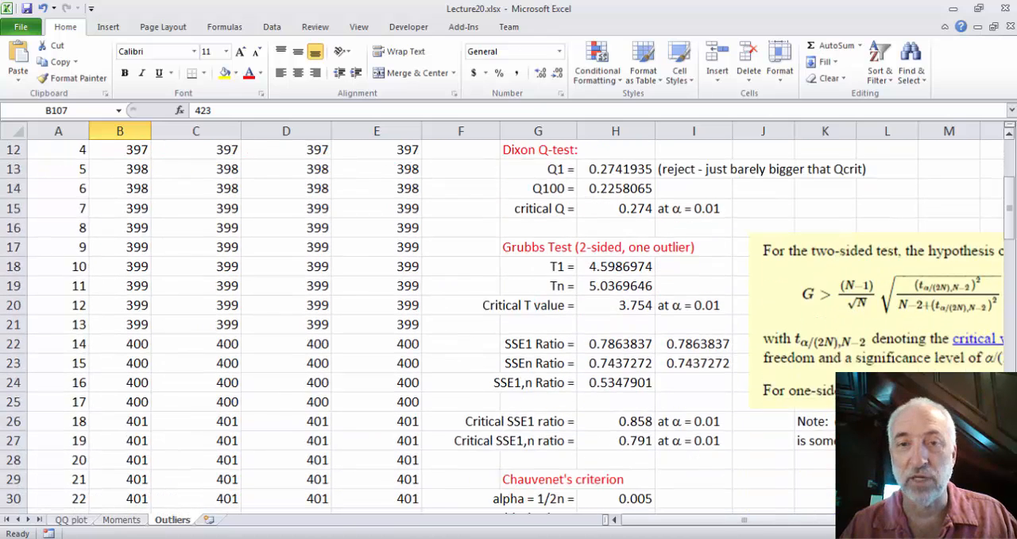
pyautogui.scroll(-3)
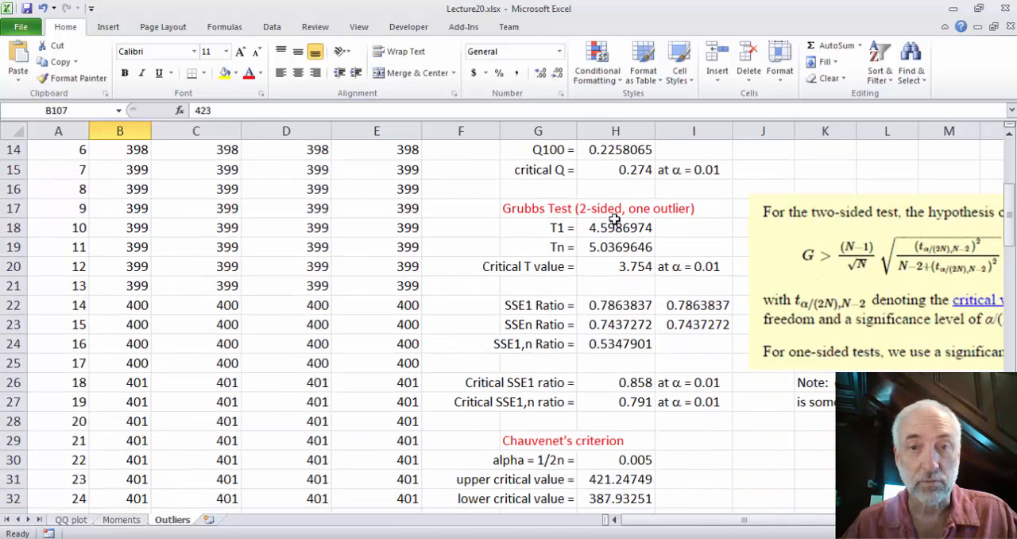
pyautogui.moveTo(613, 232)
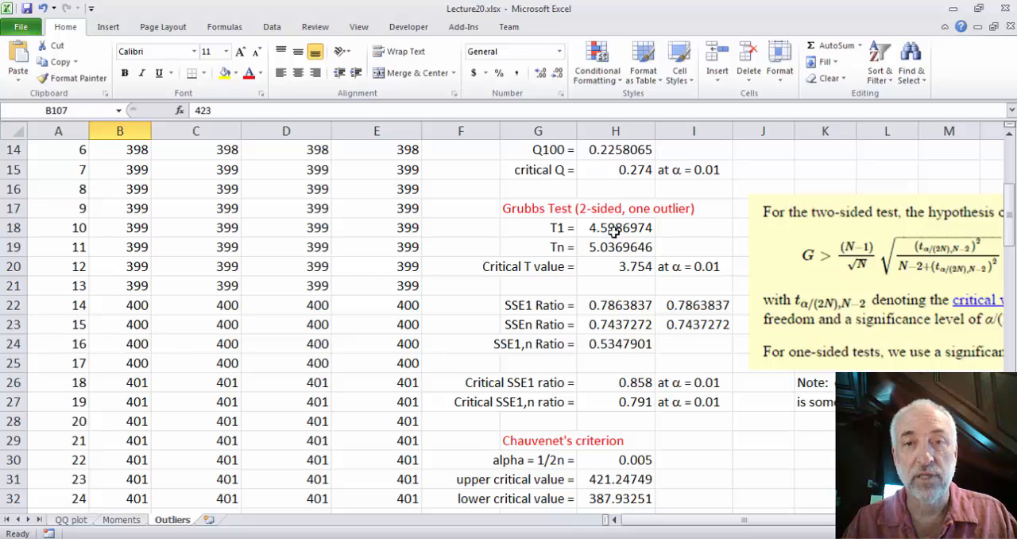
pyautogui.click(615, 227)
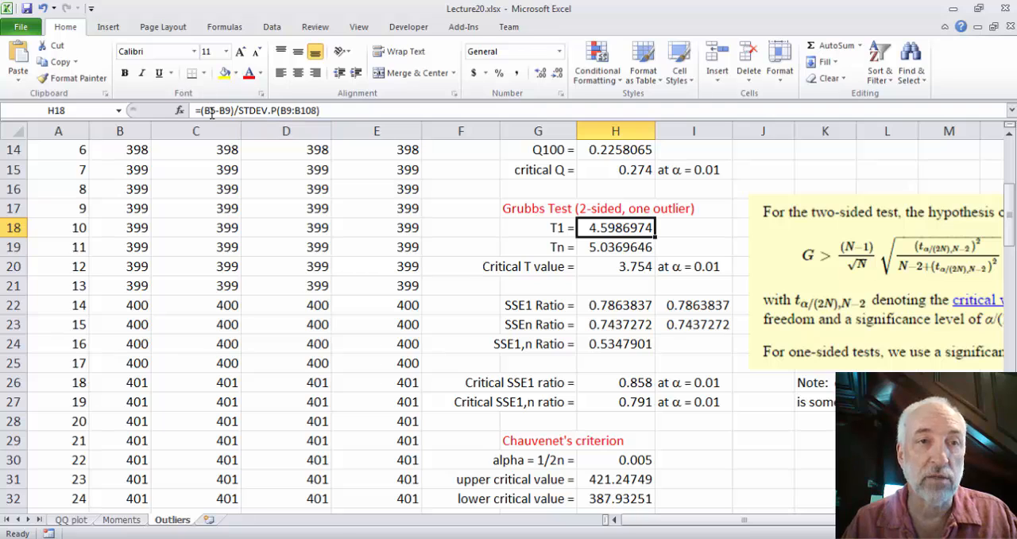
pyautogui.moveTo(221, 109)
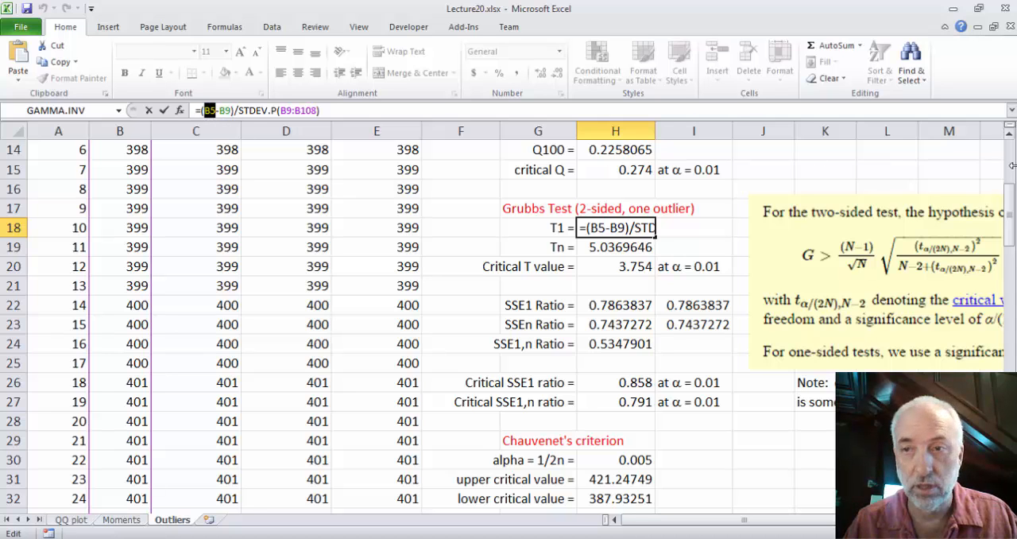
pyautogui.scroll(3)
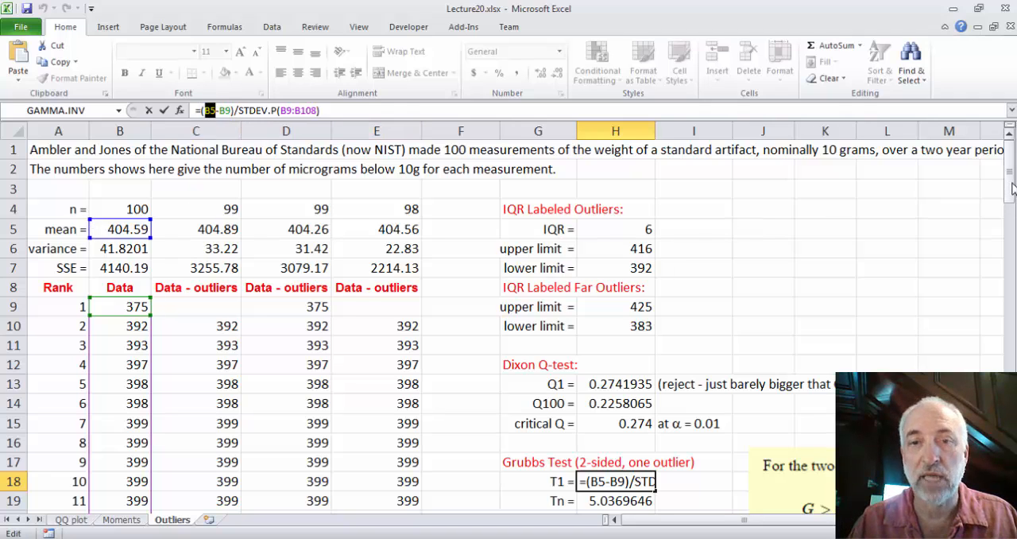
pyautogui.scroll(-3)
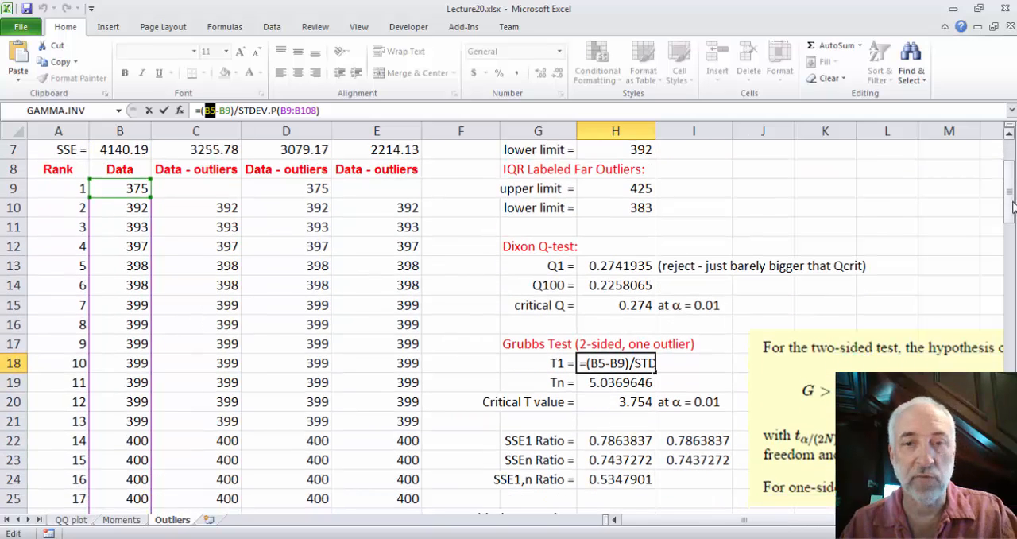
pyautogui.press('Return')
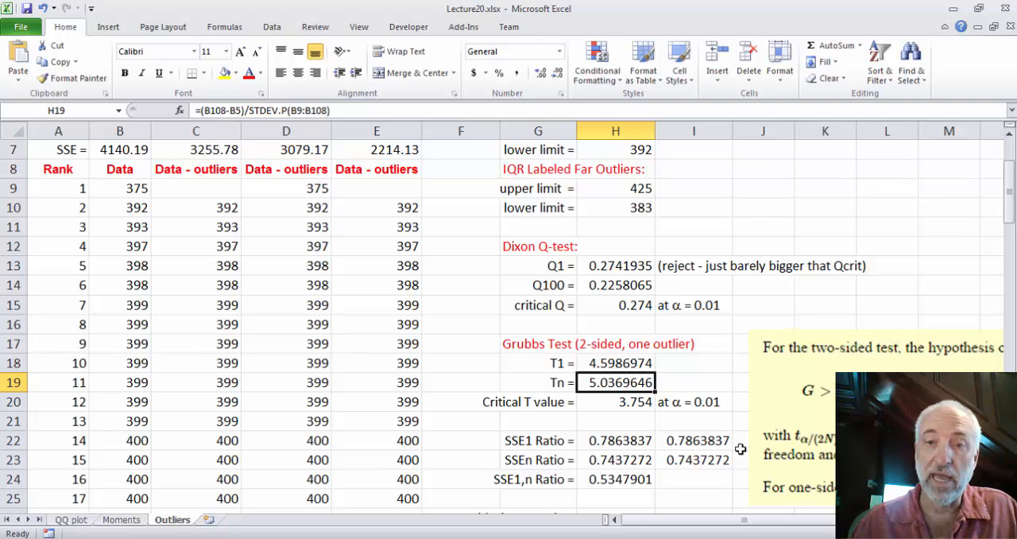
pyautogui.click(617, 401)
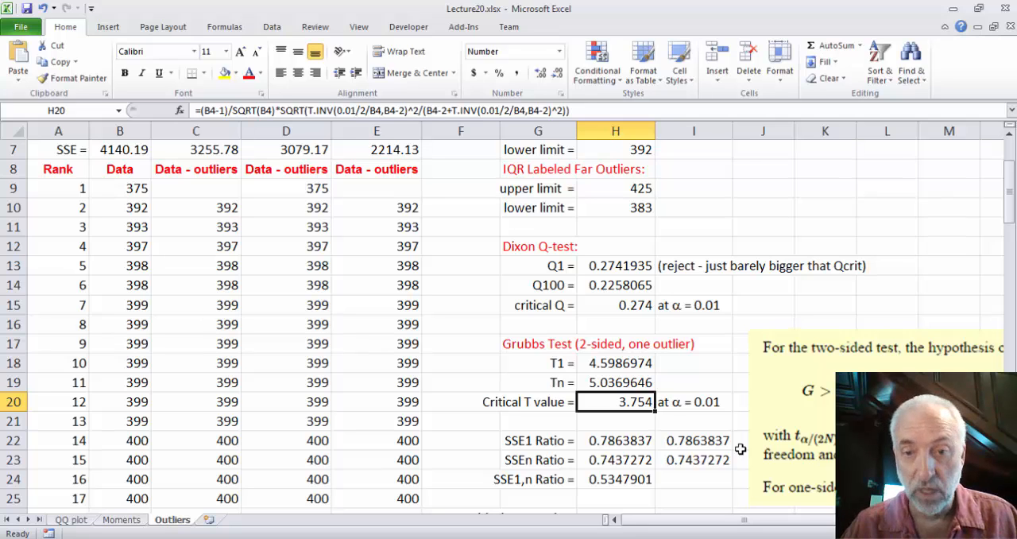
pyautogui.click(615, 440)
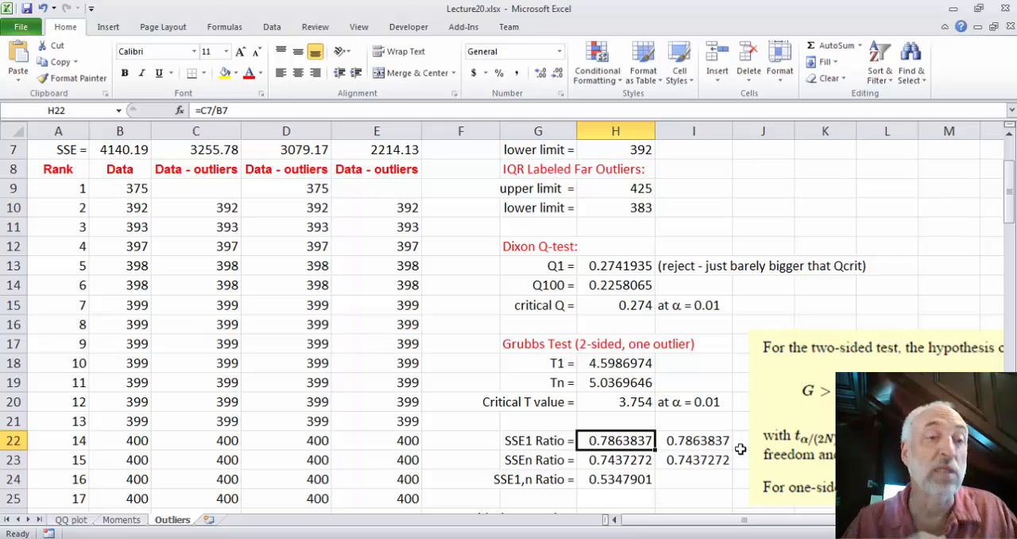
pyautogui.moveTo(811, 357)
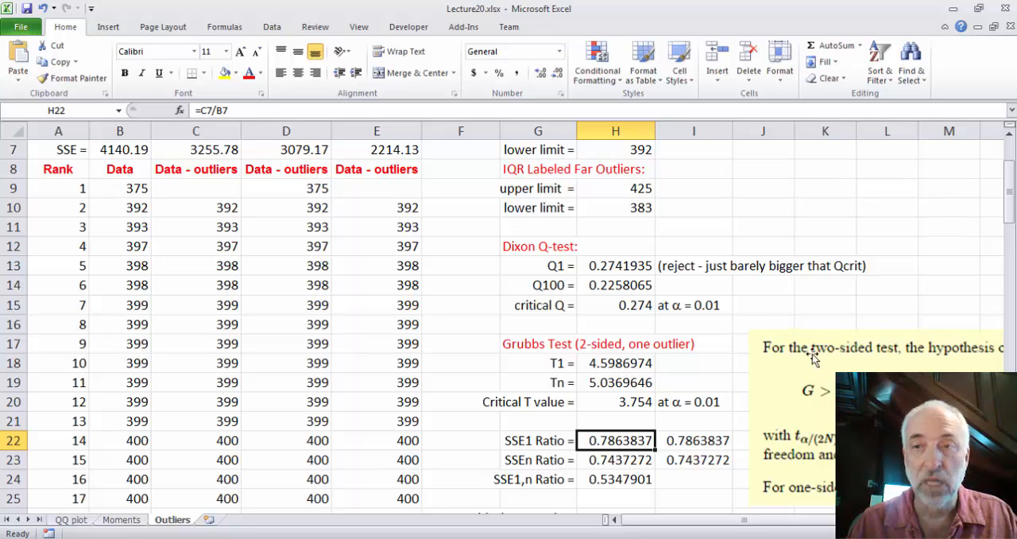
pyautogui.scroll(3)
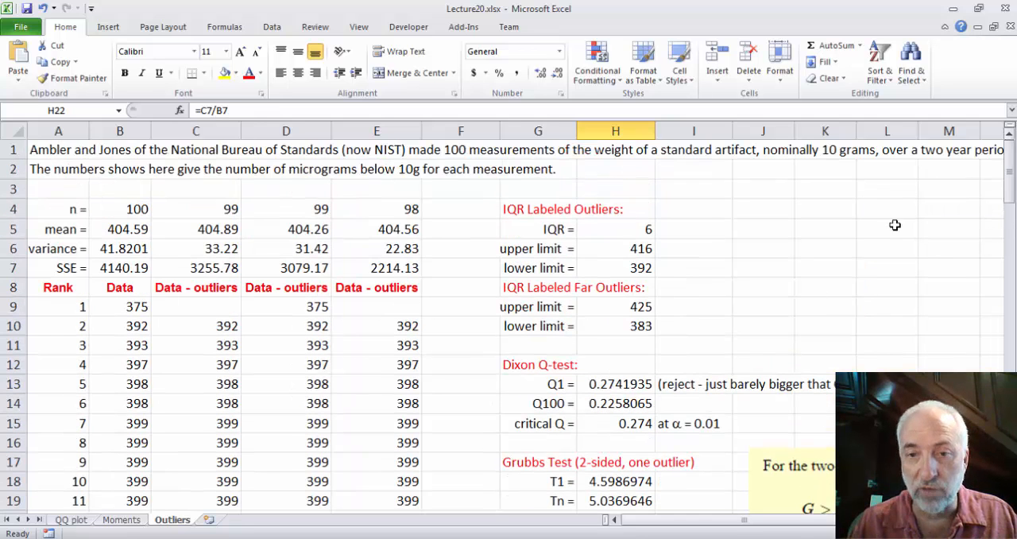
pyautogui.moveTo(236, 209)
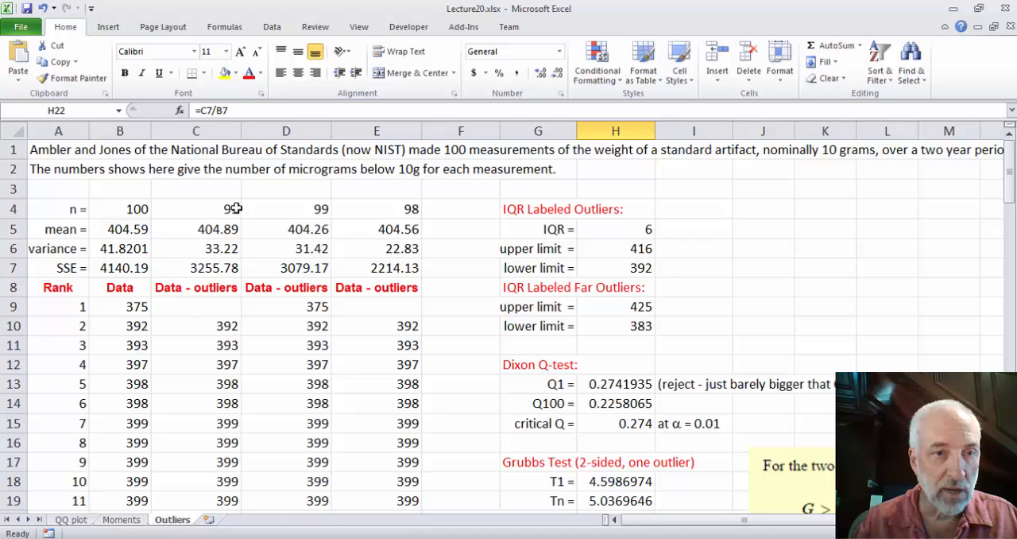
pyautogui.click(195, 305)
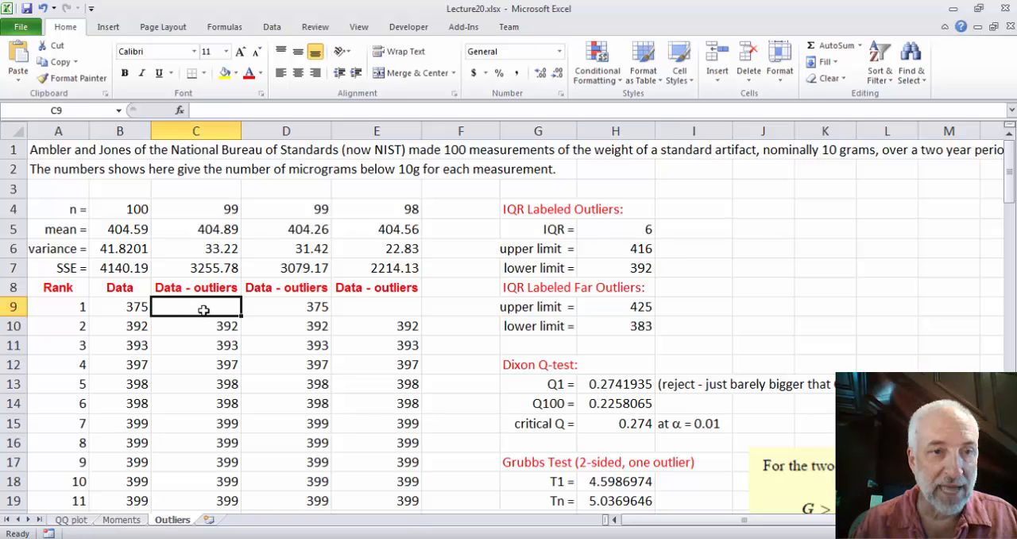
pyautogui.moveTo(314, 306)
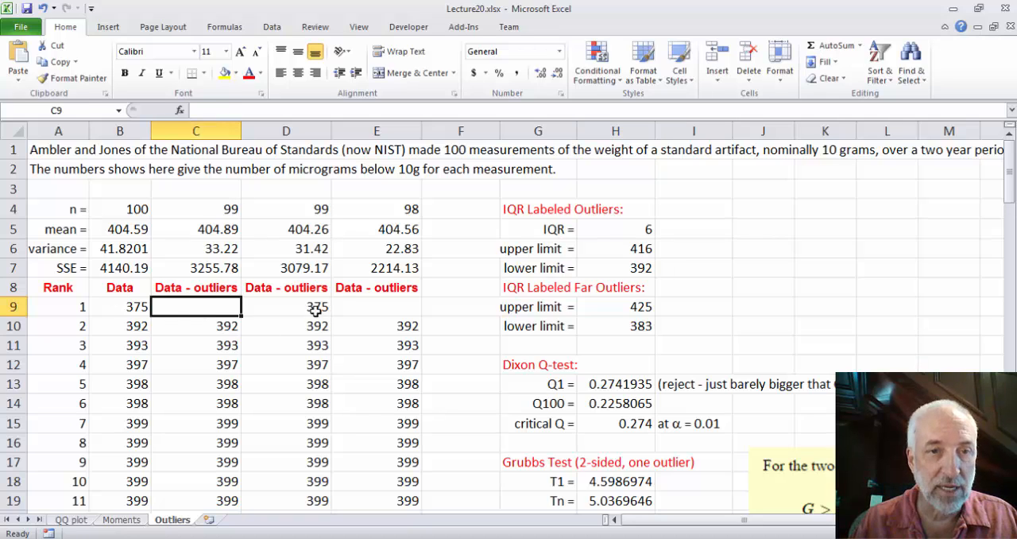
pyautogui.moveTo(381, 312)
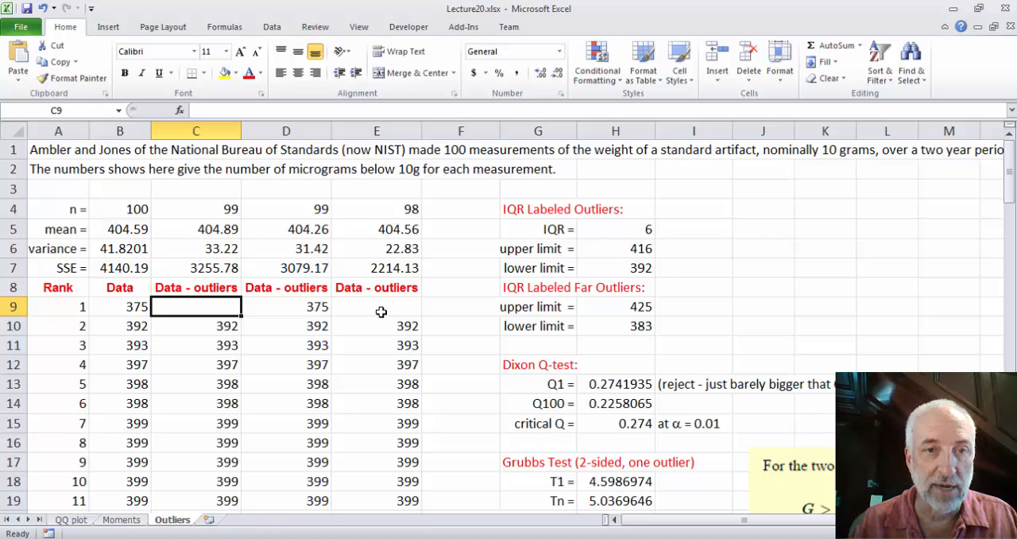
pyautogui.click(375, 305)
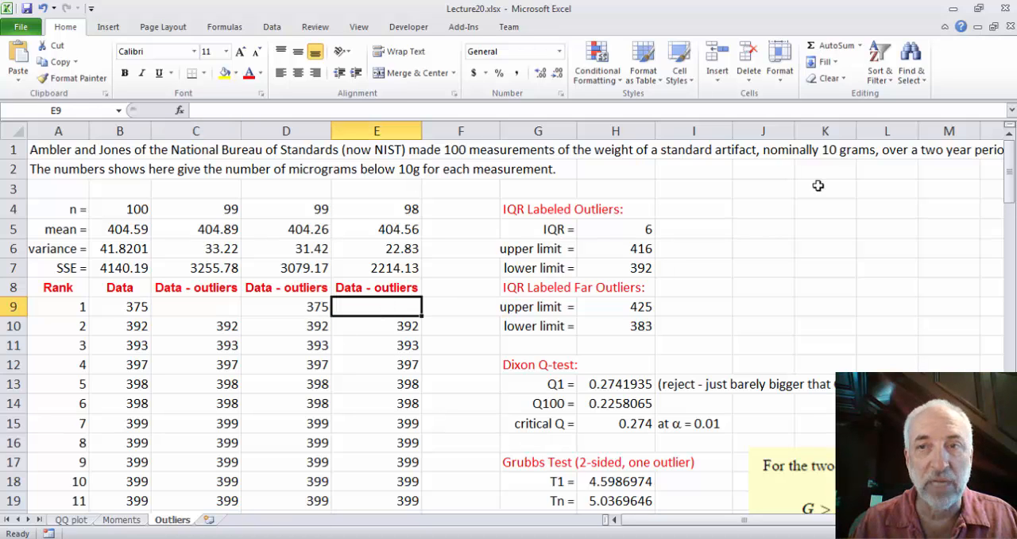
pyautogui.scroll(-3)
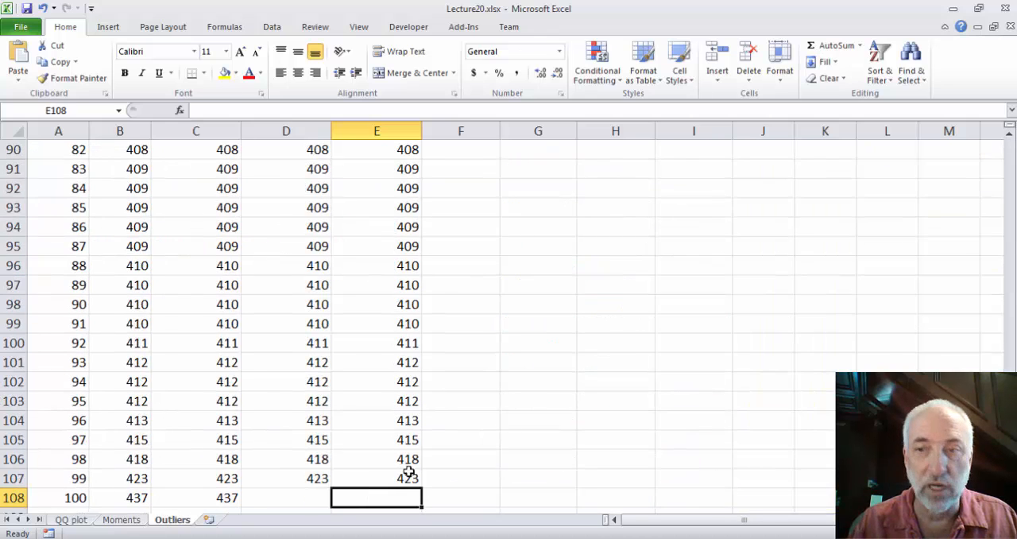
pyautogui.scroll(3)
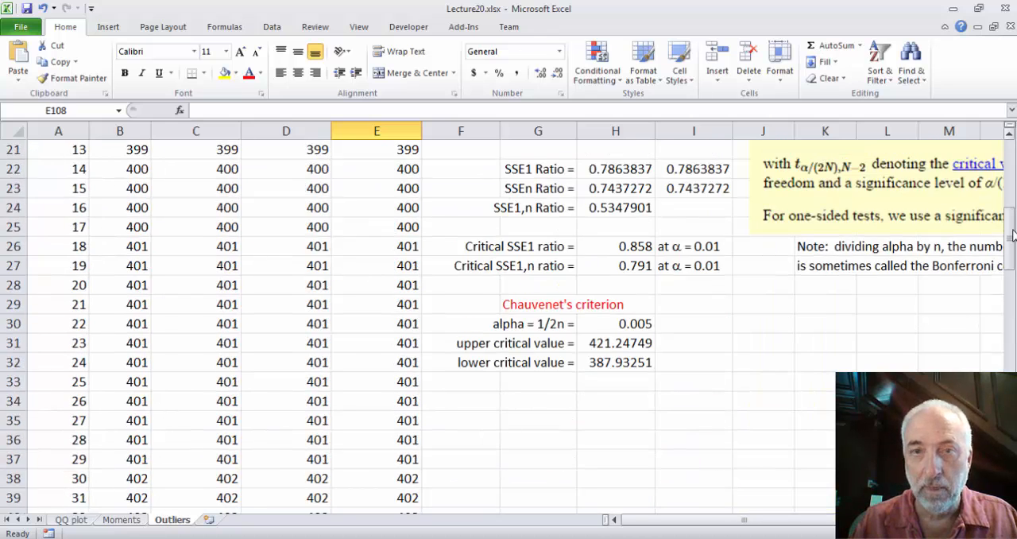
pyautogui.scroll(3)
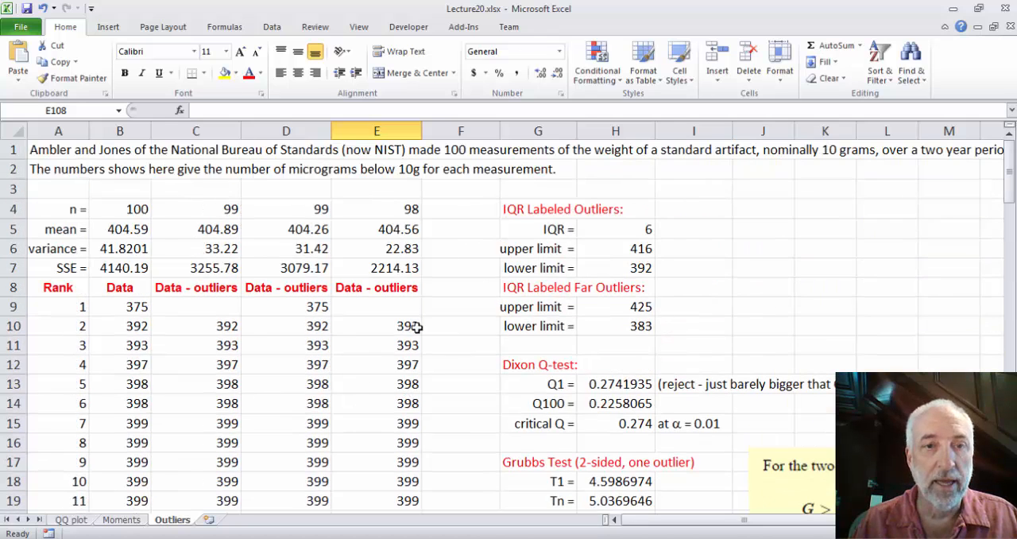
pyautogui.click(375, 267)
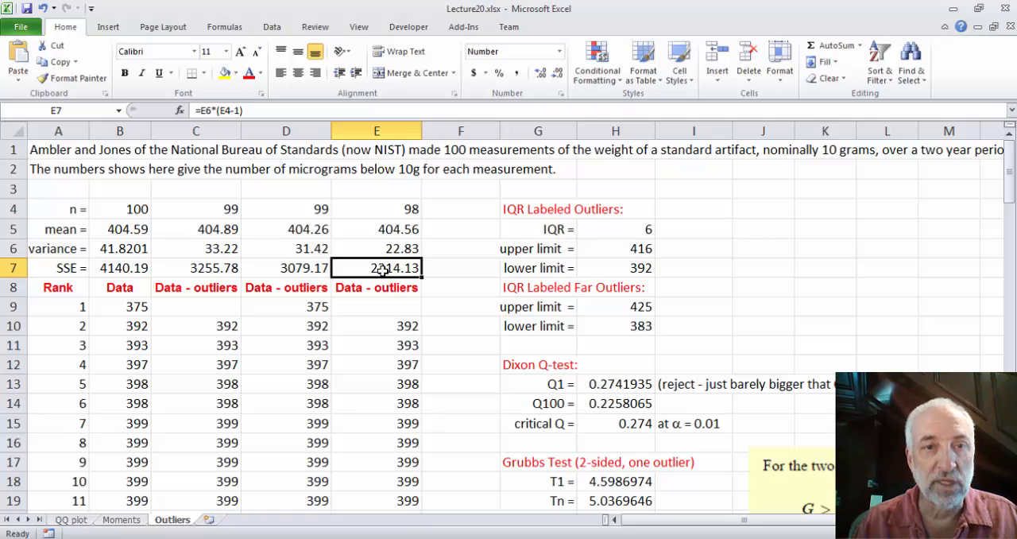
pyautogui.click(120, 267)
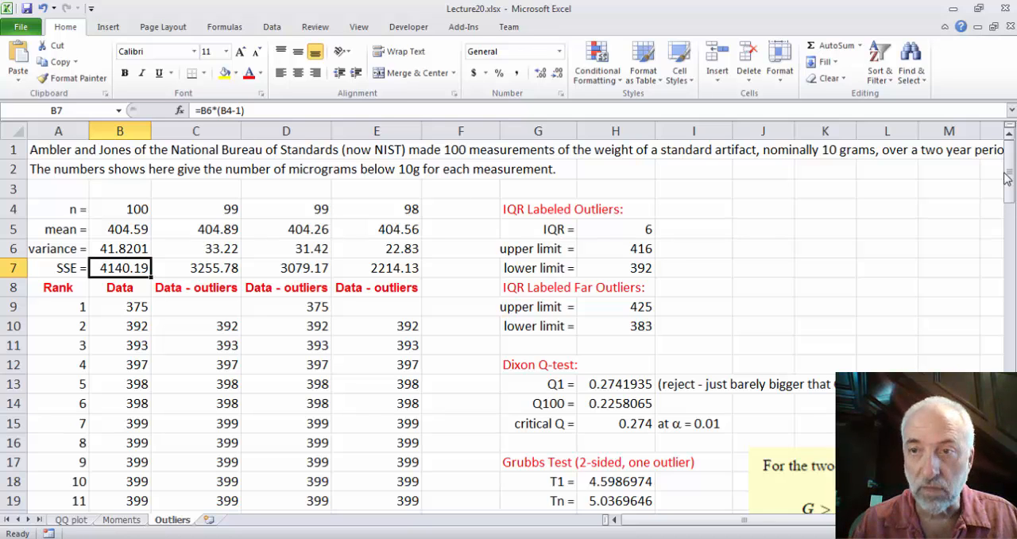
pyautogui.scroll(-3)
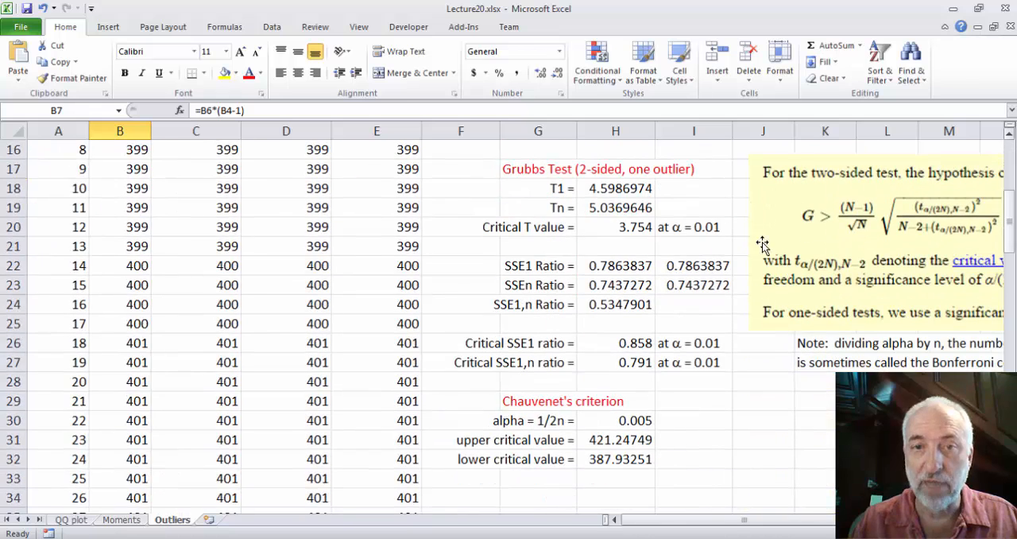
pyautogui.click(616, 266)
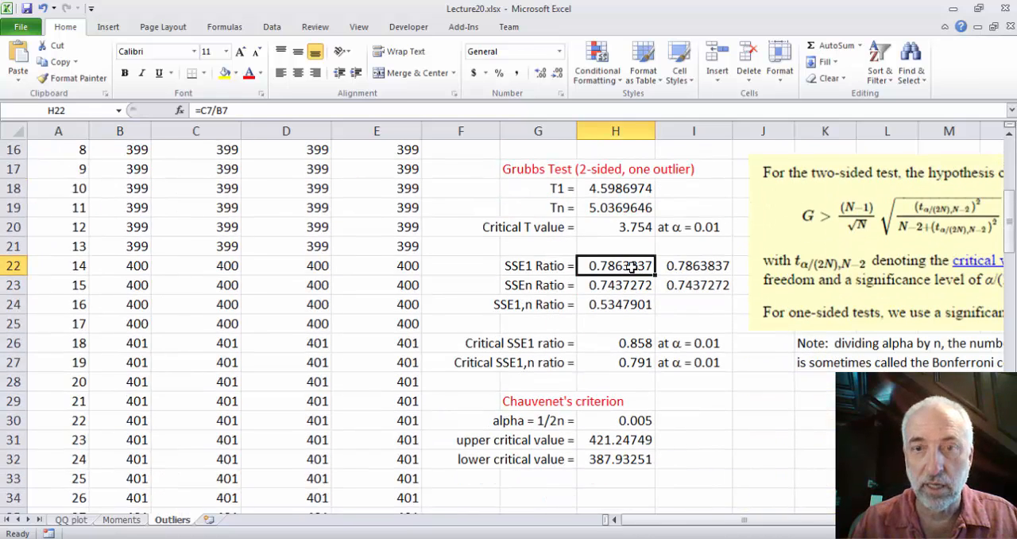
pyautogui.click(615, 303)
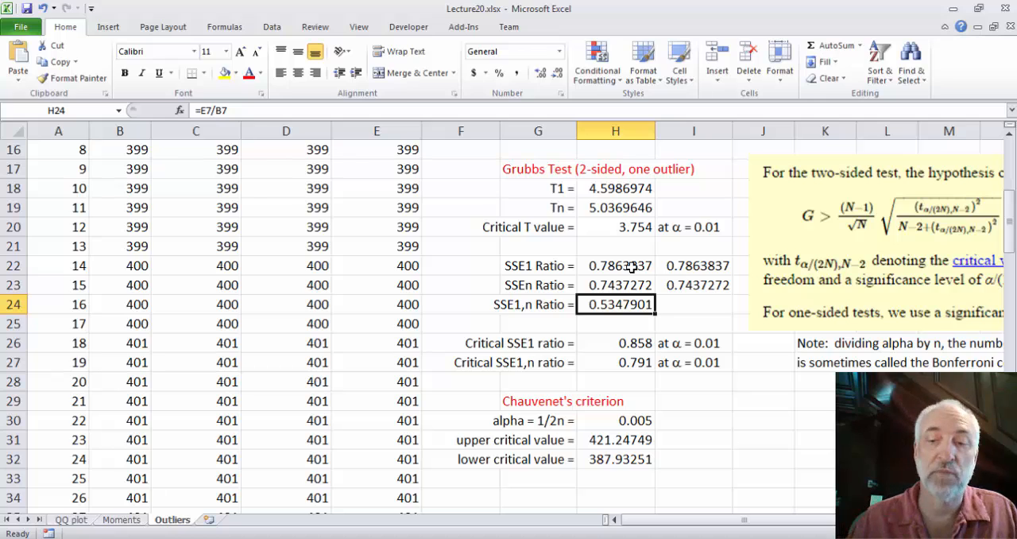
pyautogui.click(614, 343)
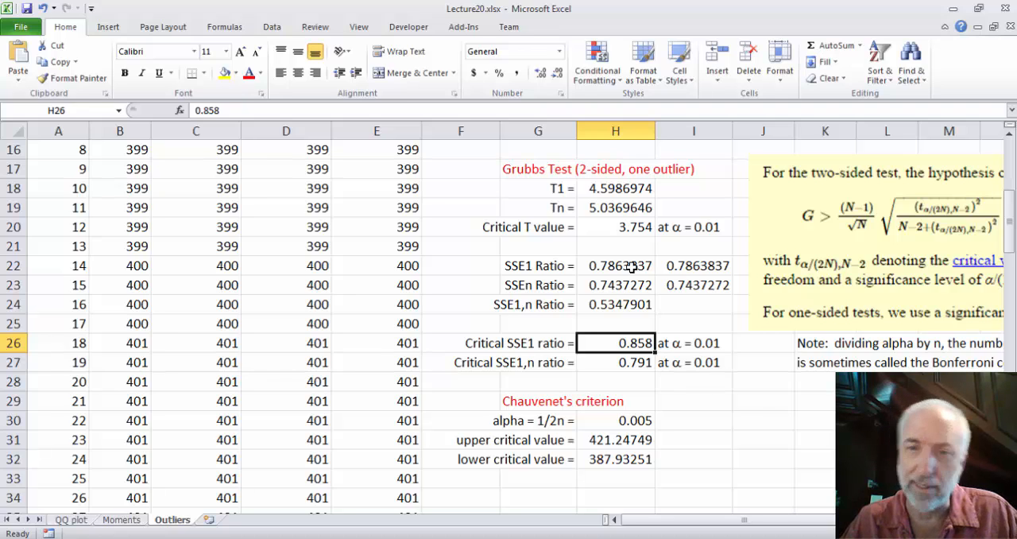
pyautogui.moveTo(737, 246)
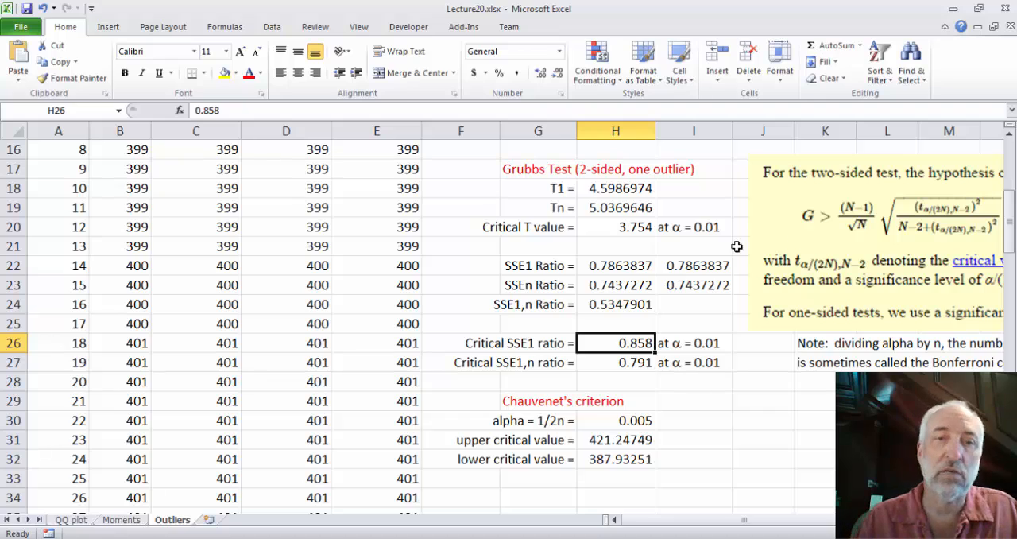
pyautogui.moveTo(819, 267)
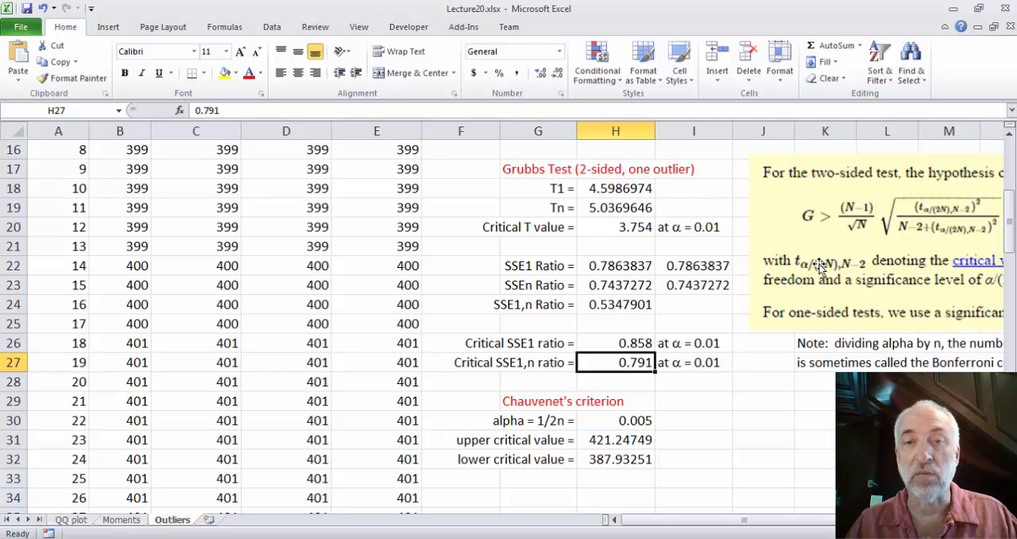
pyautogui.moveTo(613, 256)
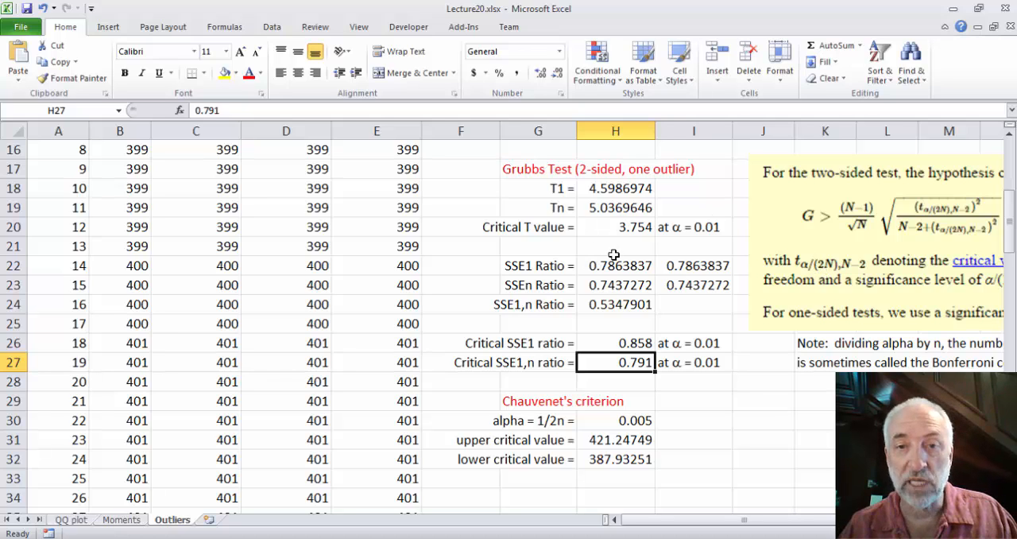
pyautogui.click(616, 285)
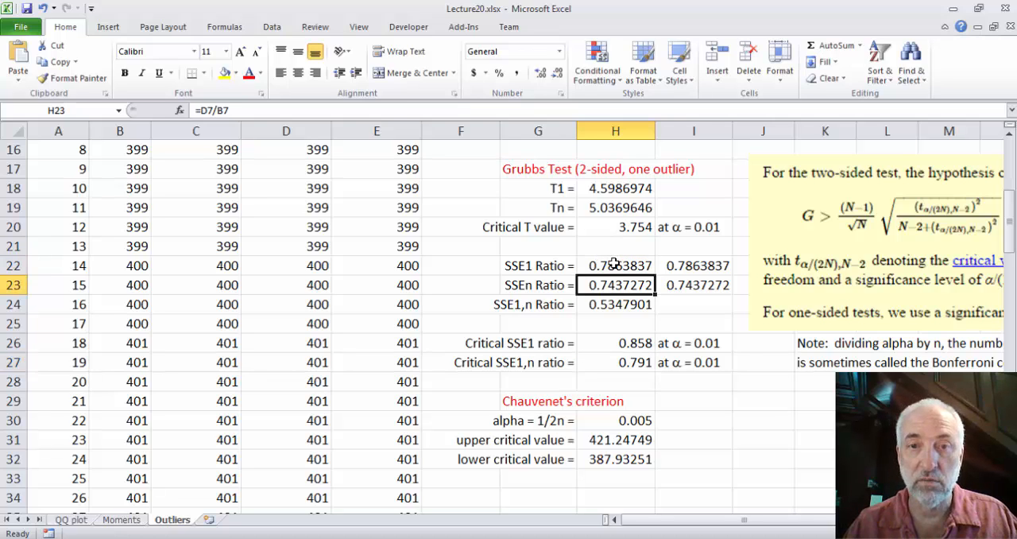
pyautogui.click(616, 304)
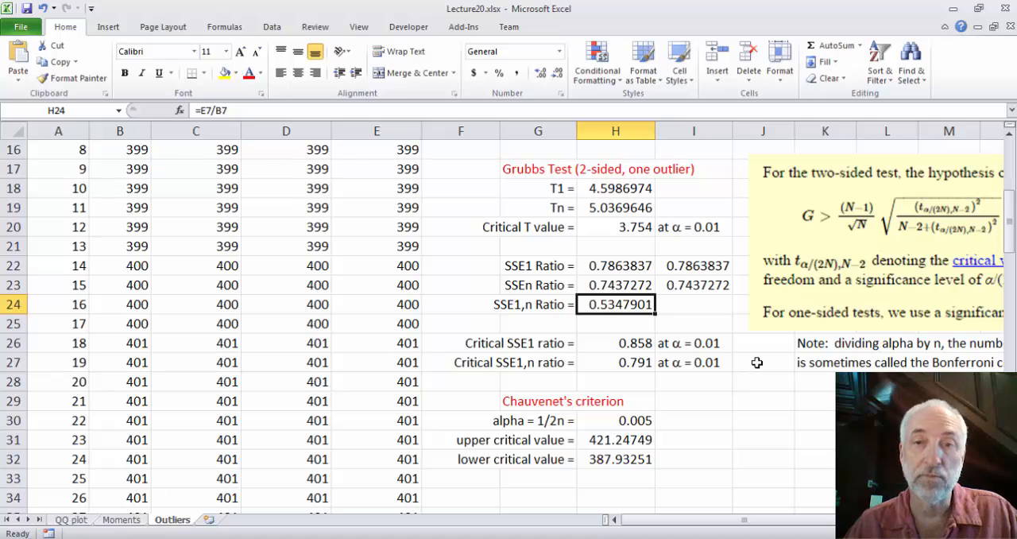
pyautogui.moveTo(761, 248)
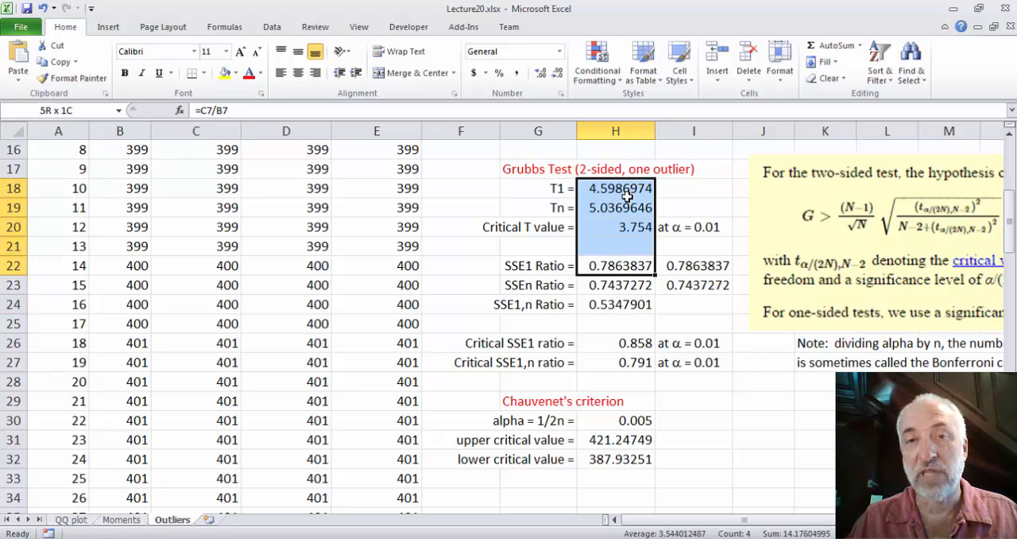
pyautogui.click(616, 225)
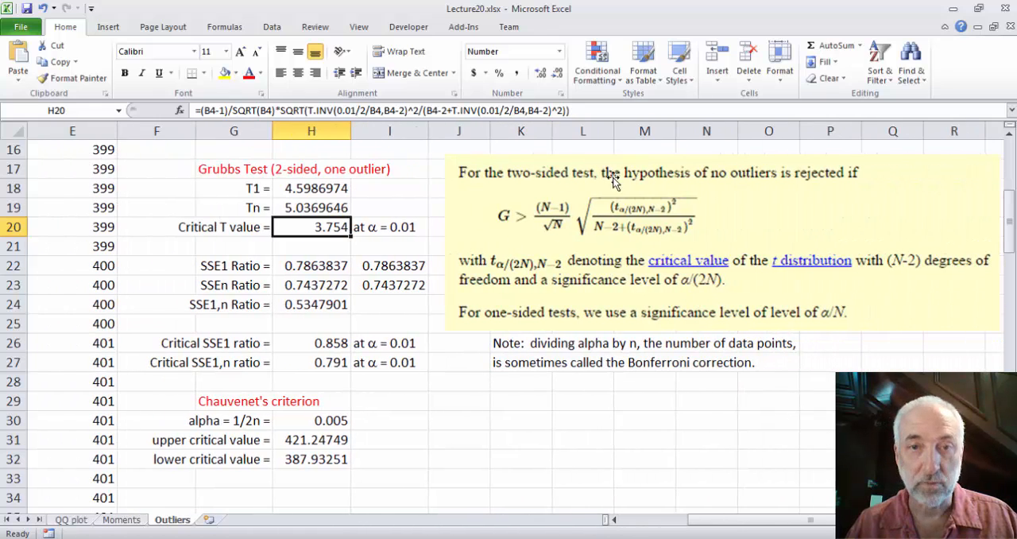
pyautogui.moveTo(591, 238)
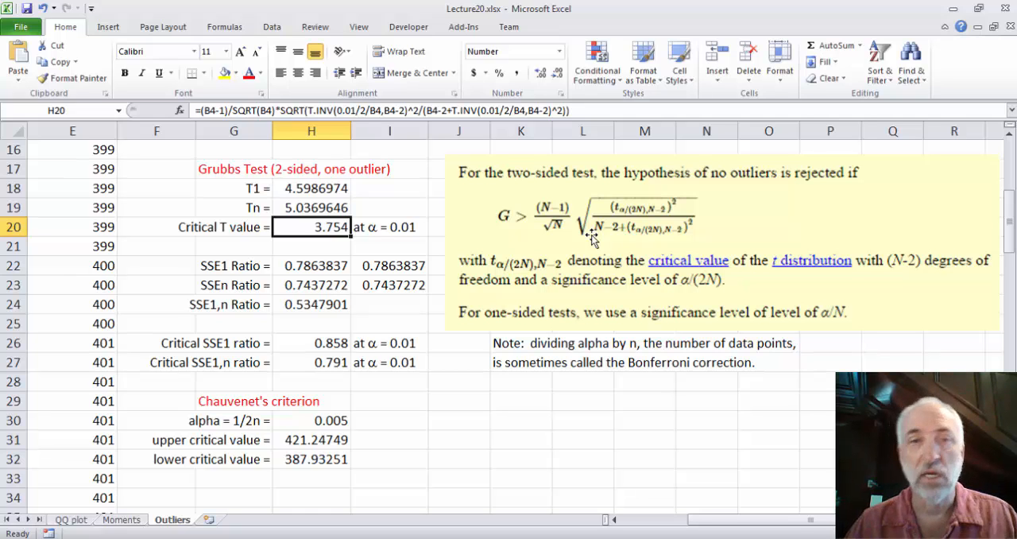
pyautogui.moveTo(269, 285)
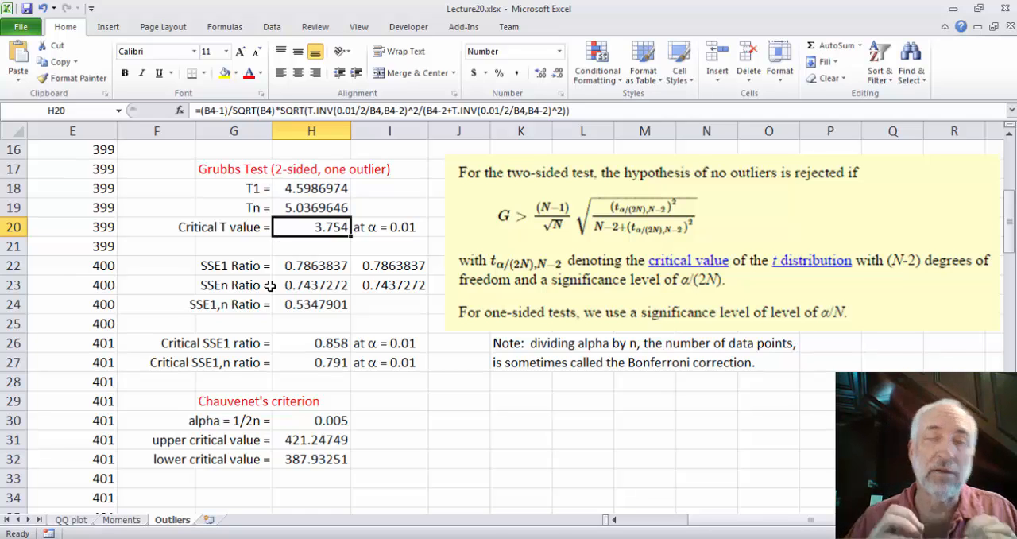
pyautogui.moveTo(305, 187)
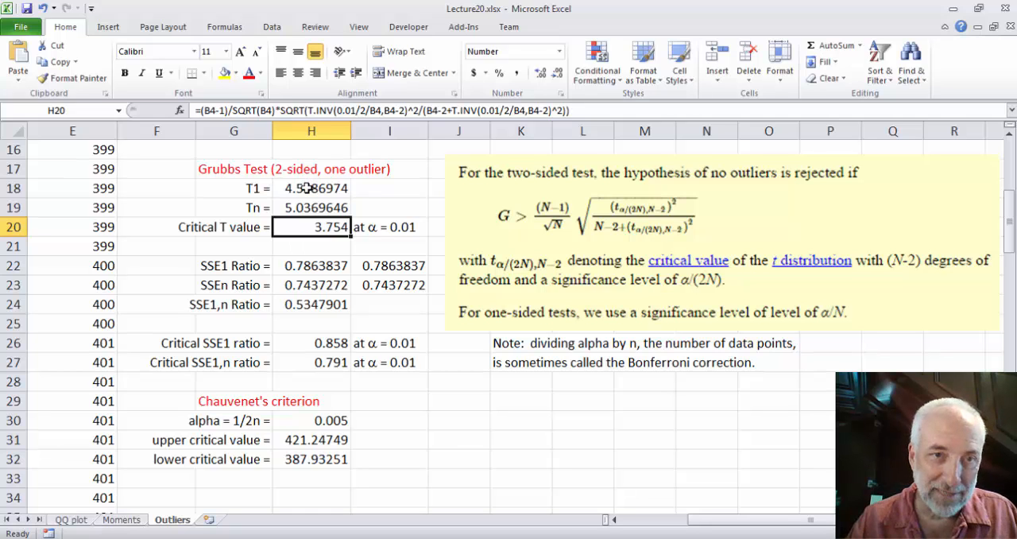
pyautogui.click(311, 187)
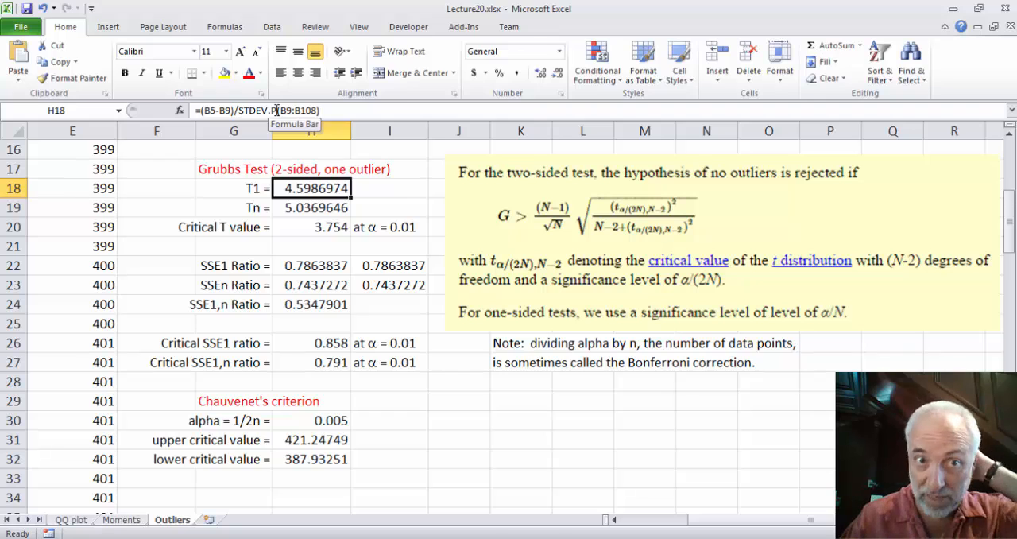
pyautogui.moveTo(346, 112)
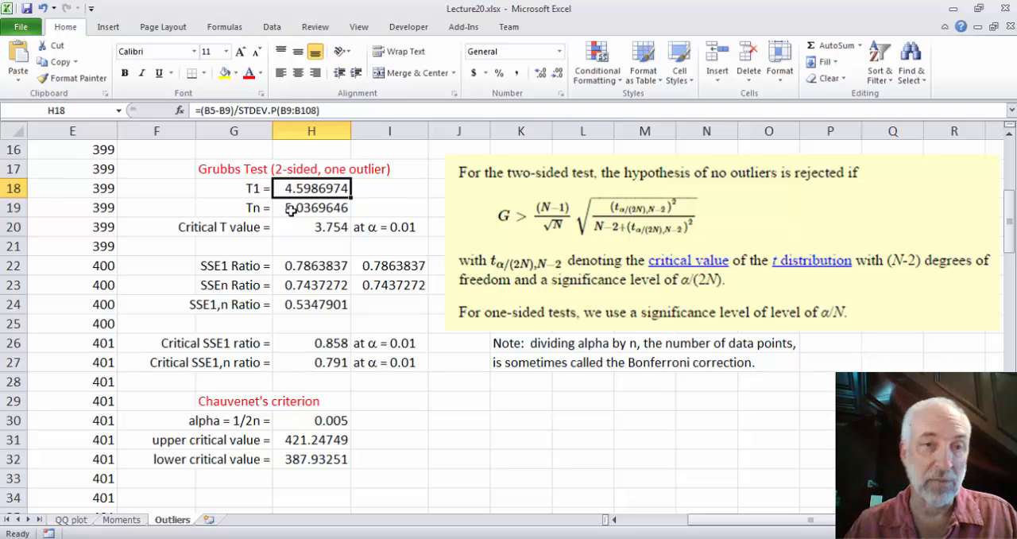
pyautogui.click(311, 226)
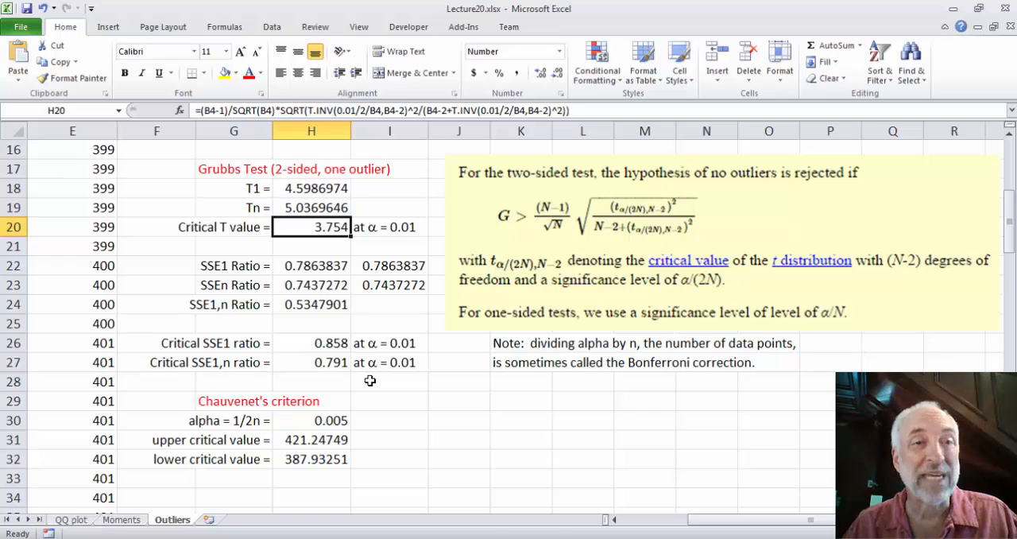
pyautogui.moveTo(654, 219)
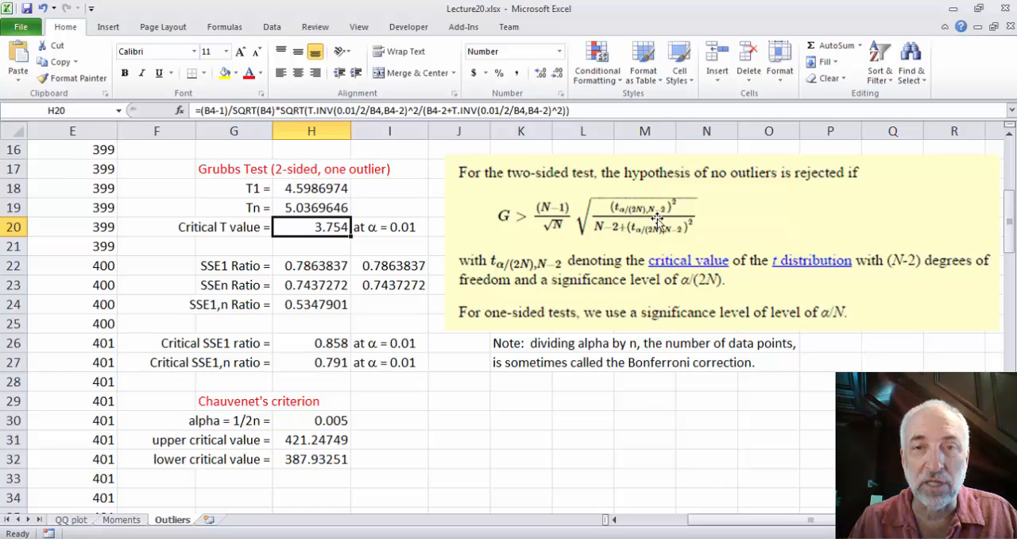
pyautogui.moveTo(477, 246)
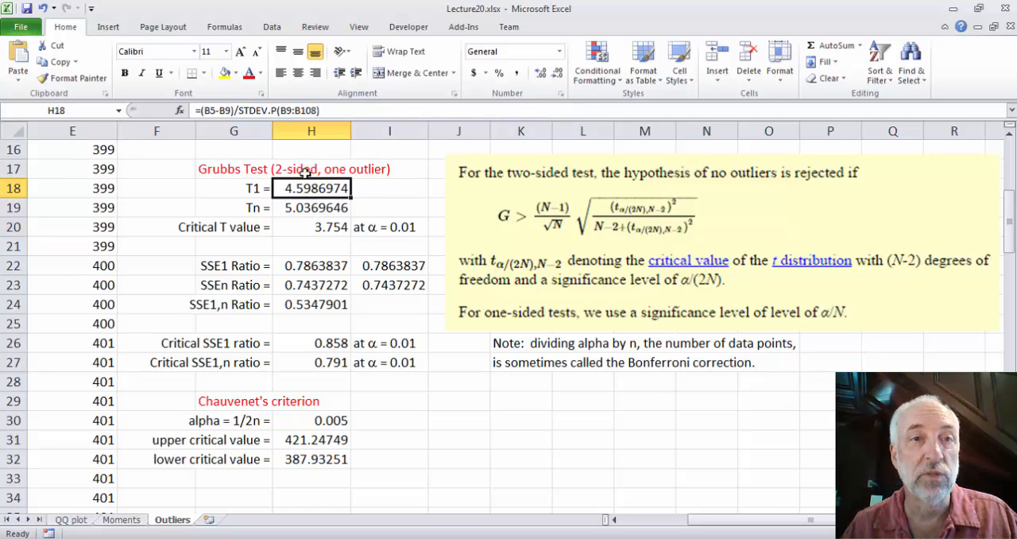
# Edit the STDEV in H18 and H19 so T1 reads 4.5756461 and Tn 5.0117165.
pyautogui.doubleClick(311, 187)
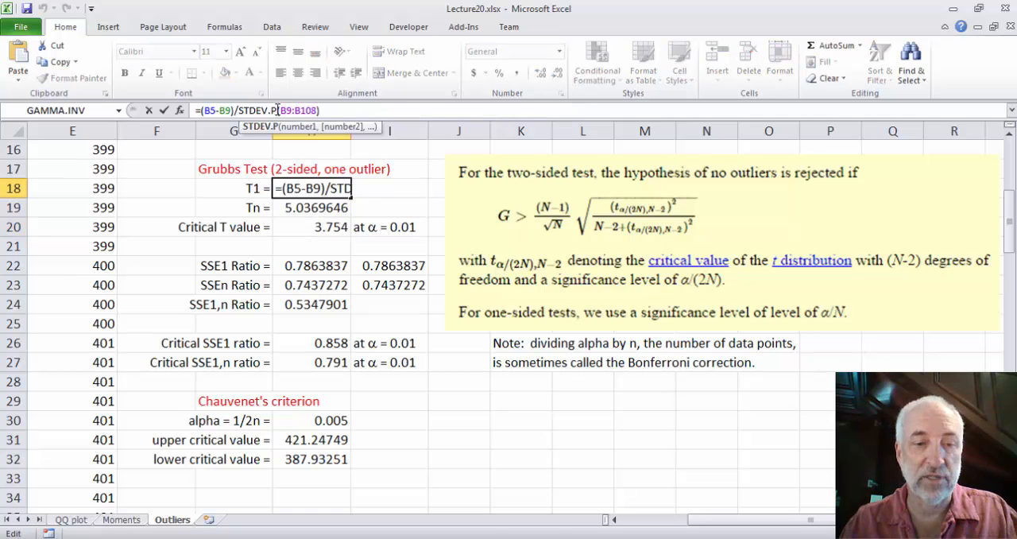
pyautogui.press('Return')
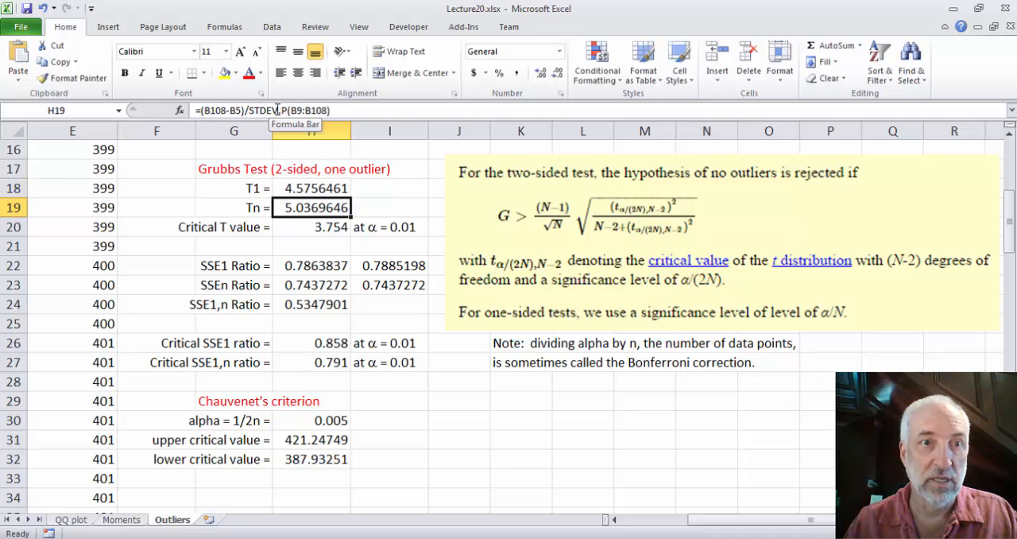
pyautogui.doubleClick(312, 207)
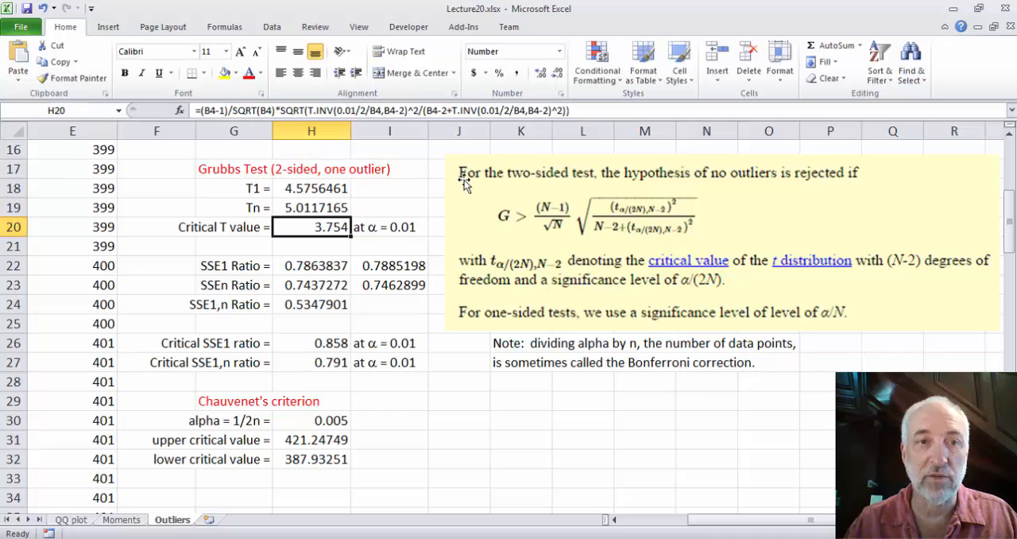
pyautogui.moveTo(575, 244)
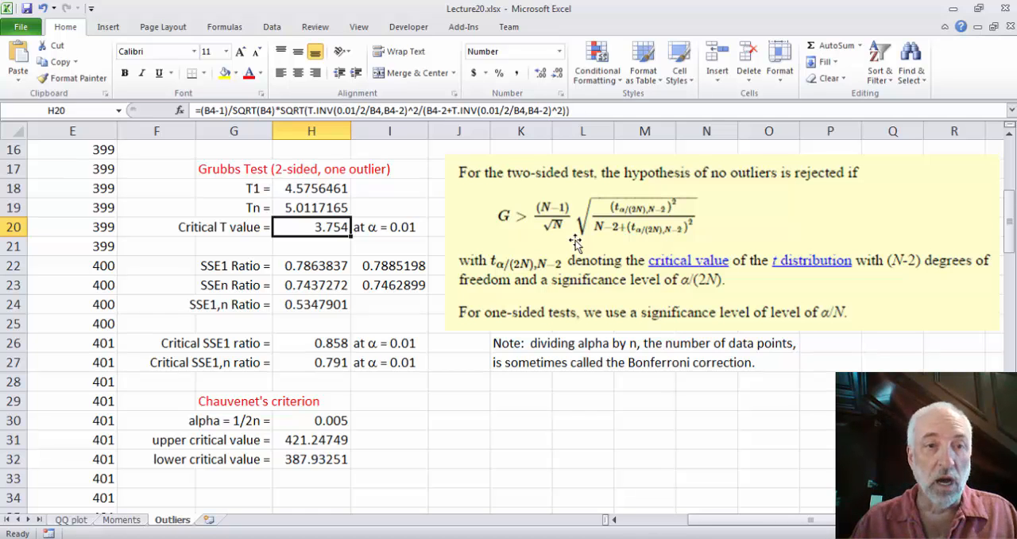
pyautogui.moveTo(321, 426)
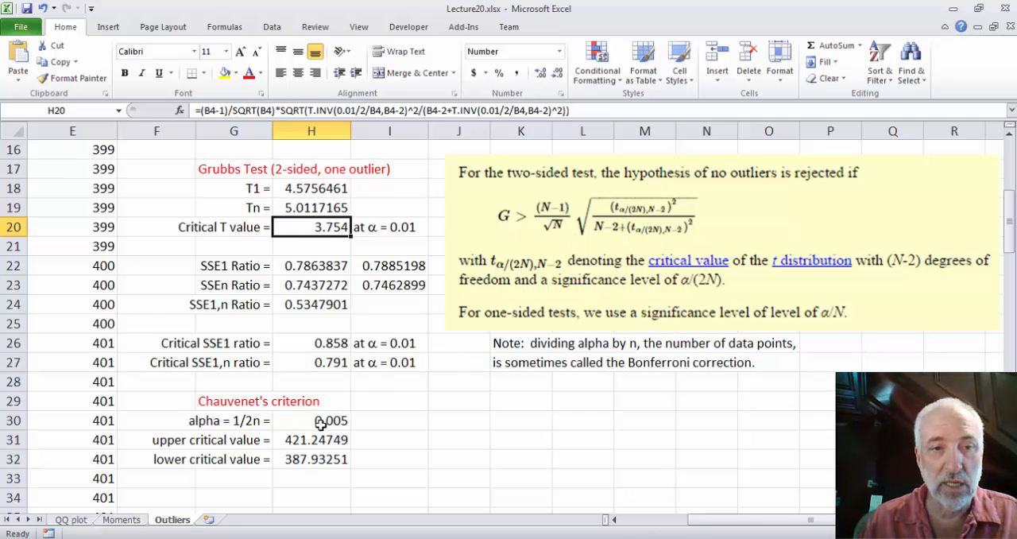
pyautogui.click(312, 420)
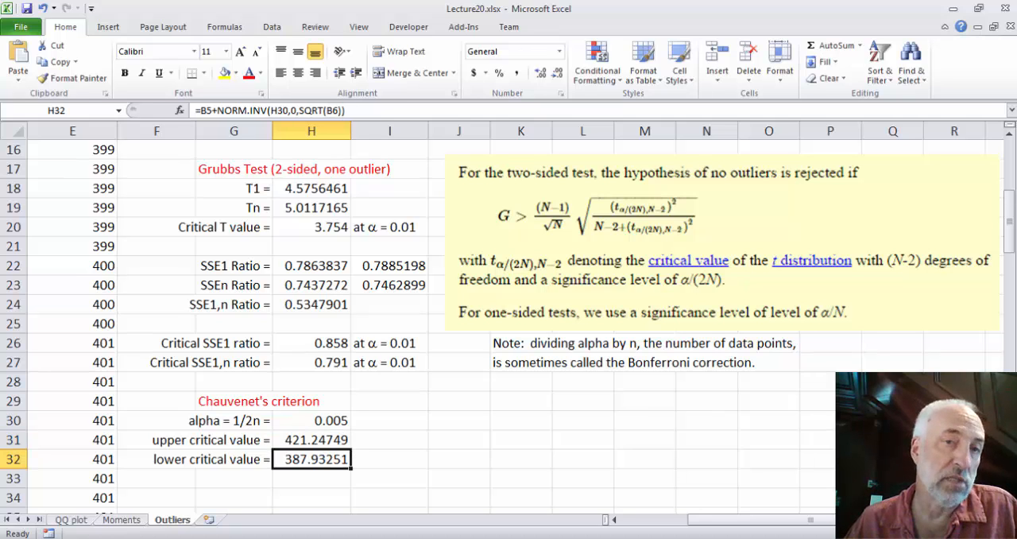
pyautogui.moveTo(899, 308)
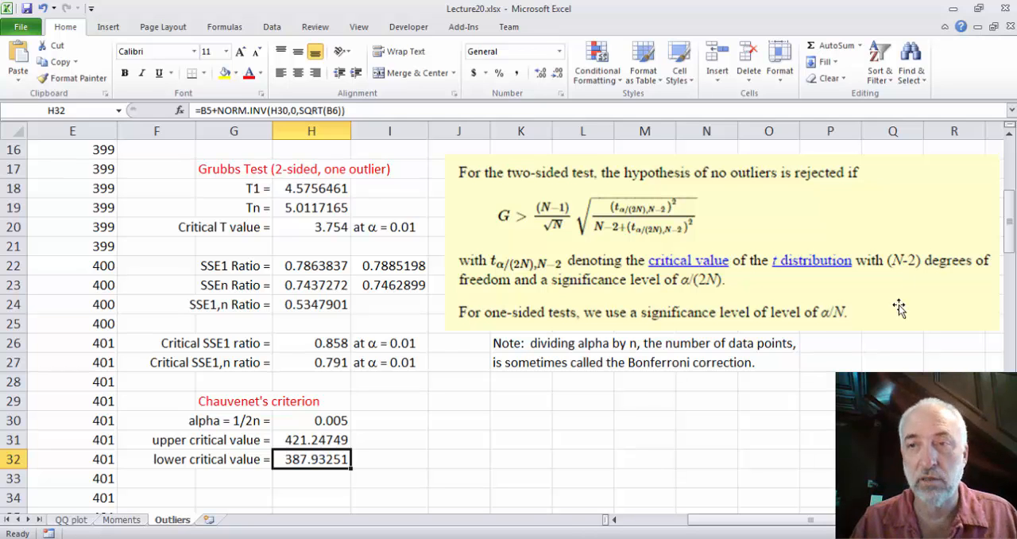
pyautogui.scroll(3)
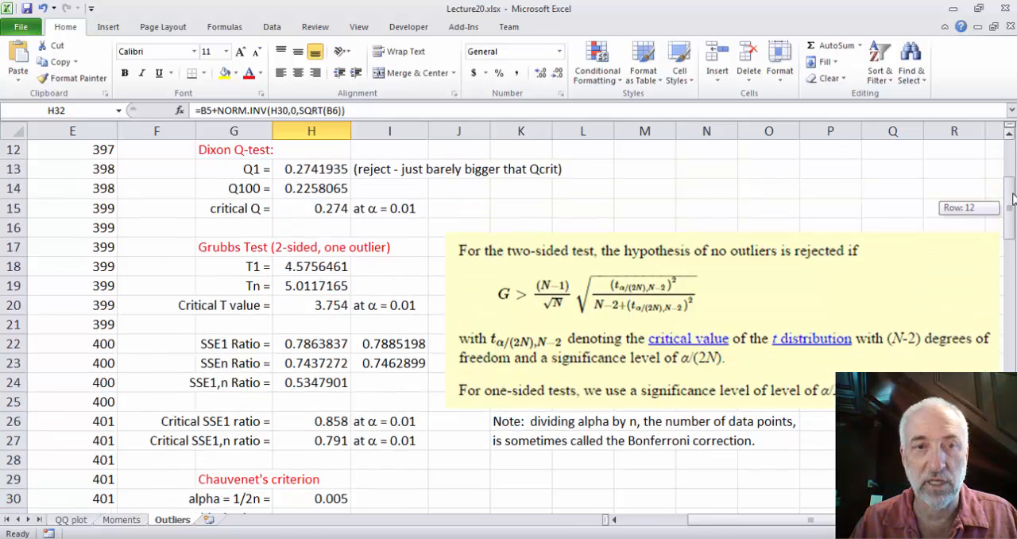
pyautogui.scroll(3)
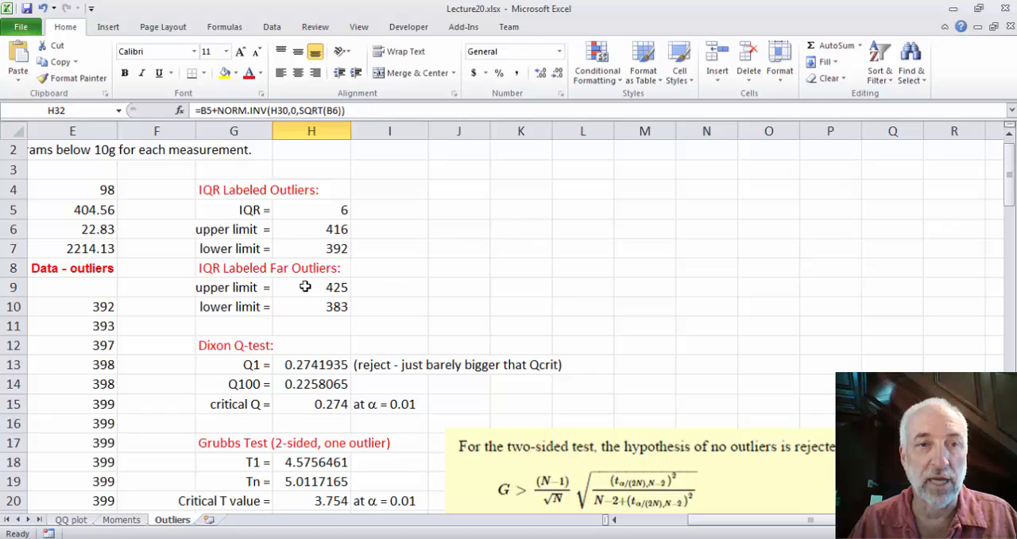
pyautogui.click(312, 305)
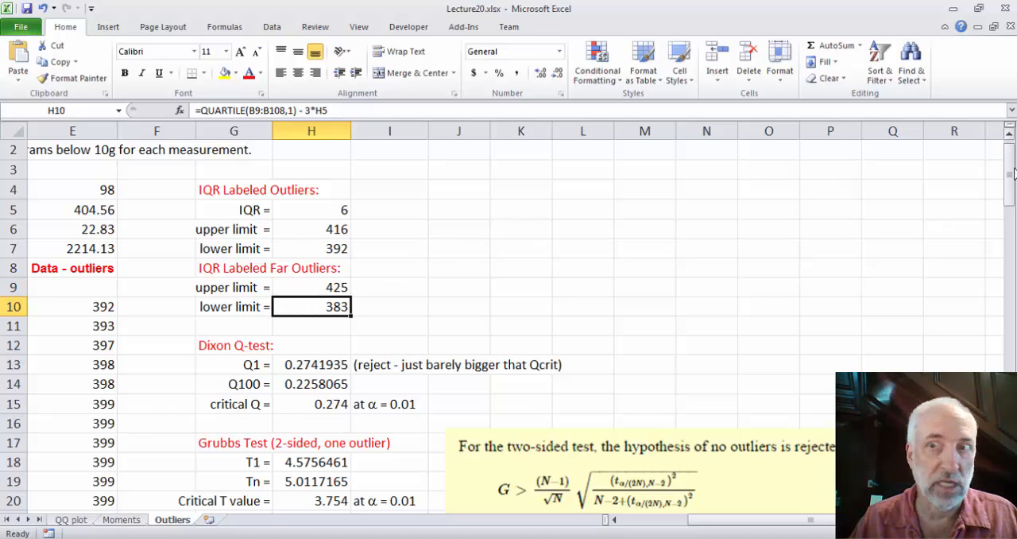
pyautogui.scroll(-3)
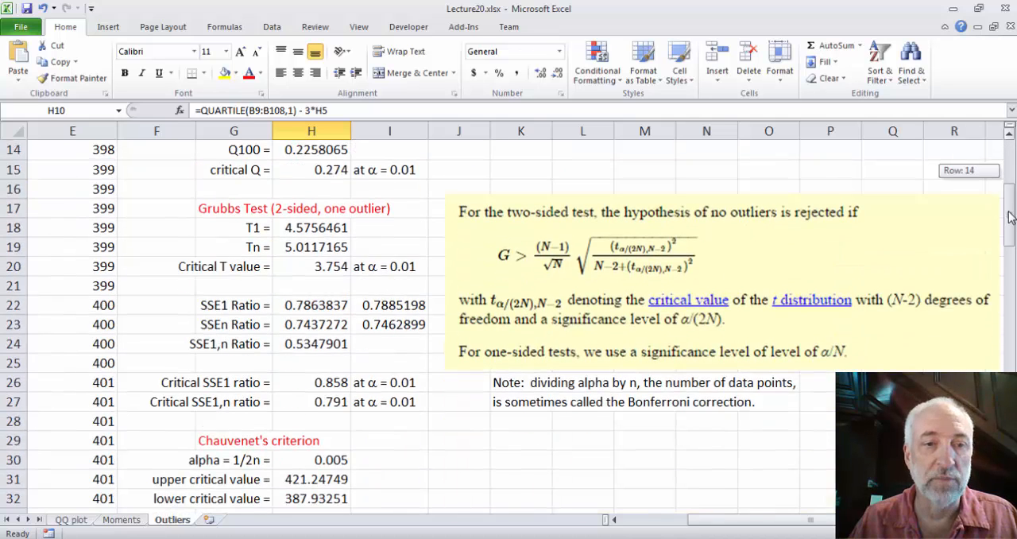
pyautogui.scroll(-3)
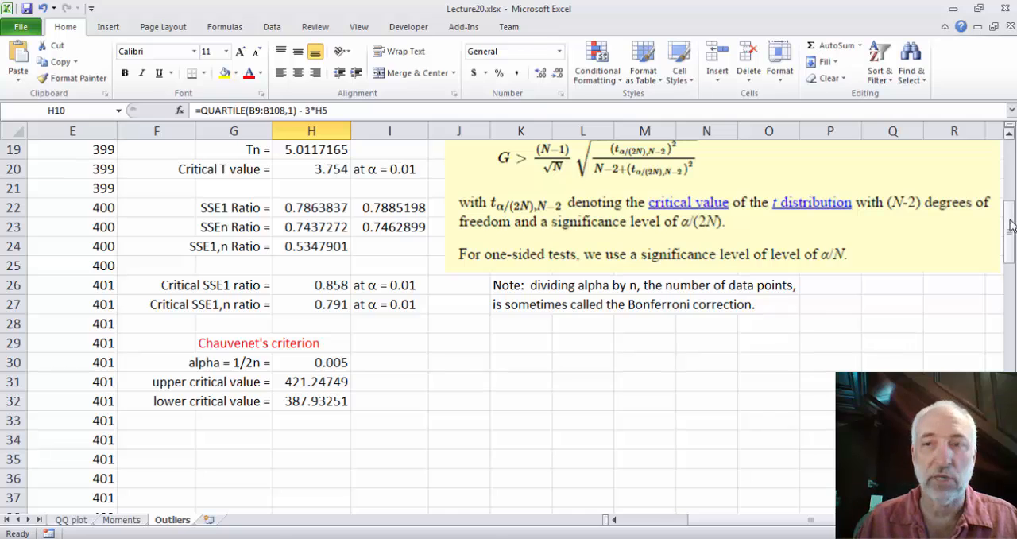
pyautogui.scroll(3)
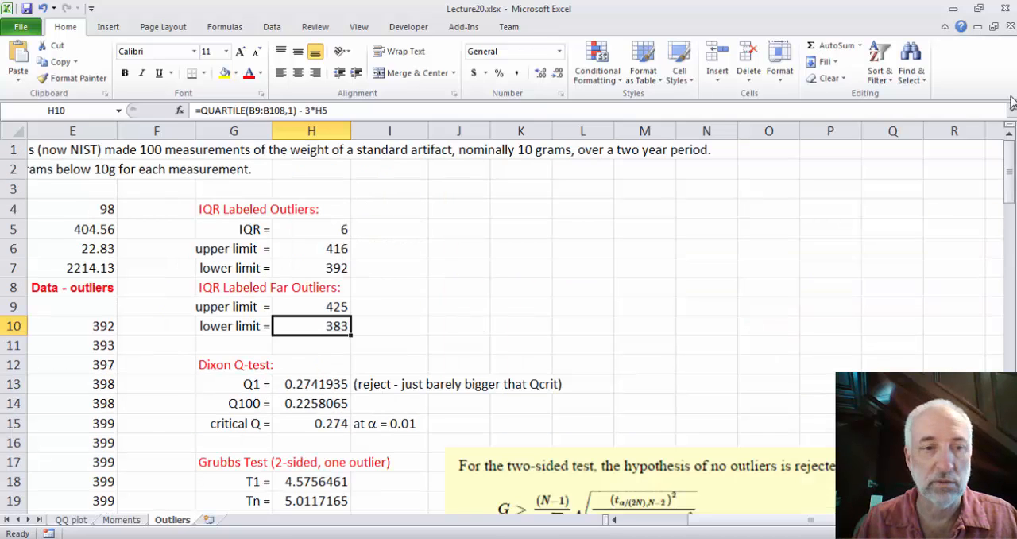
pyautogui.moveTo(599, 408)
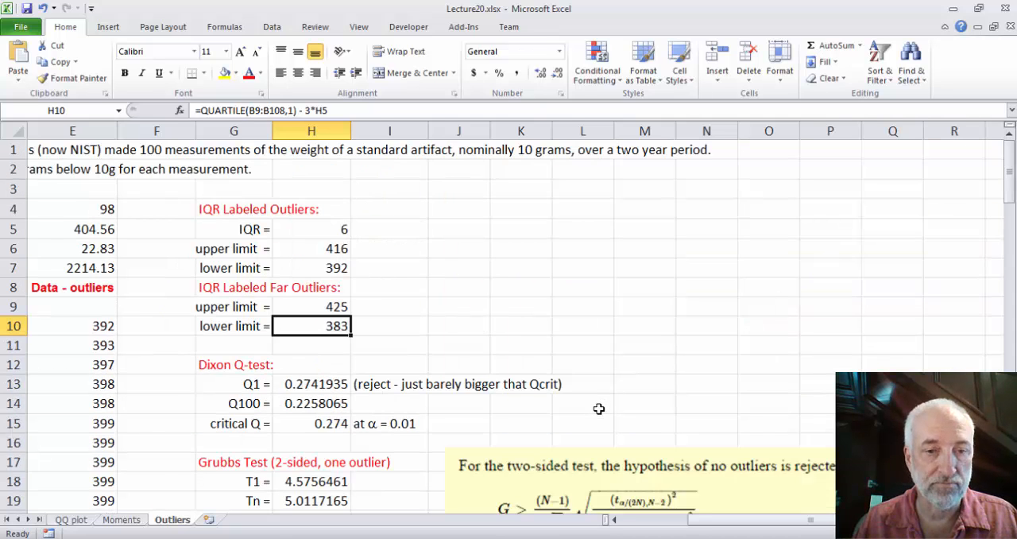
pyautogui.moveTo(435, 521)
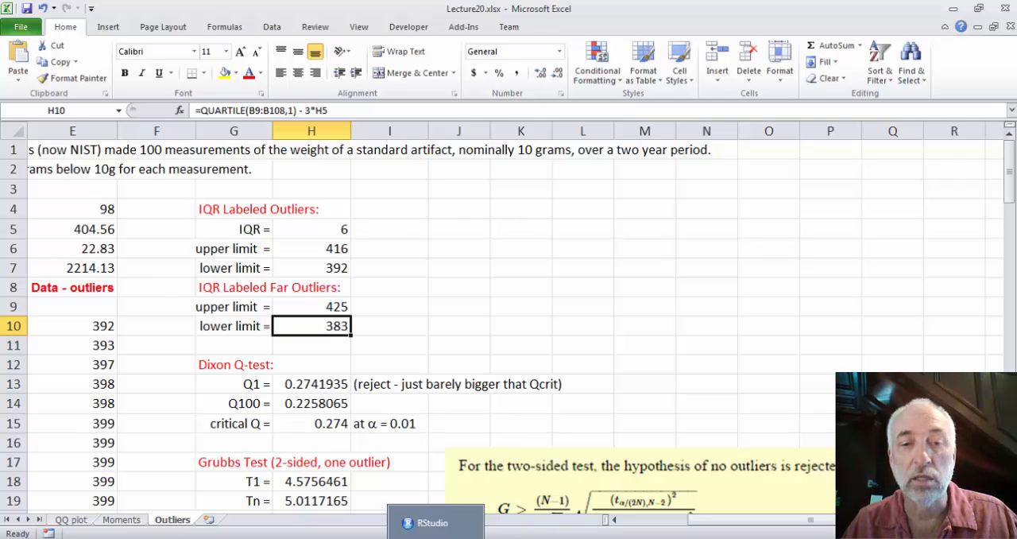
# Load e1071 and outliers in the console and review the script's graphing and Grubbs test steps.
pyautogui.click(436, 521)
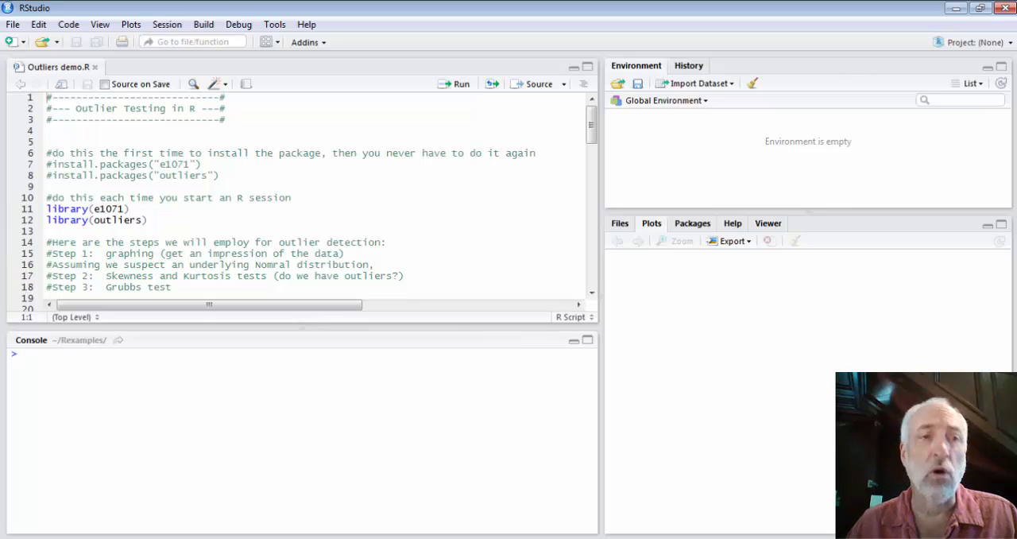
pyautogui.moveTo(98, 181)
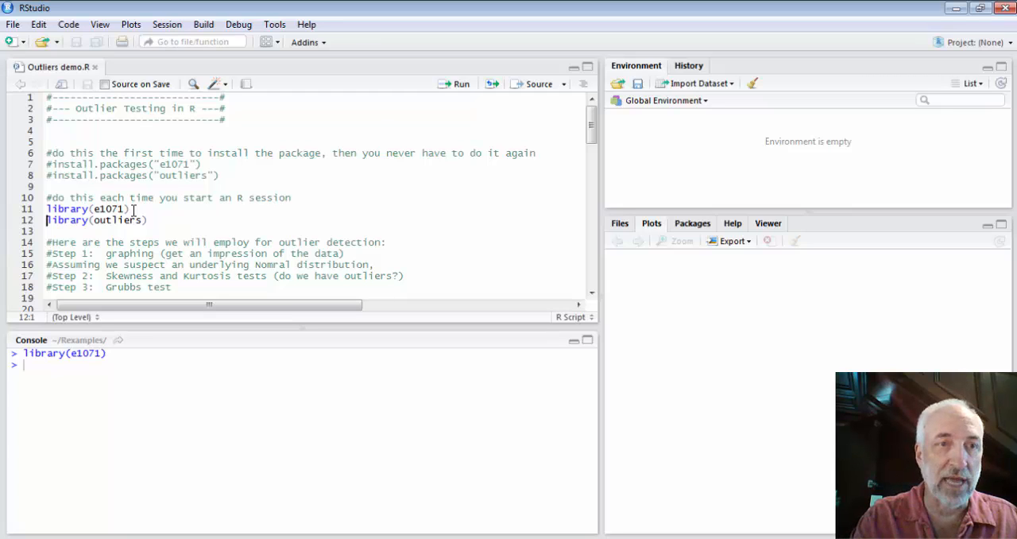
pyautogui.click(461, 83)
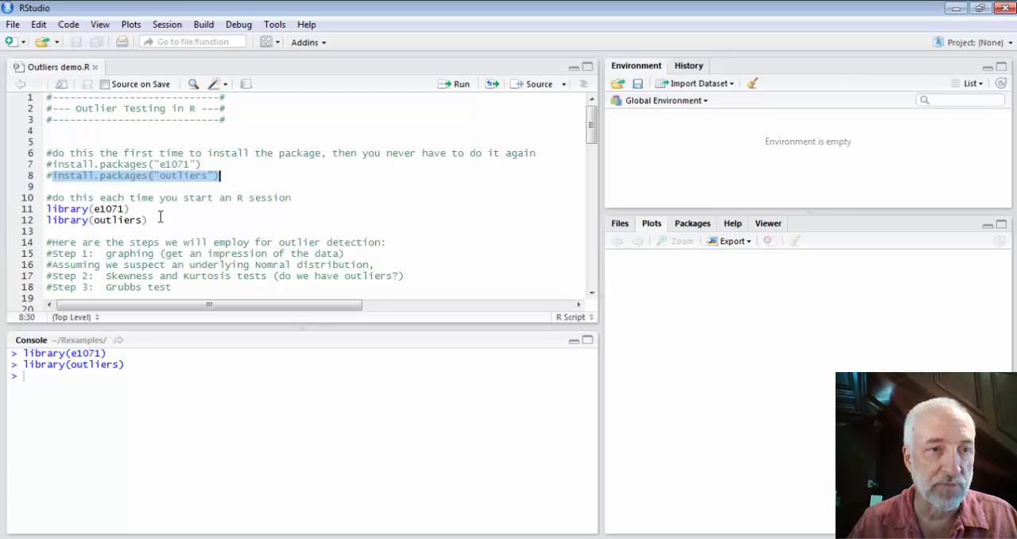
pyautogui.click(146, 219)
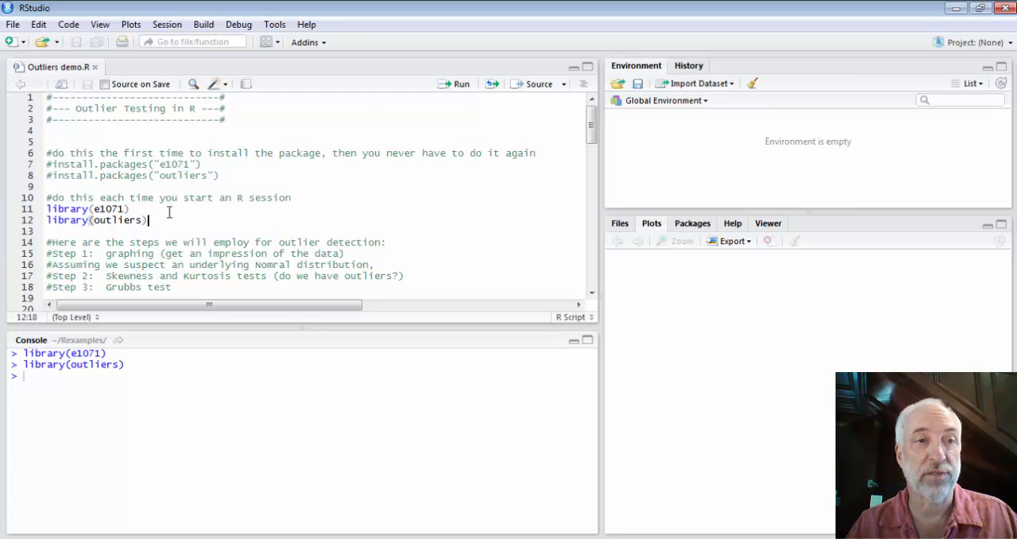
pyautogui.scroll(-3)
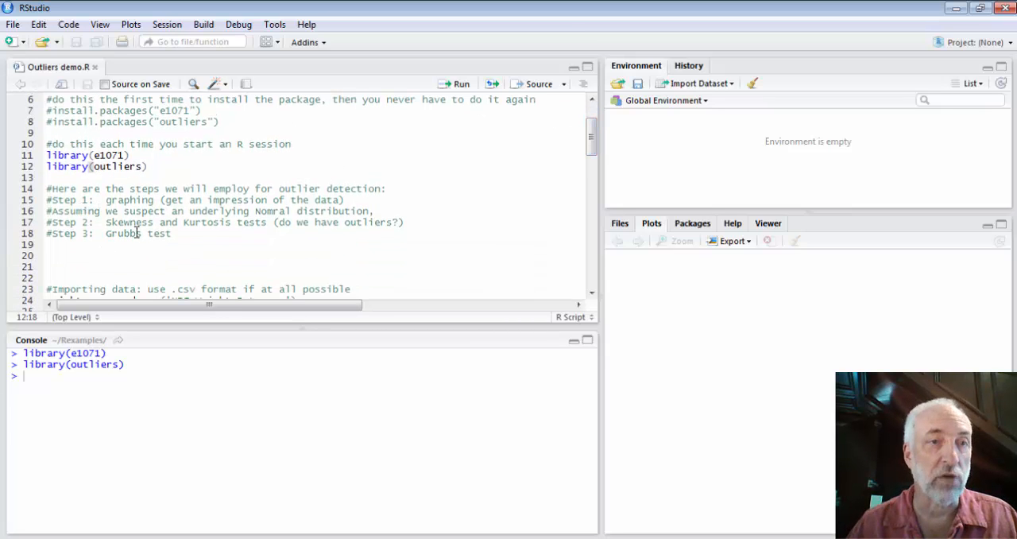
pyautogui.click(125, 200)
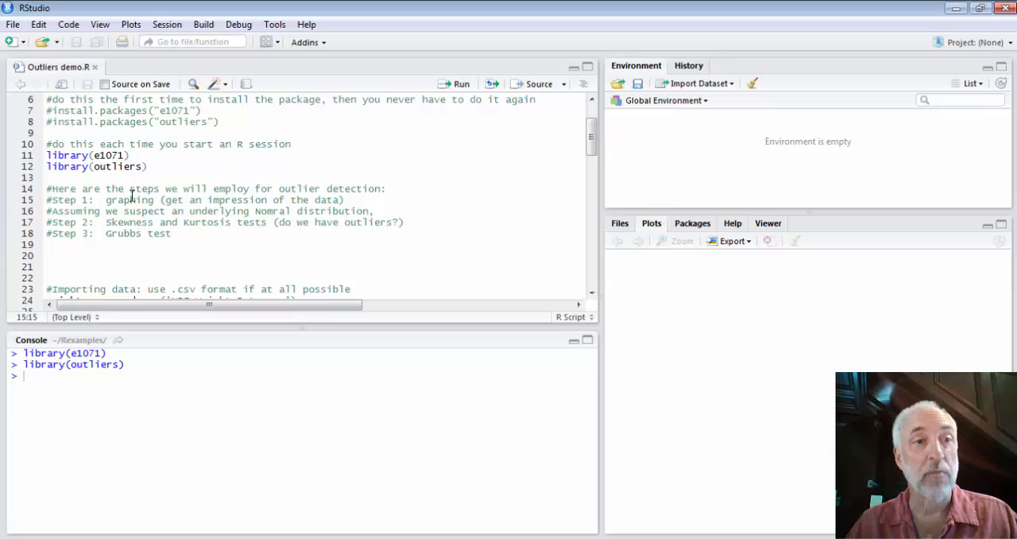
pyautogui.moveTo(151, 225)
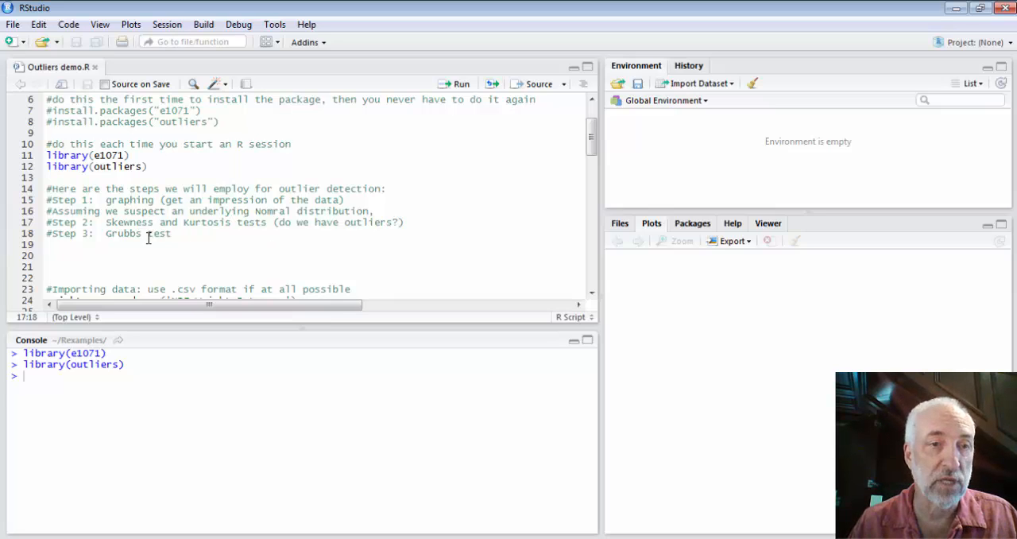
pyautogui.click(175, 232)
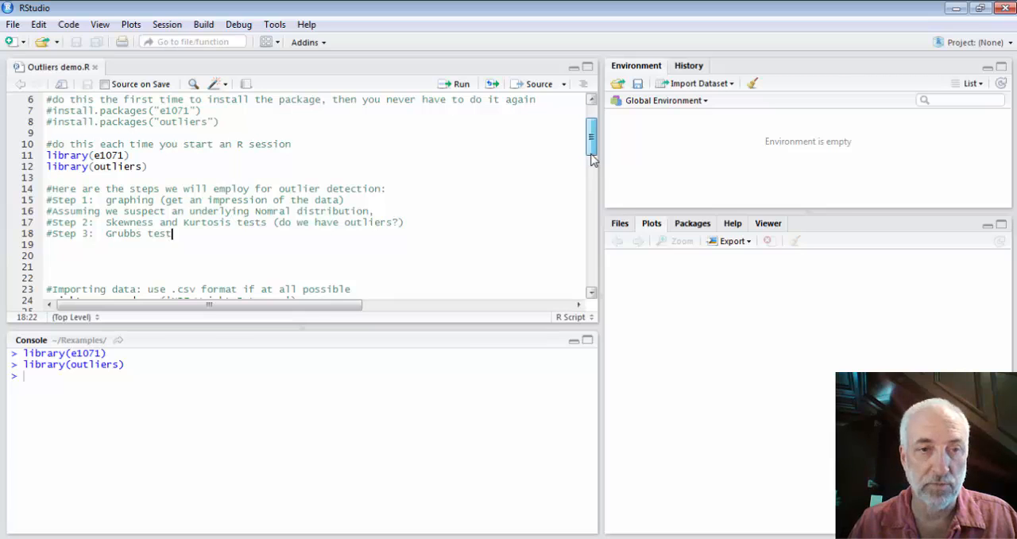
# Run the hist, boxplot and qqnorm/qqline lines on the imported NBS weights.
pyautogui.scroll(-3)
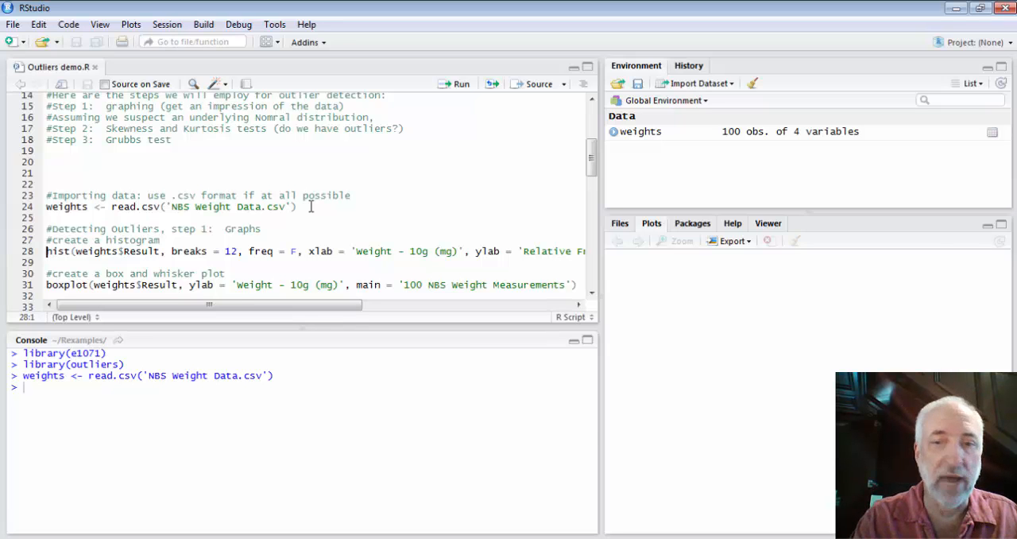
pyautogui.click(460, 83)
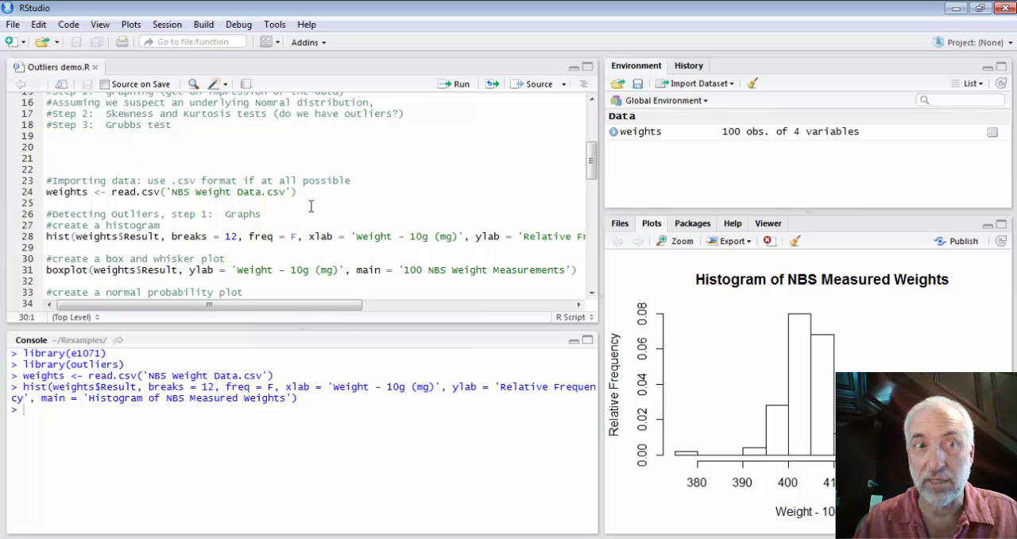
pyautogui.click(459, 82)
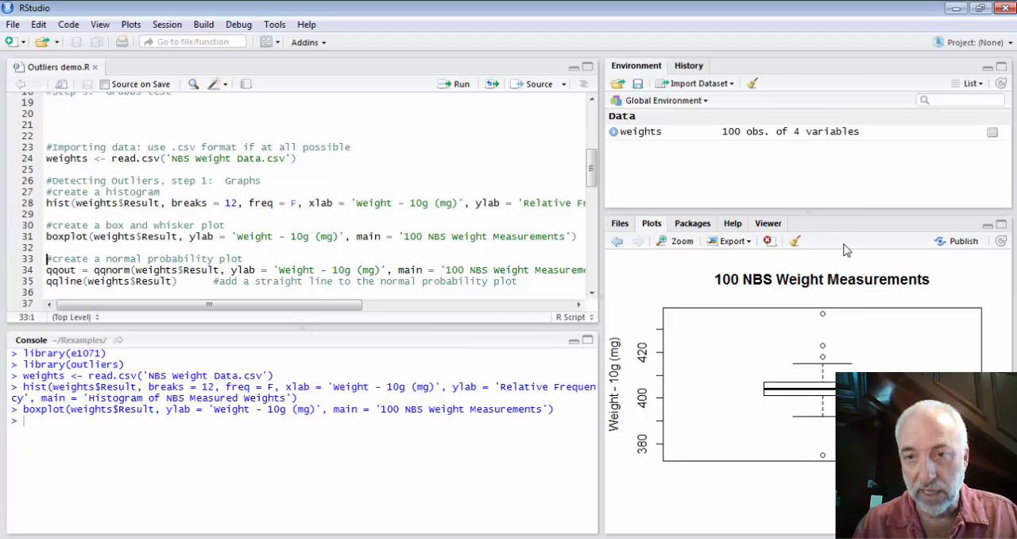
pyautogui.moveTo(818, 389)
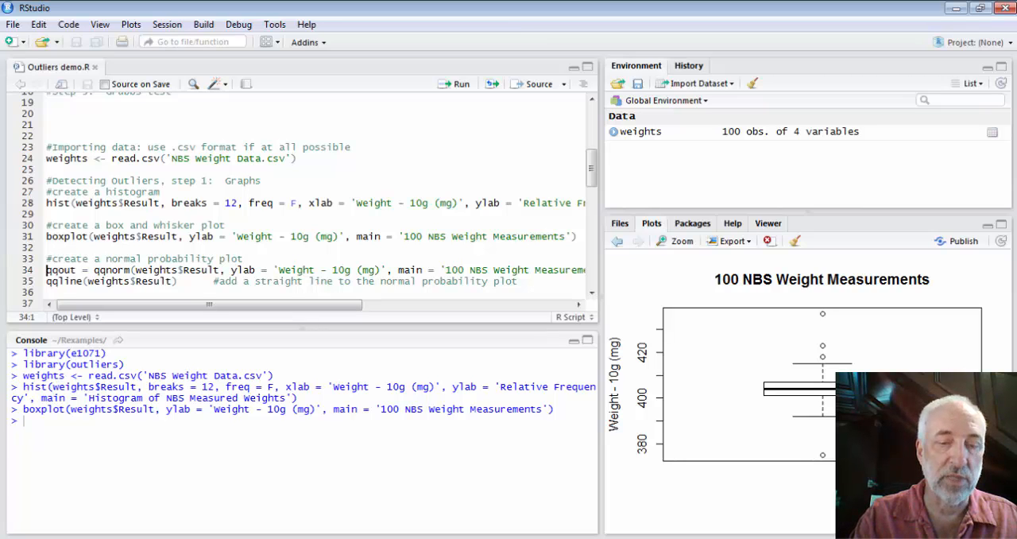
pyautogui.click(461, 82)
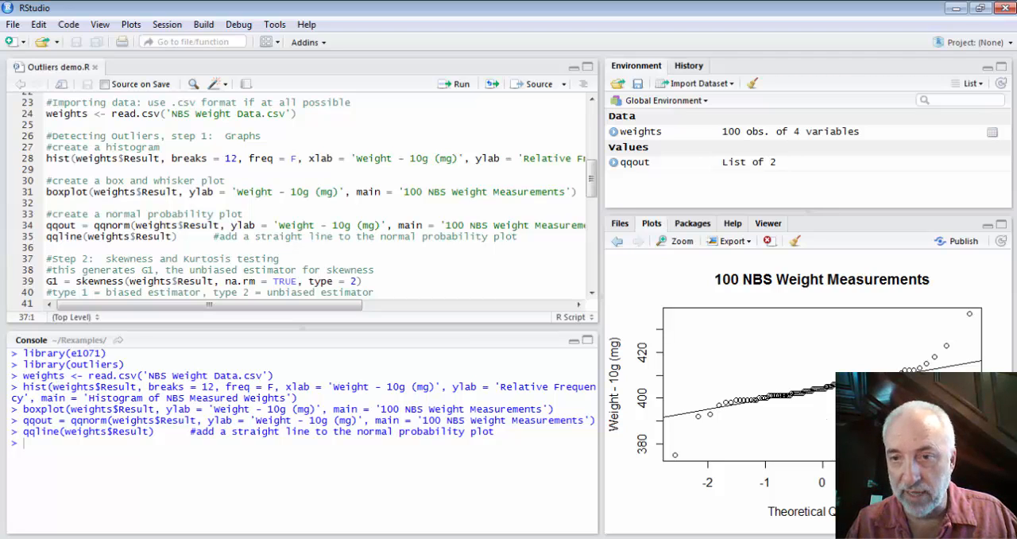
pyautogui.moveTo(702, 428)
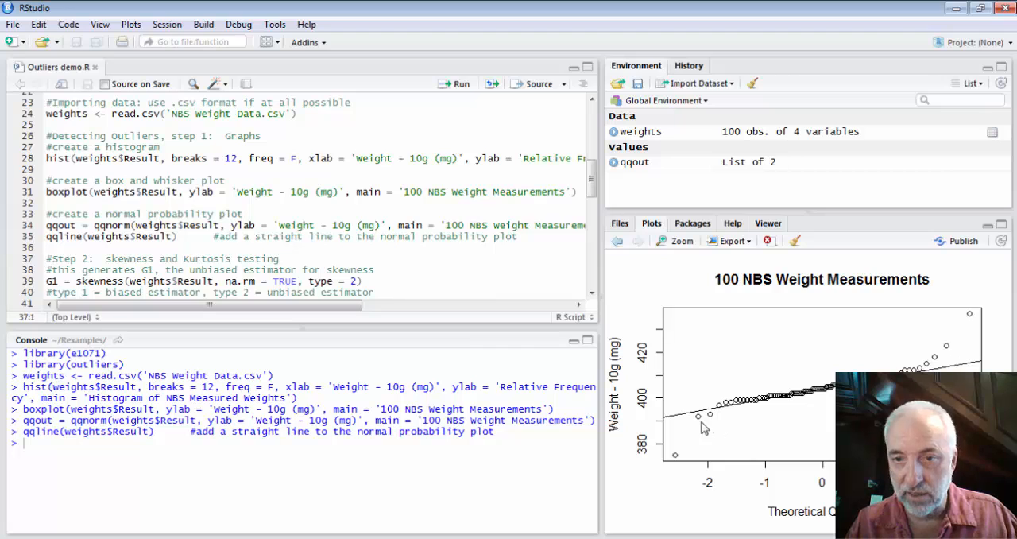
pyautogui.moveTo(684, 441)
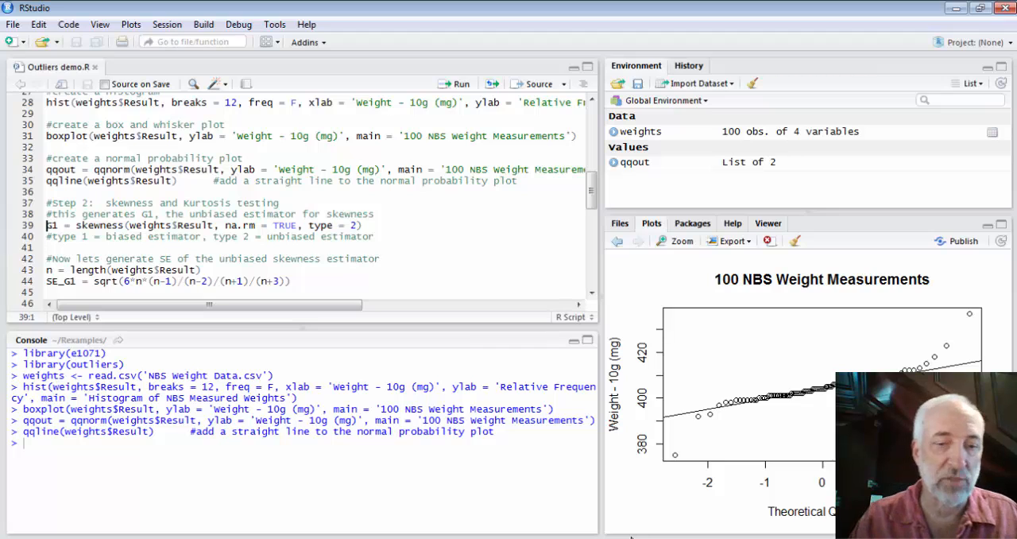
pyautogui.moveTo(690, 332)
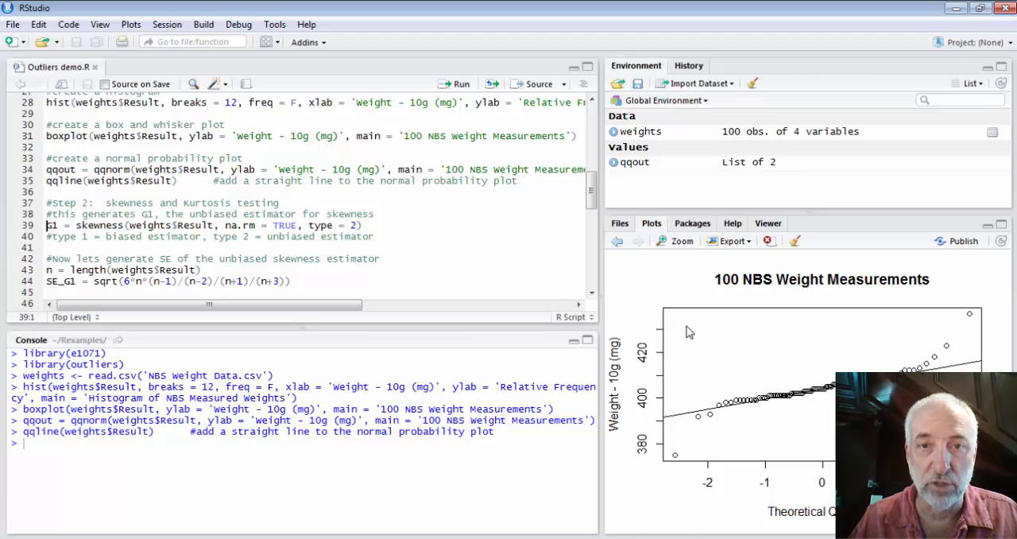
# Scroll the script down past the skewness and kurtosis code to the grubbs.test lines.
pyautogui.scroll(-3)
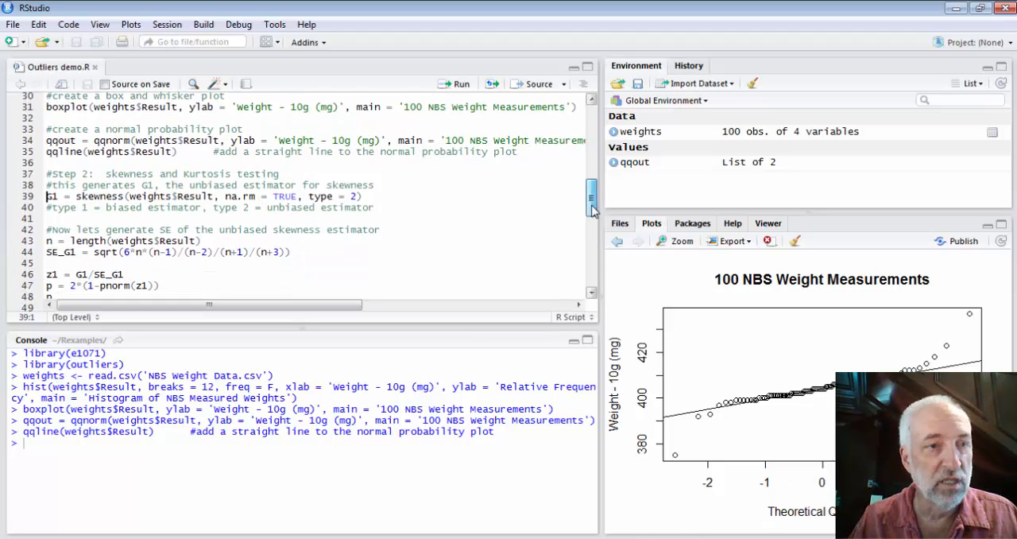
pyautogui.scroll(-3)
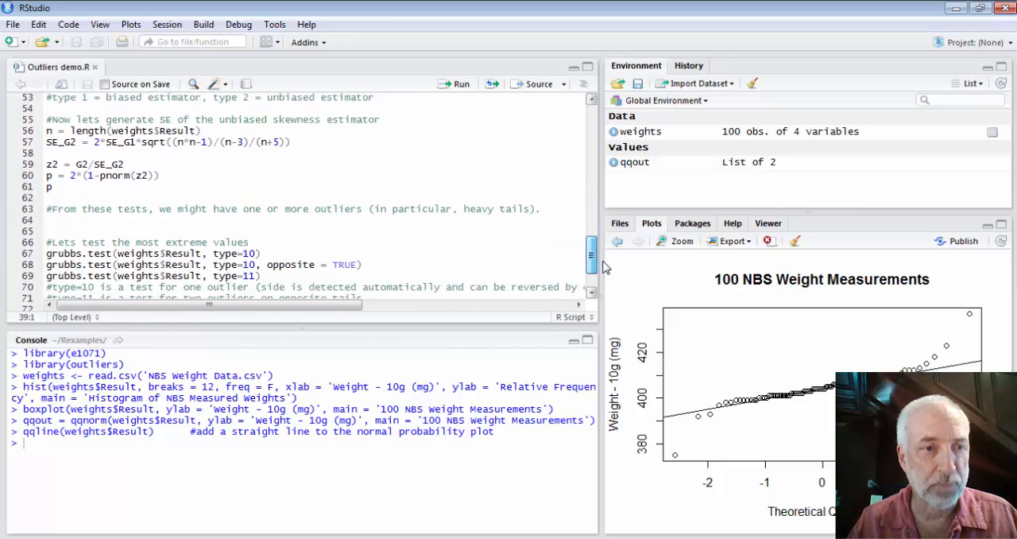
pyautogui.scroll(-3)
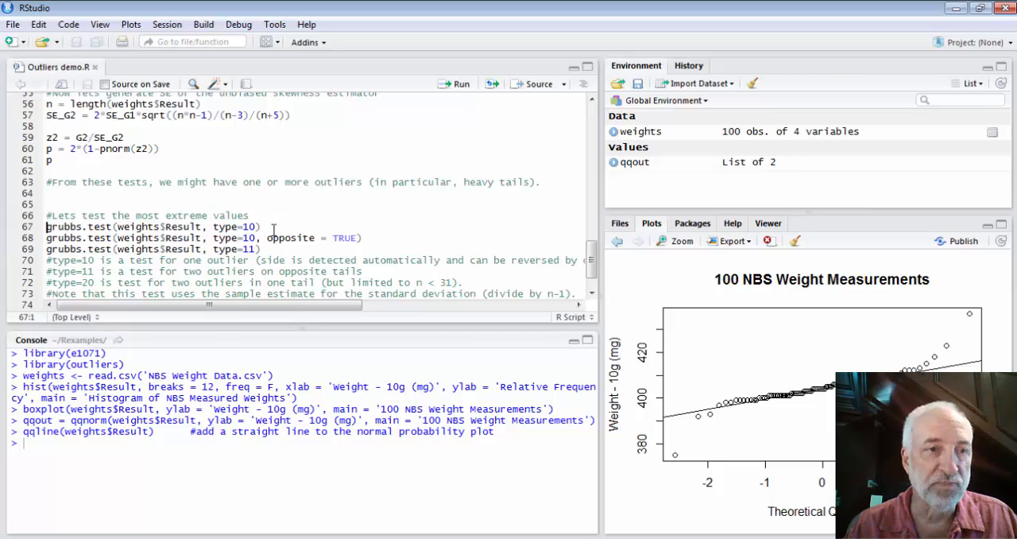
pyautogui.moveTo(114, 261)
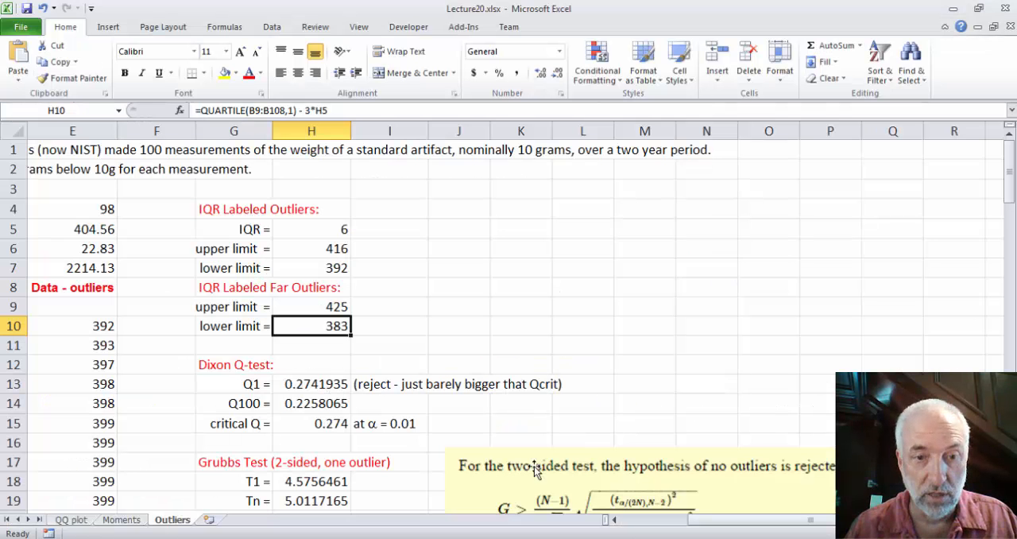
pyautogui.click(312, 499)
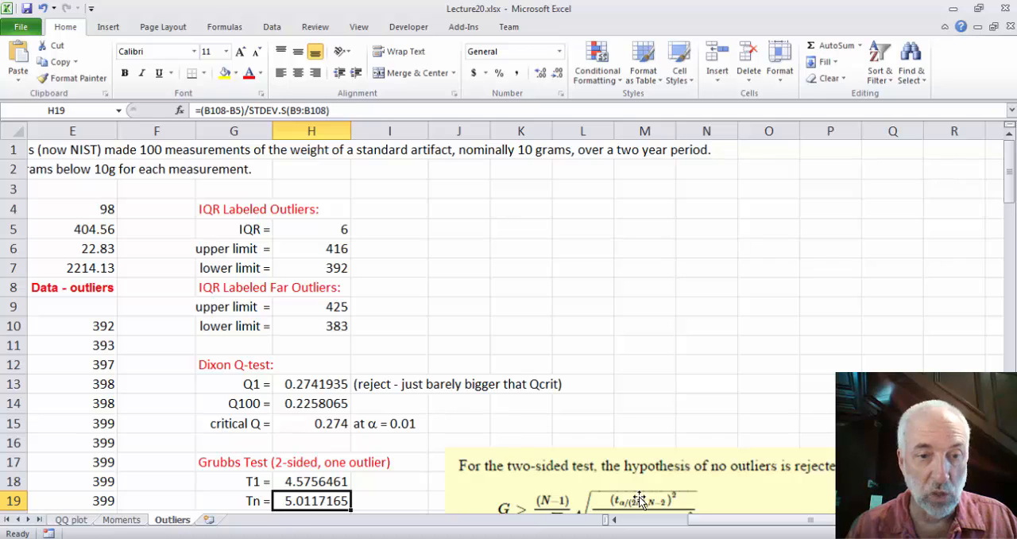
pyautogui.moveTo(359, 213)
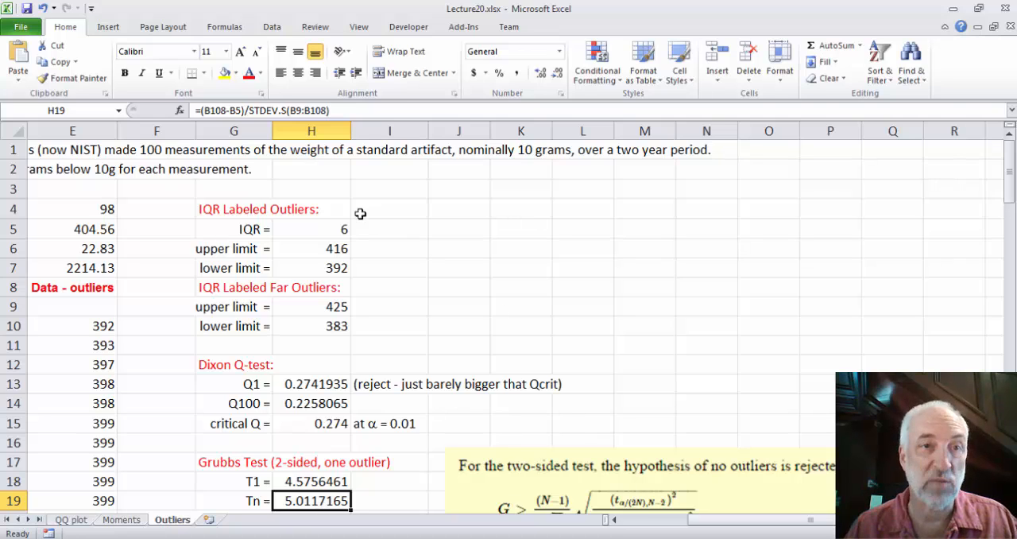
pyautogui.moveTo(188, 416)
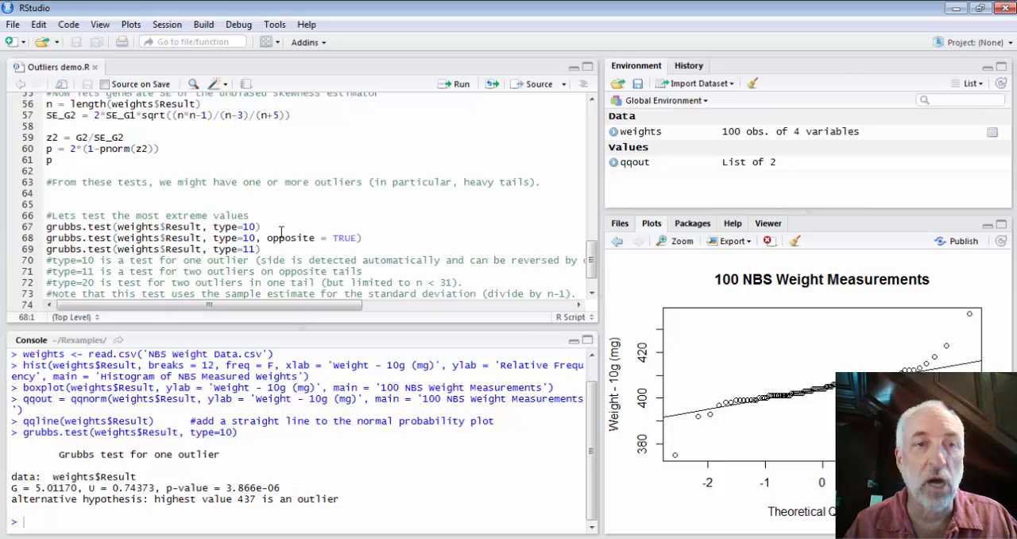
pyautogui.moveTo(526, 280)
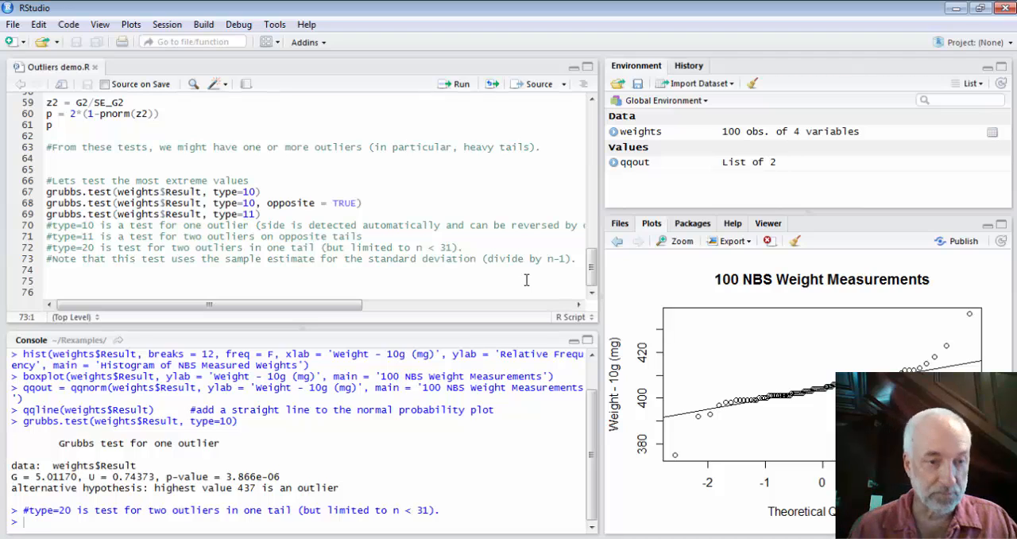
pyautogui.moveTo(288, 194)
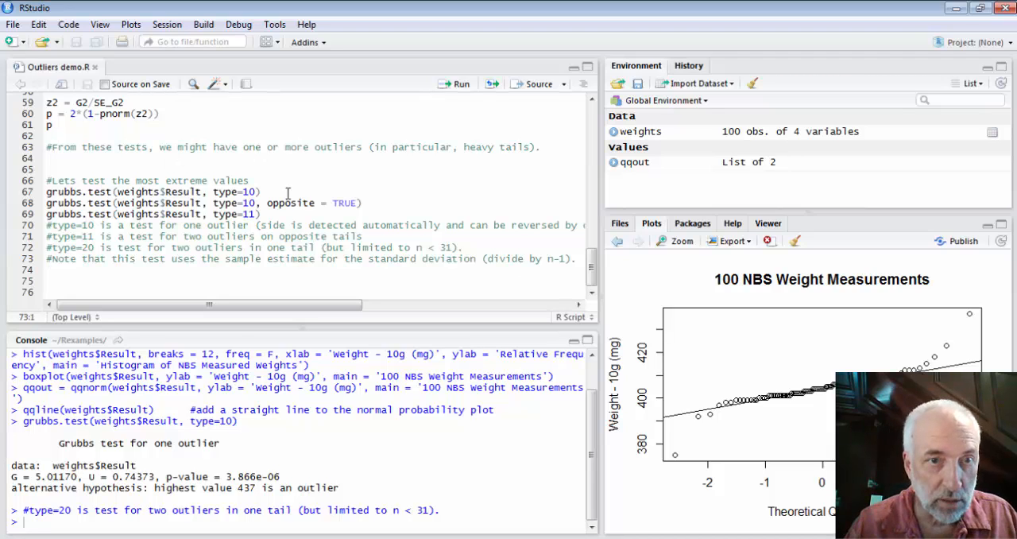
# Run the opposite-tail grubbs.test flagging 375 (G = 4.5756) and compare with Excel's T1 in H18.
pyautogui.click(369, 201)
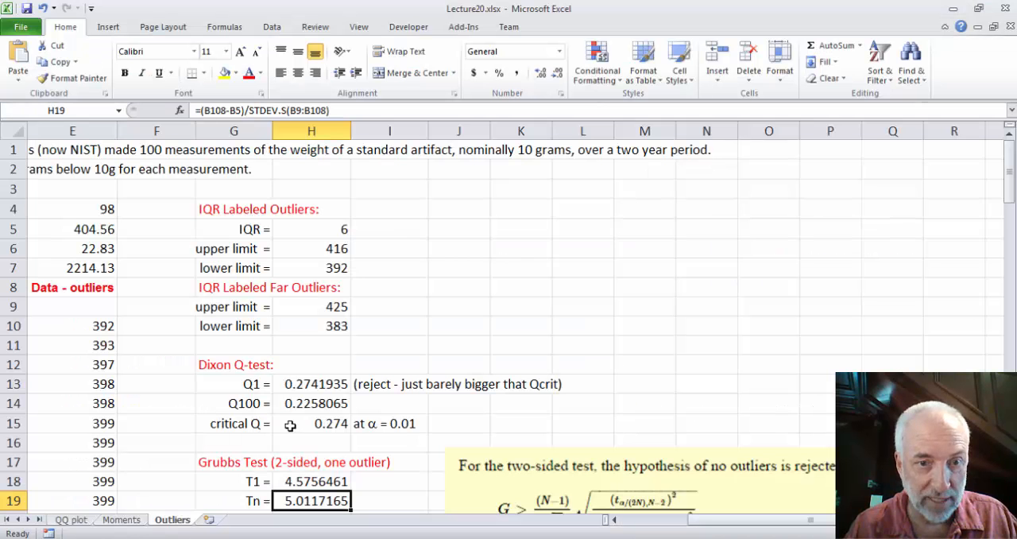
pyautogui.click(312, 480)
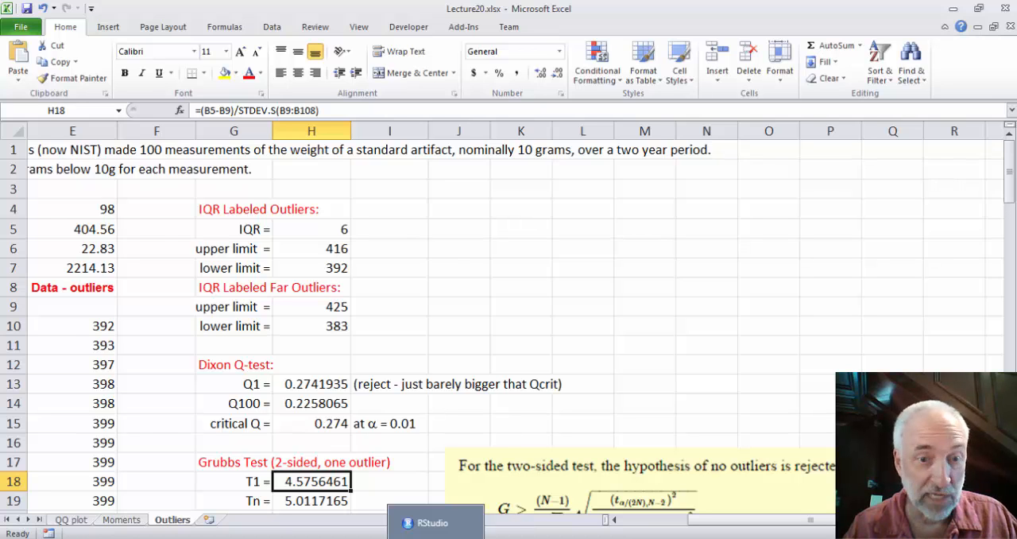
pyautogui.click(435, 521)
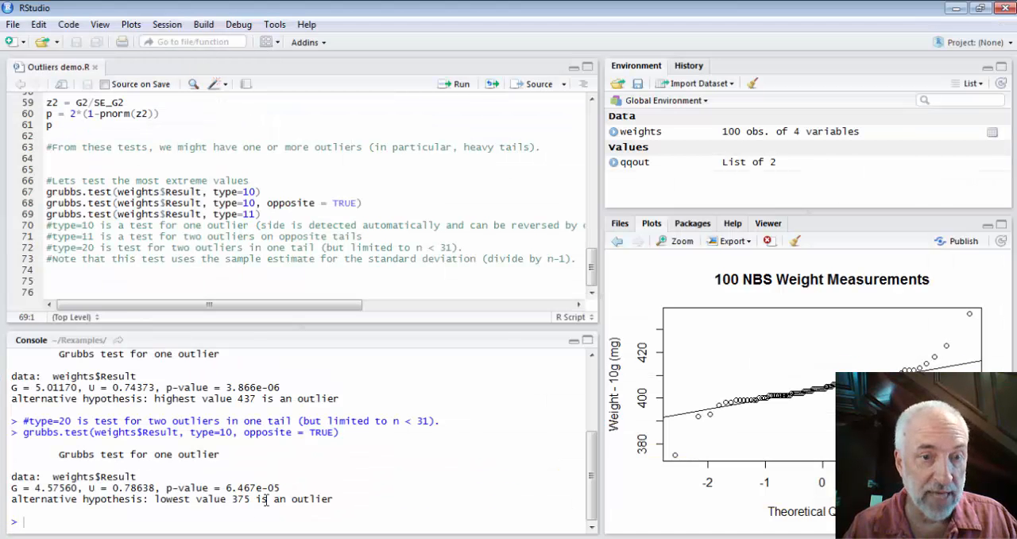